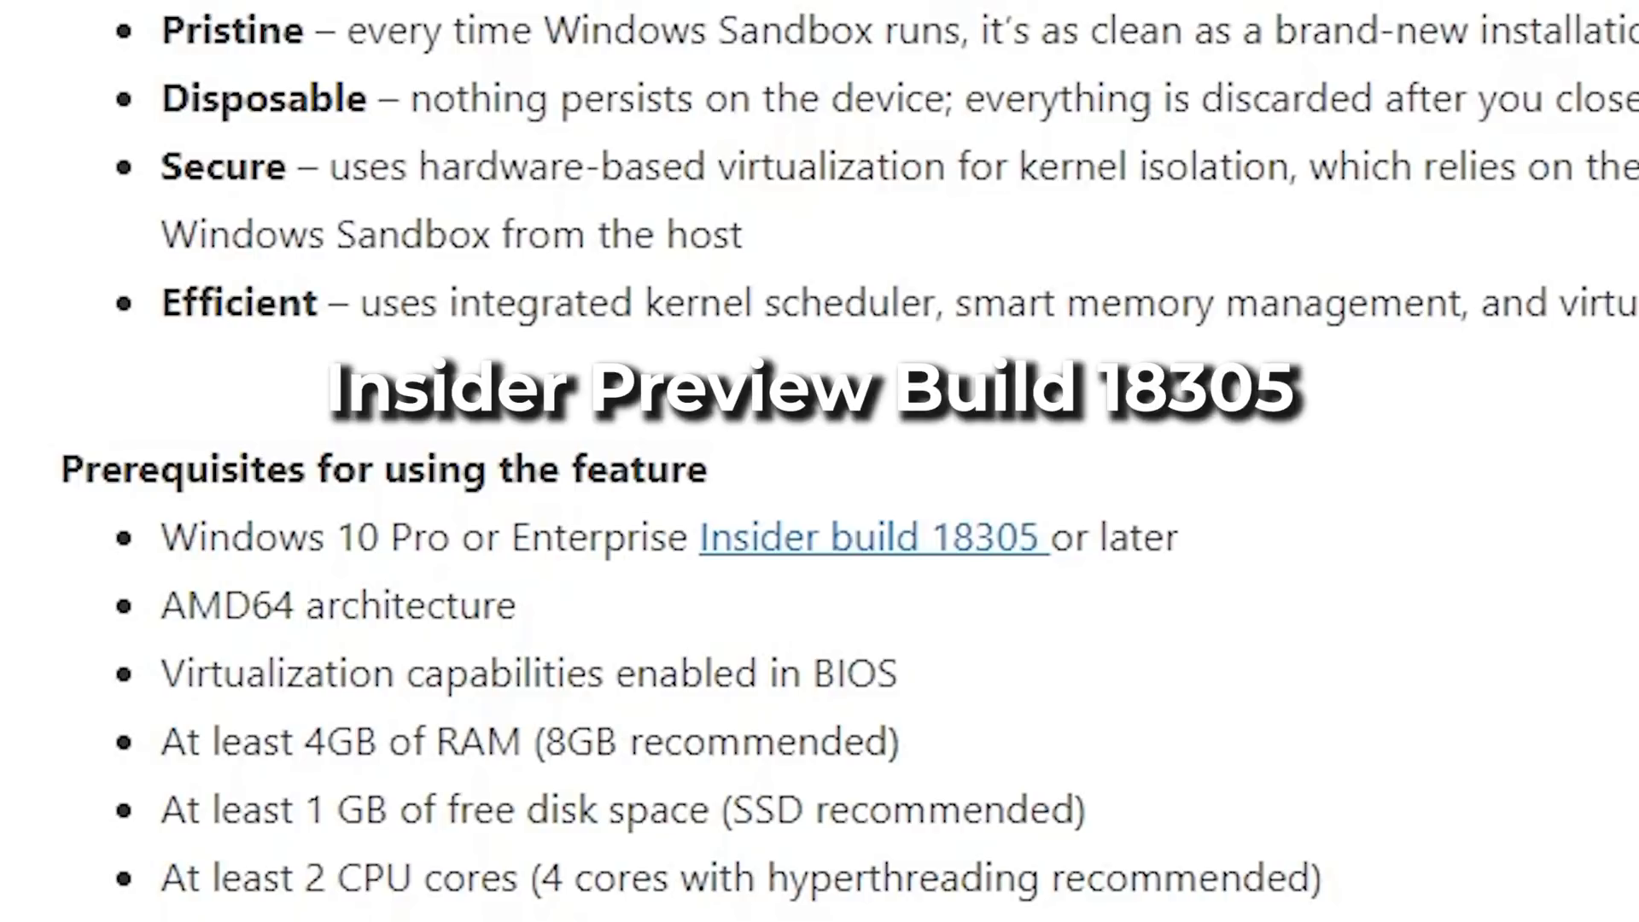
Step: Hover Windows Sandbox in the features list to read the virtualization-disabled-in-firmware message
{"action": "left_click", "coordinate": [869, 538]}
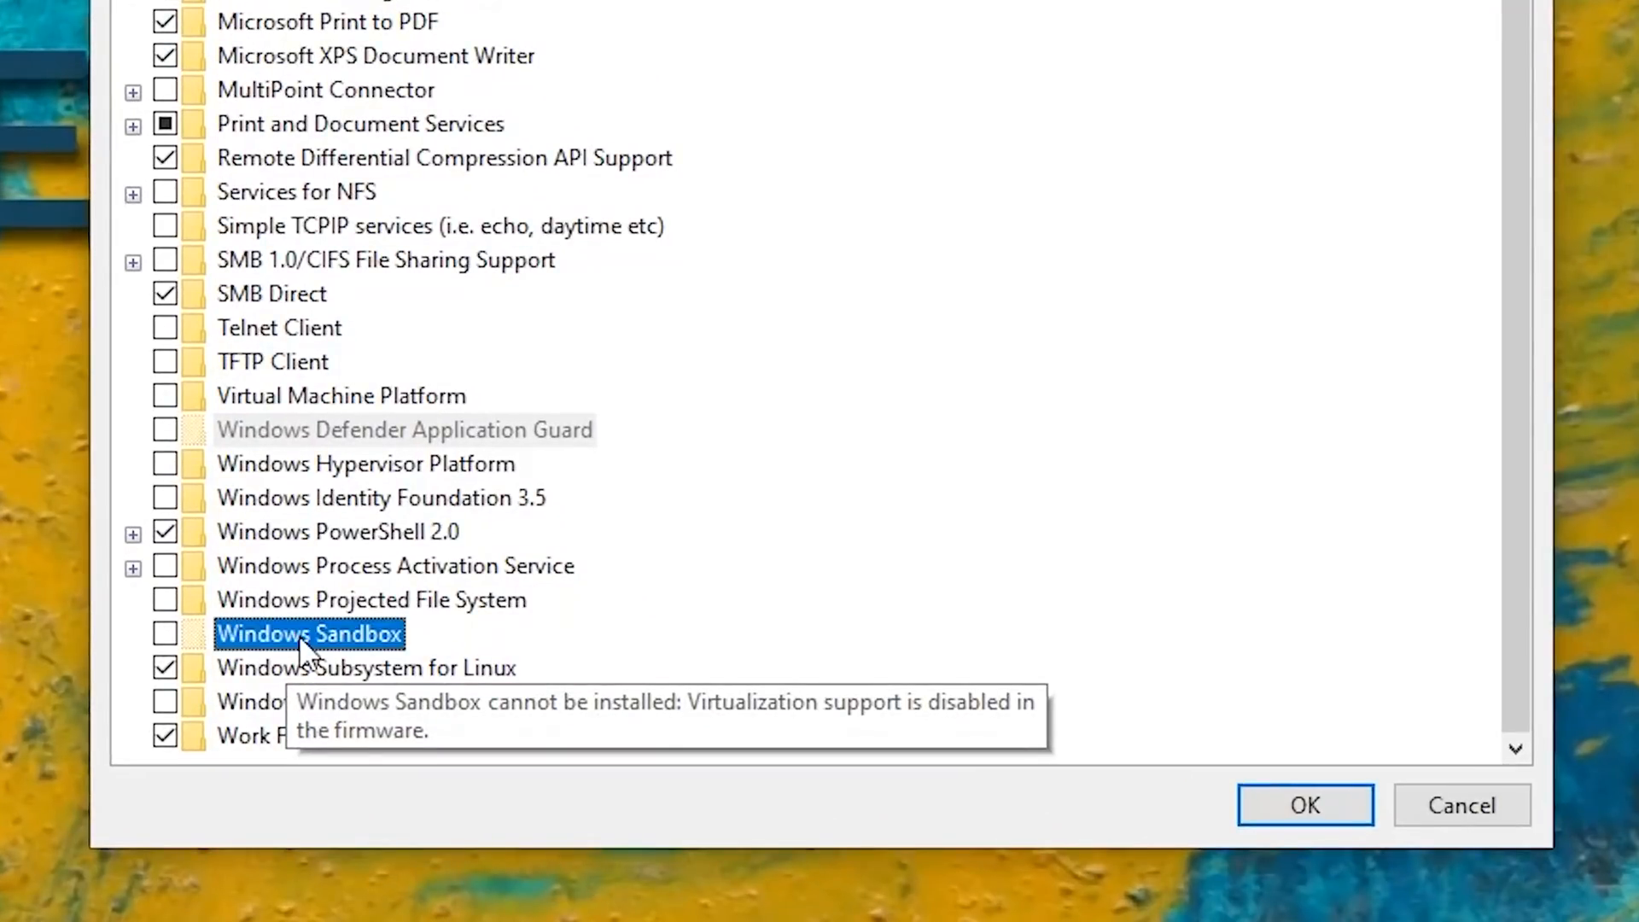
{"action": "mouse_move", "coordinate": [320, 641]}
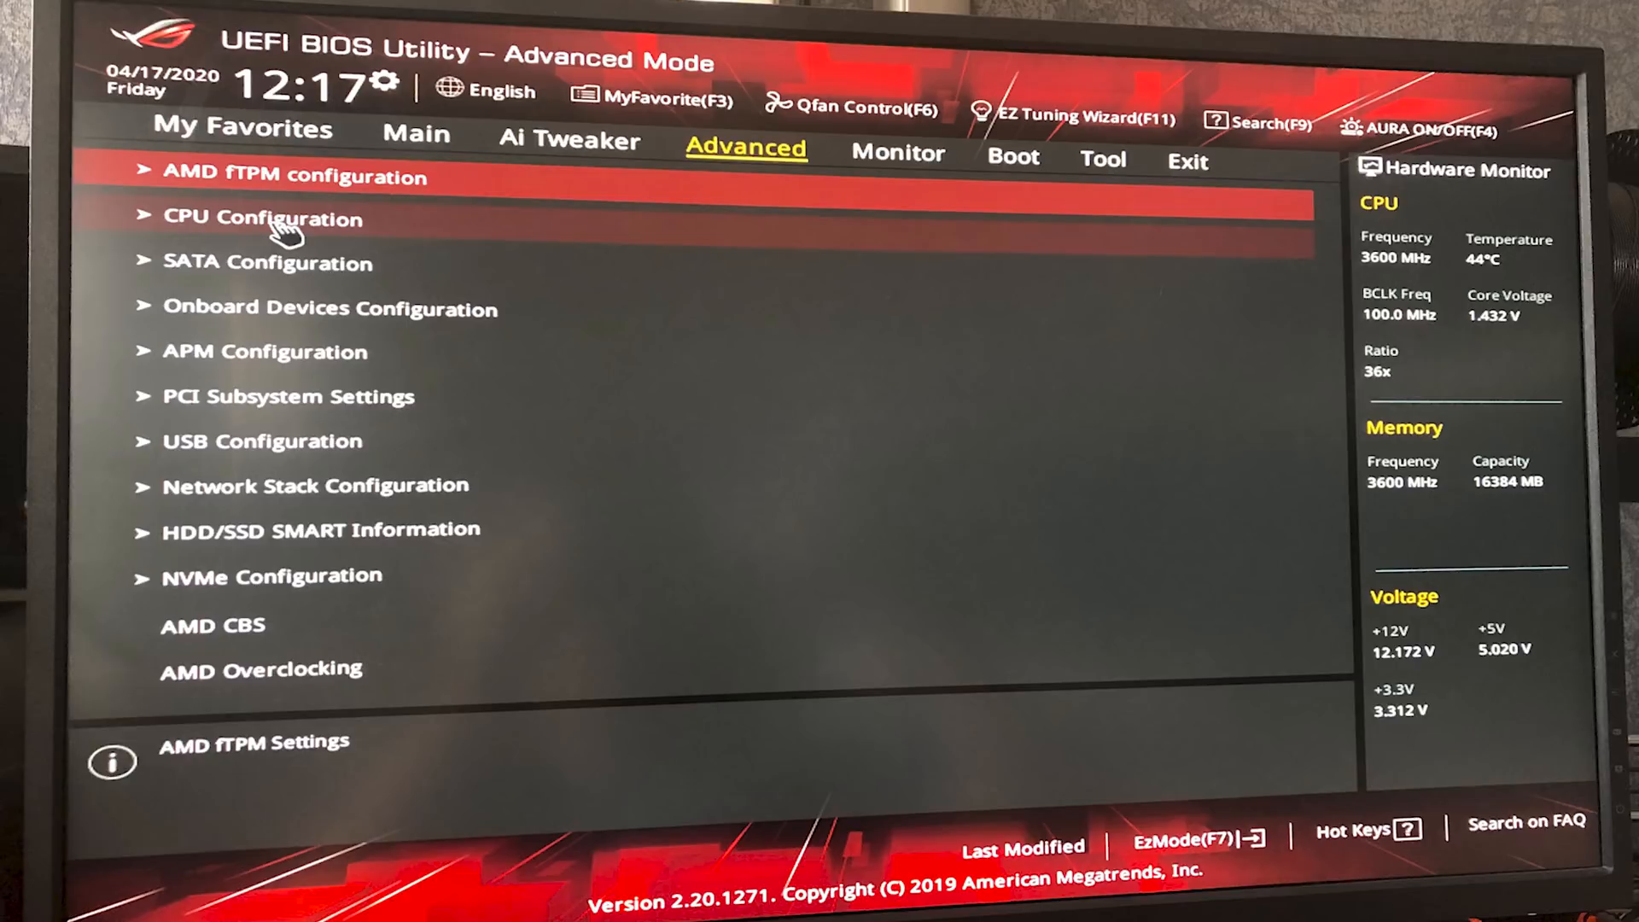
Step: Enter CPU Configuration under the Advanced tab to enable SVM virtualization
{"action": "left_click", "coordinate": [263, 217]}
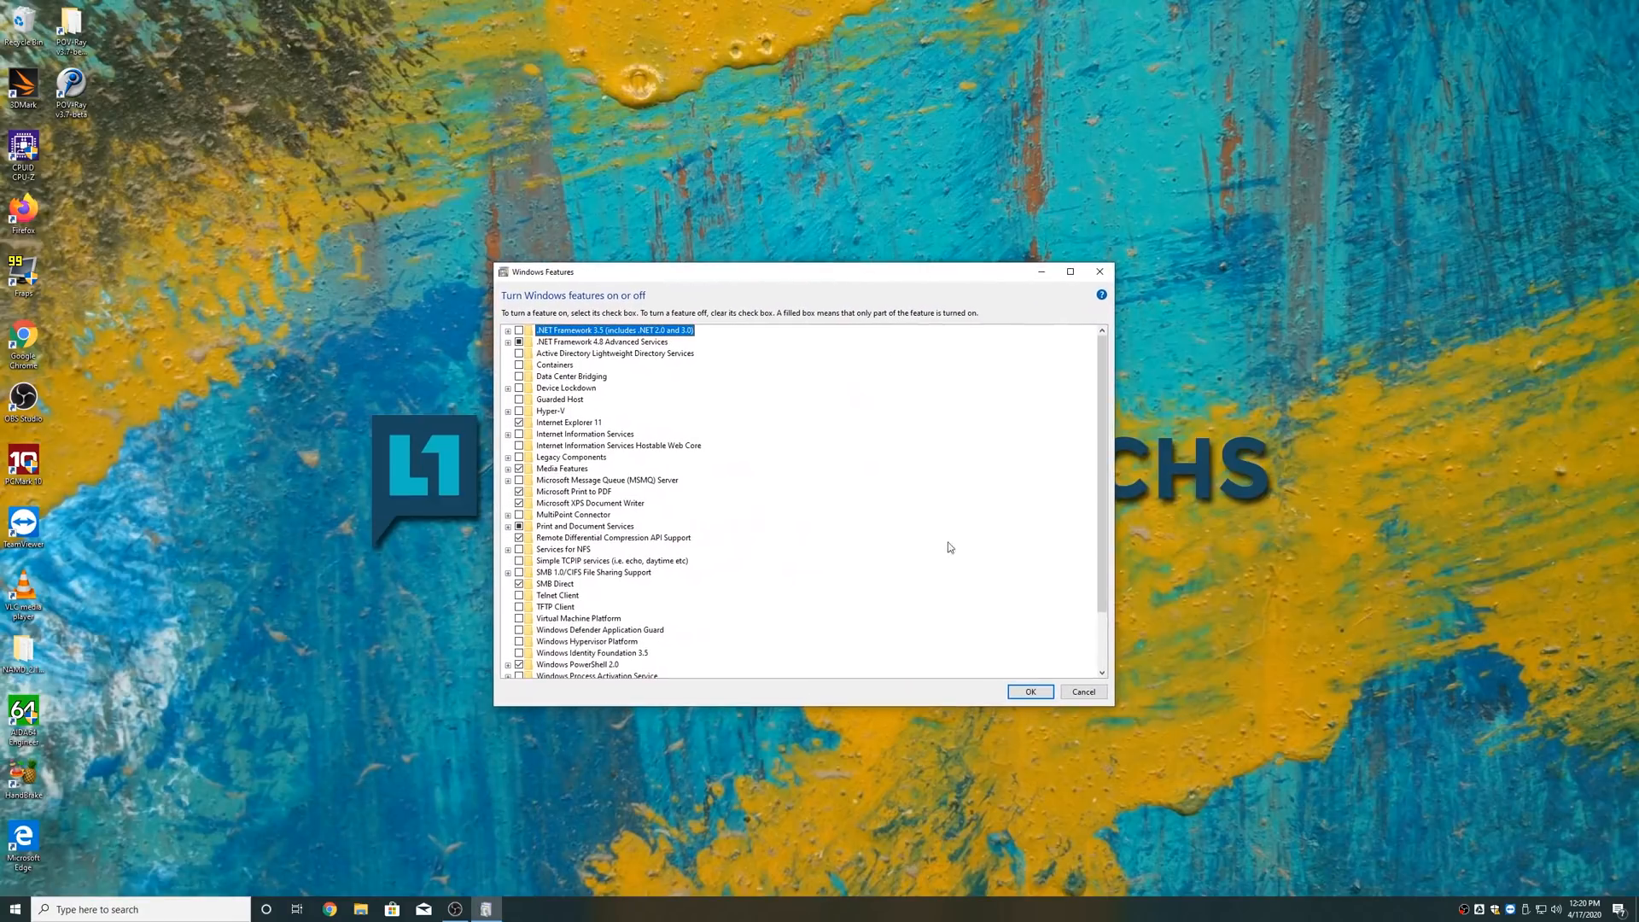
Step: Tick the Windows Sandbox checkbox in the optional features list
{"action": "scroll", "scroll_direction": "down", "scroll_amount": 3}
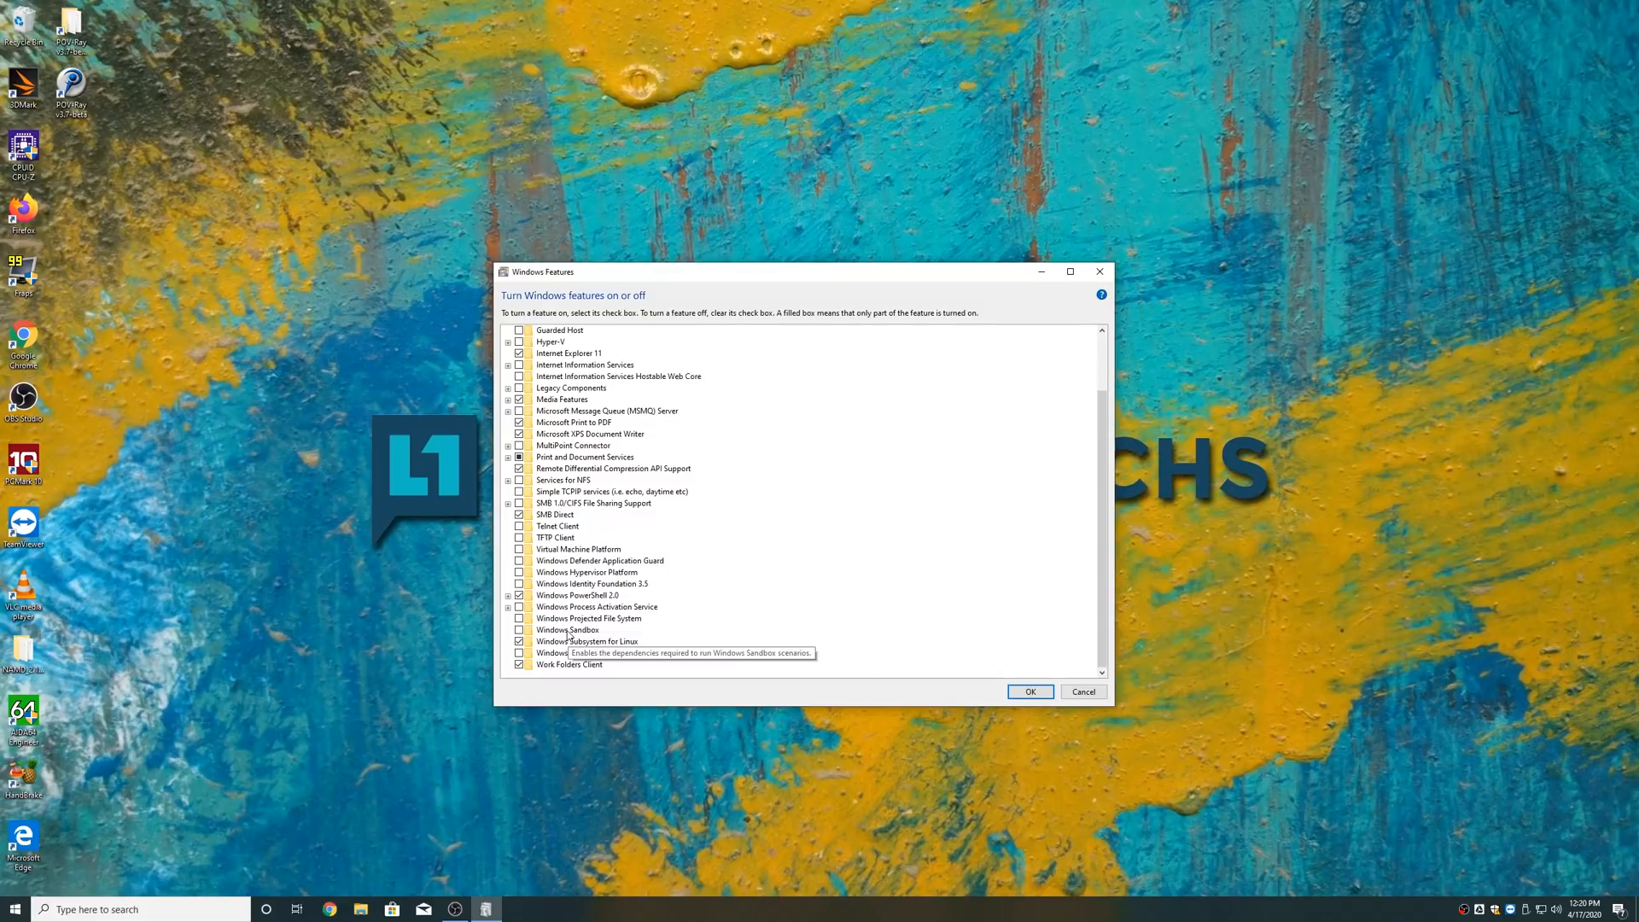
{"action": "left_click", "coordinate": [567, 630]}
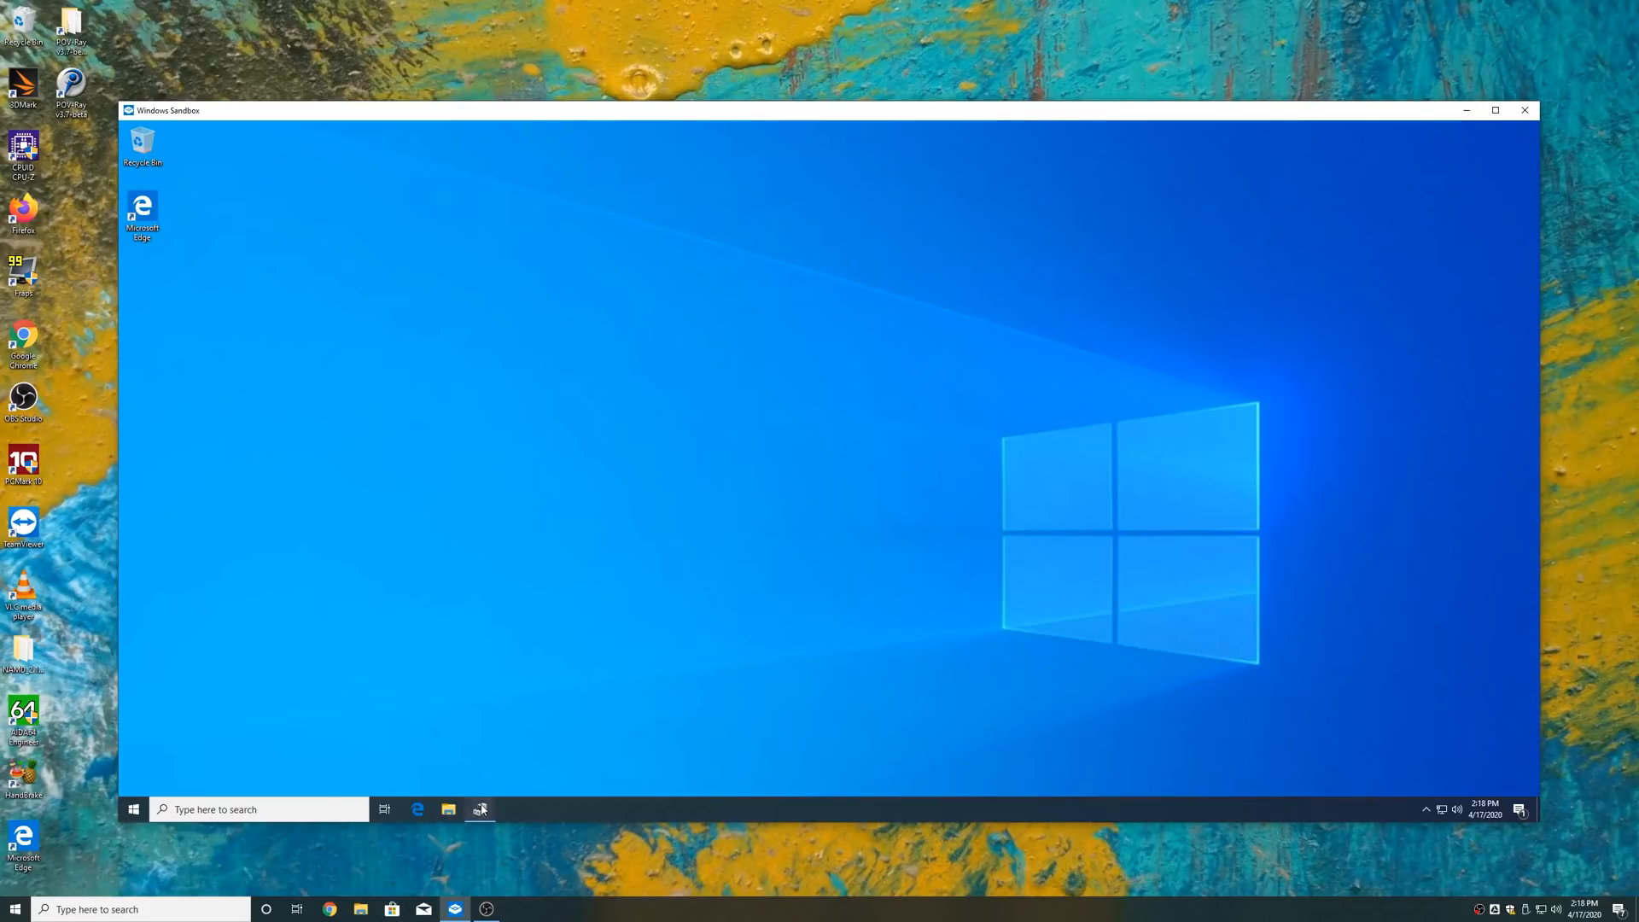
Step: In the sandbox's Edge browser, search YouTube for level1techs
{"action": "left_click", "coordinate": [480, 809]}
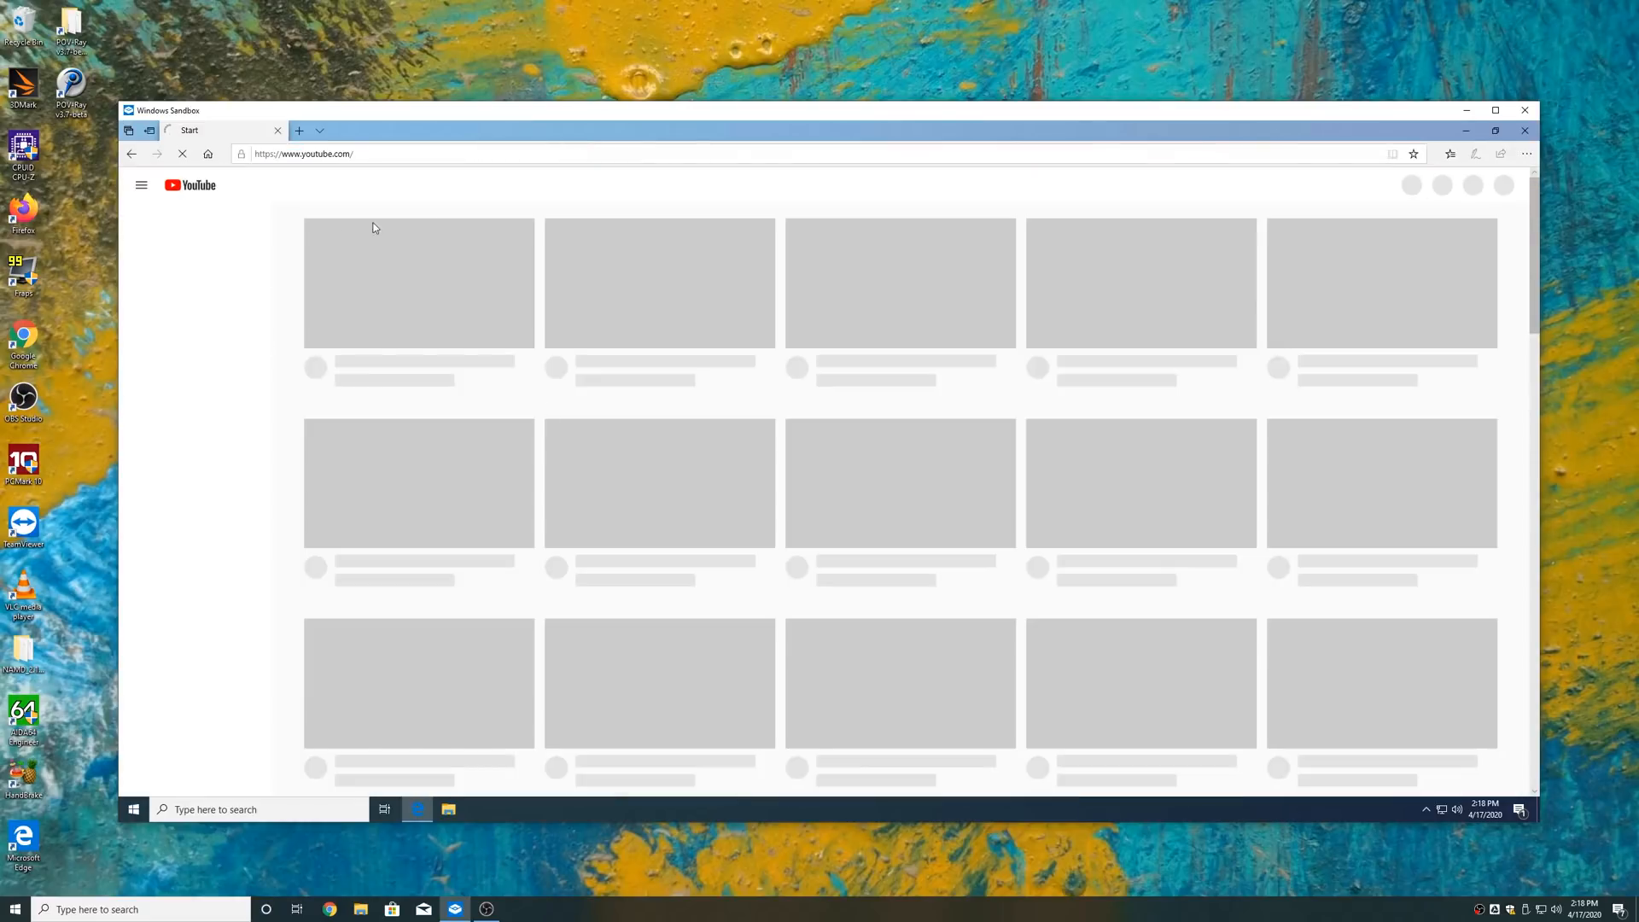
{"action": "mouse_move", "coordinate": [791, 195]}
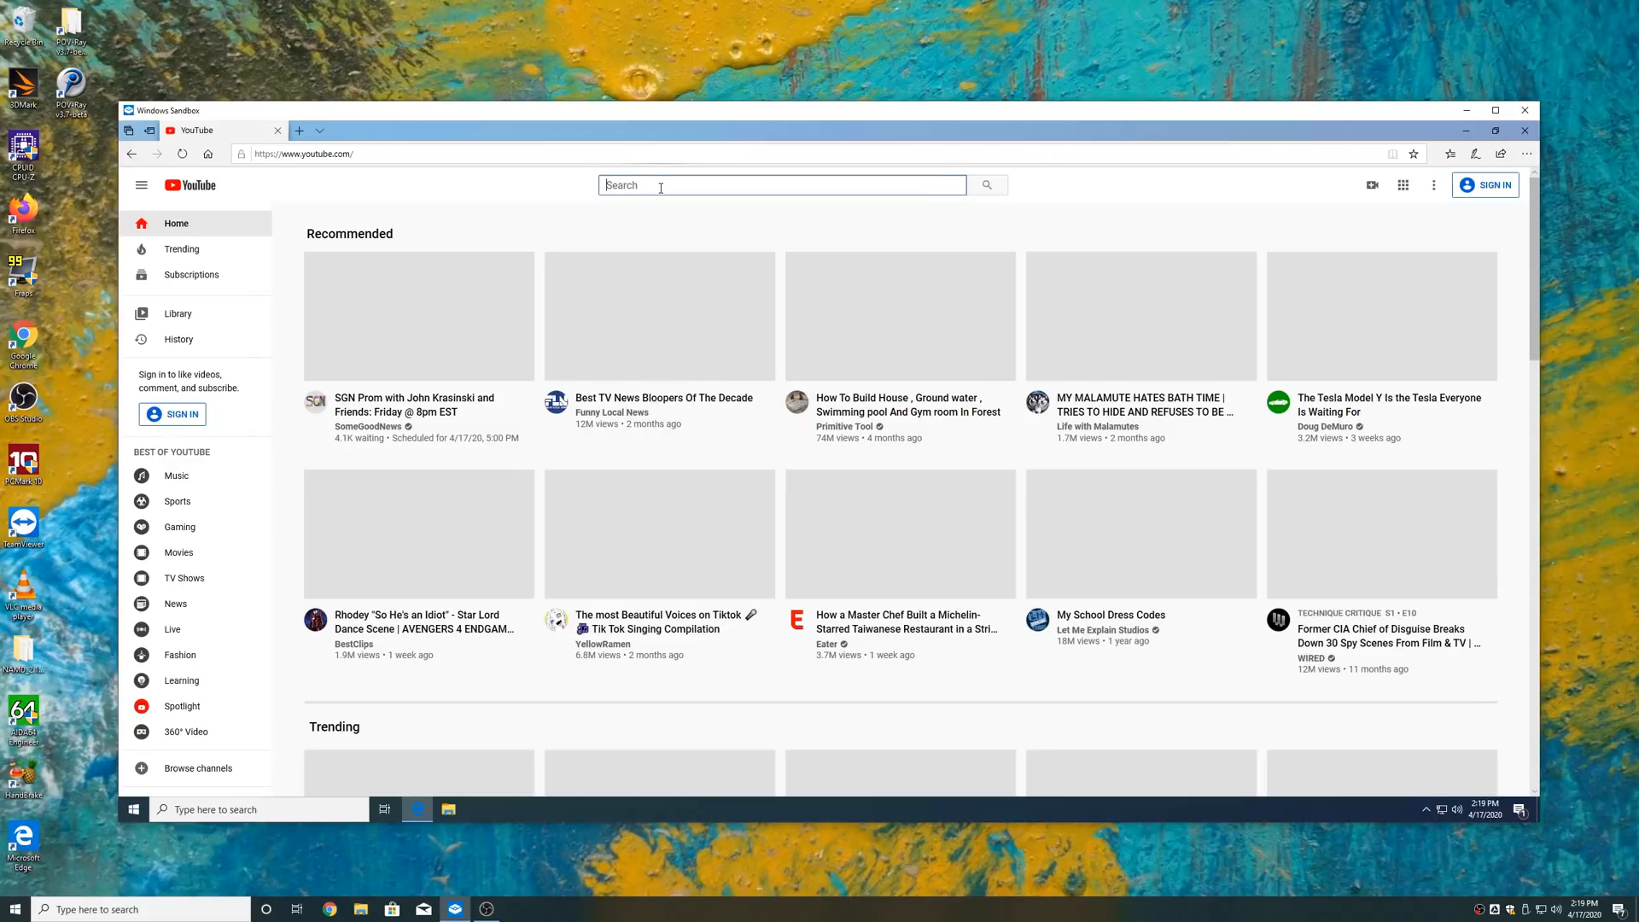
{"action": "type", "text": "a"}
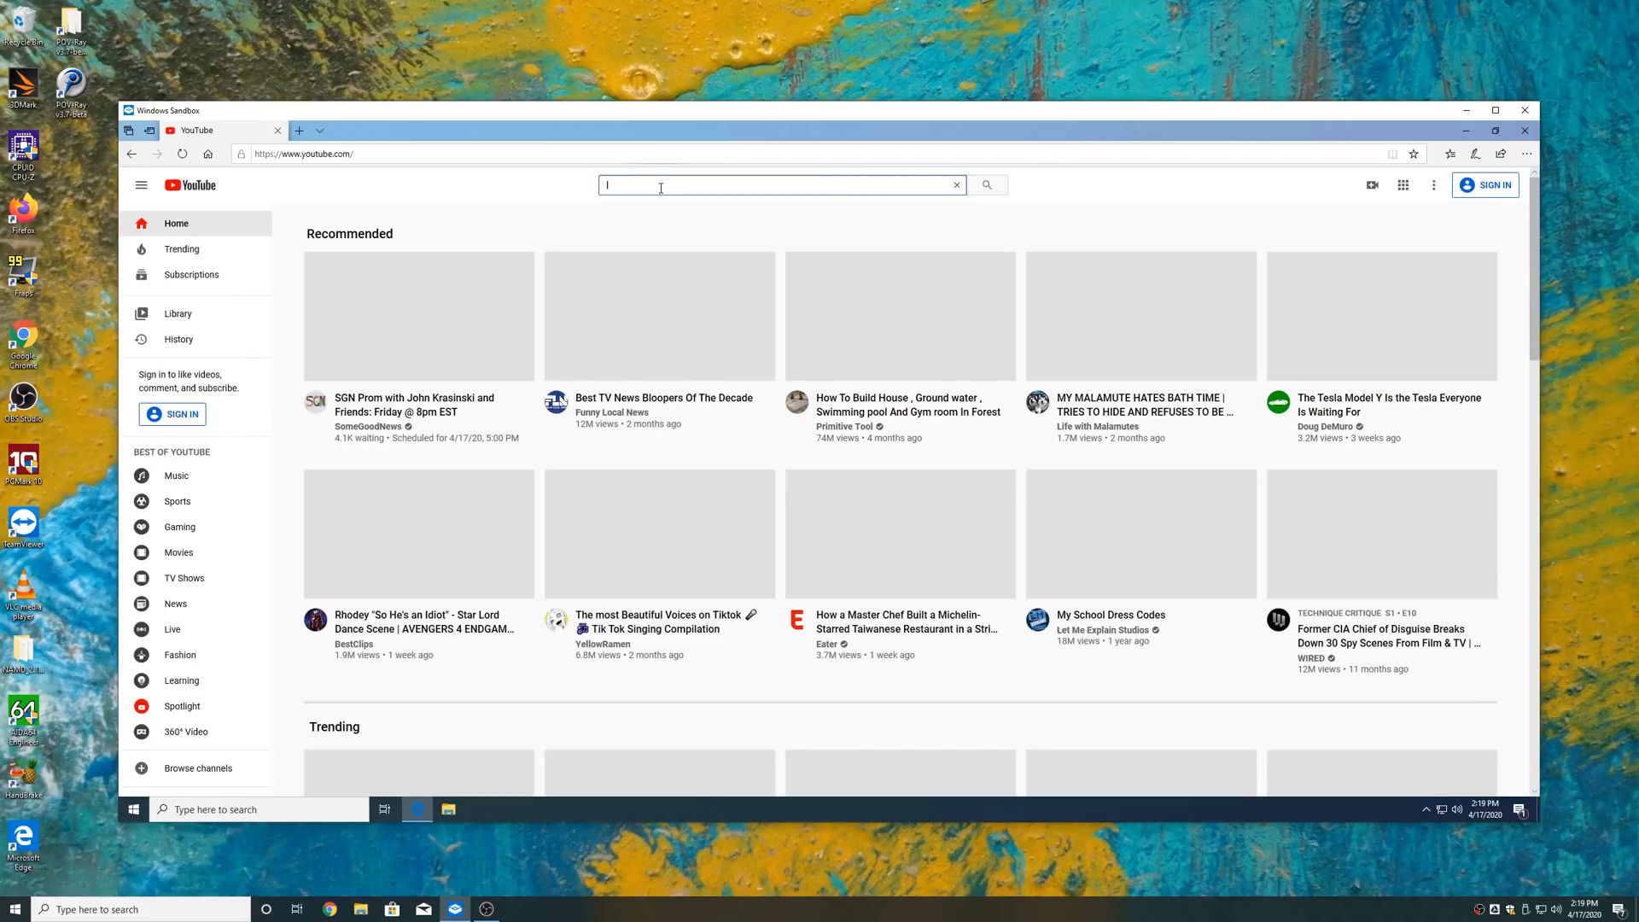
{"action": "type", "text": "leve"}
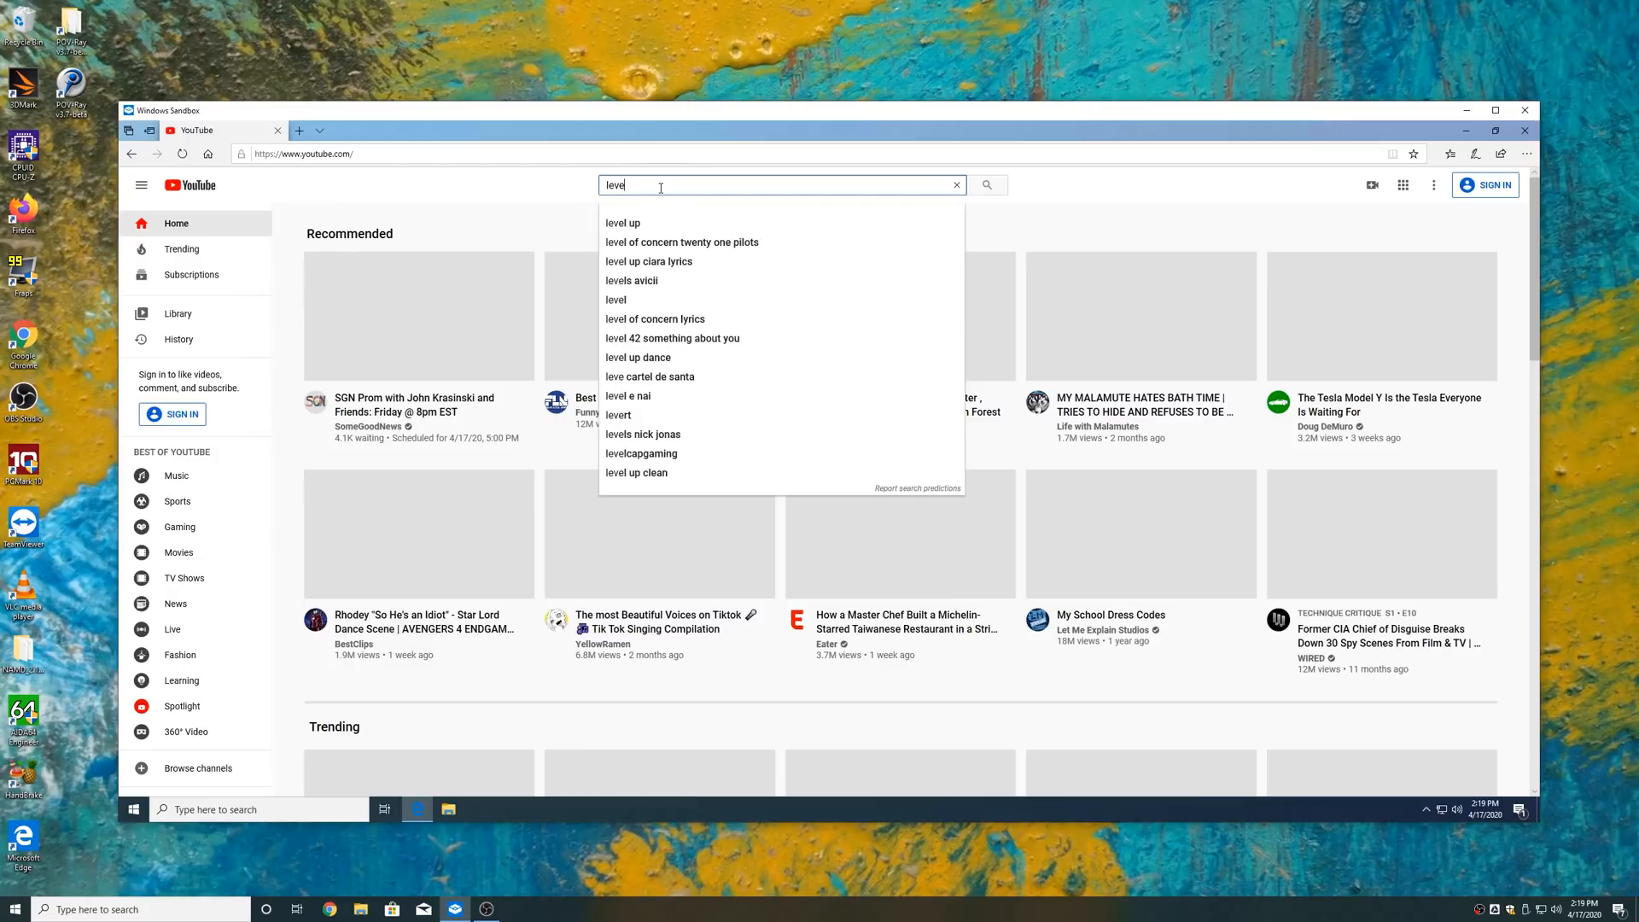
{"action": "type", "text": "l1te"}
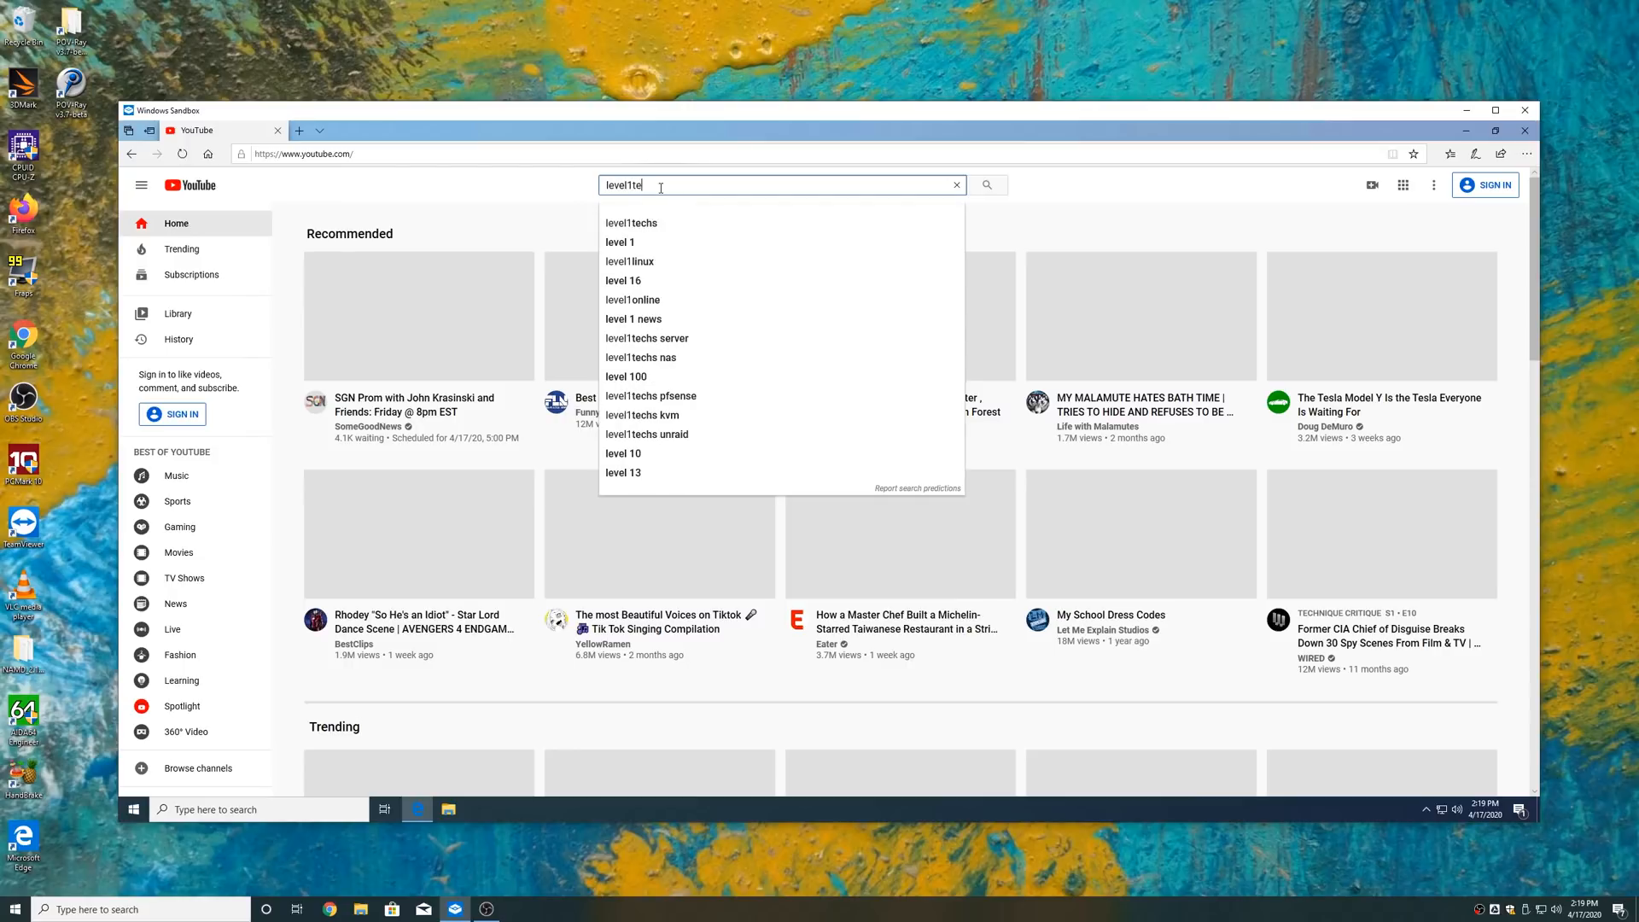
{"action": "left_click", "coordinate": [632, 222]}
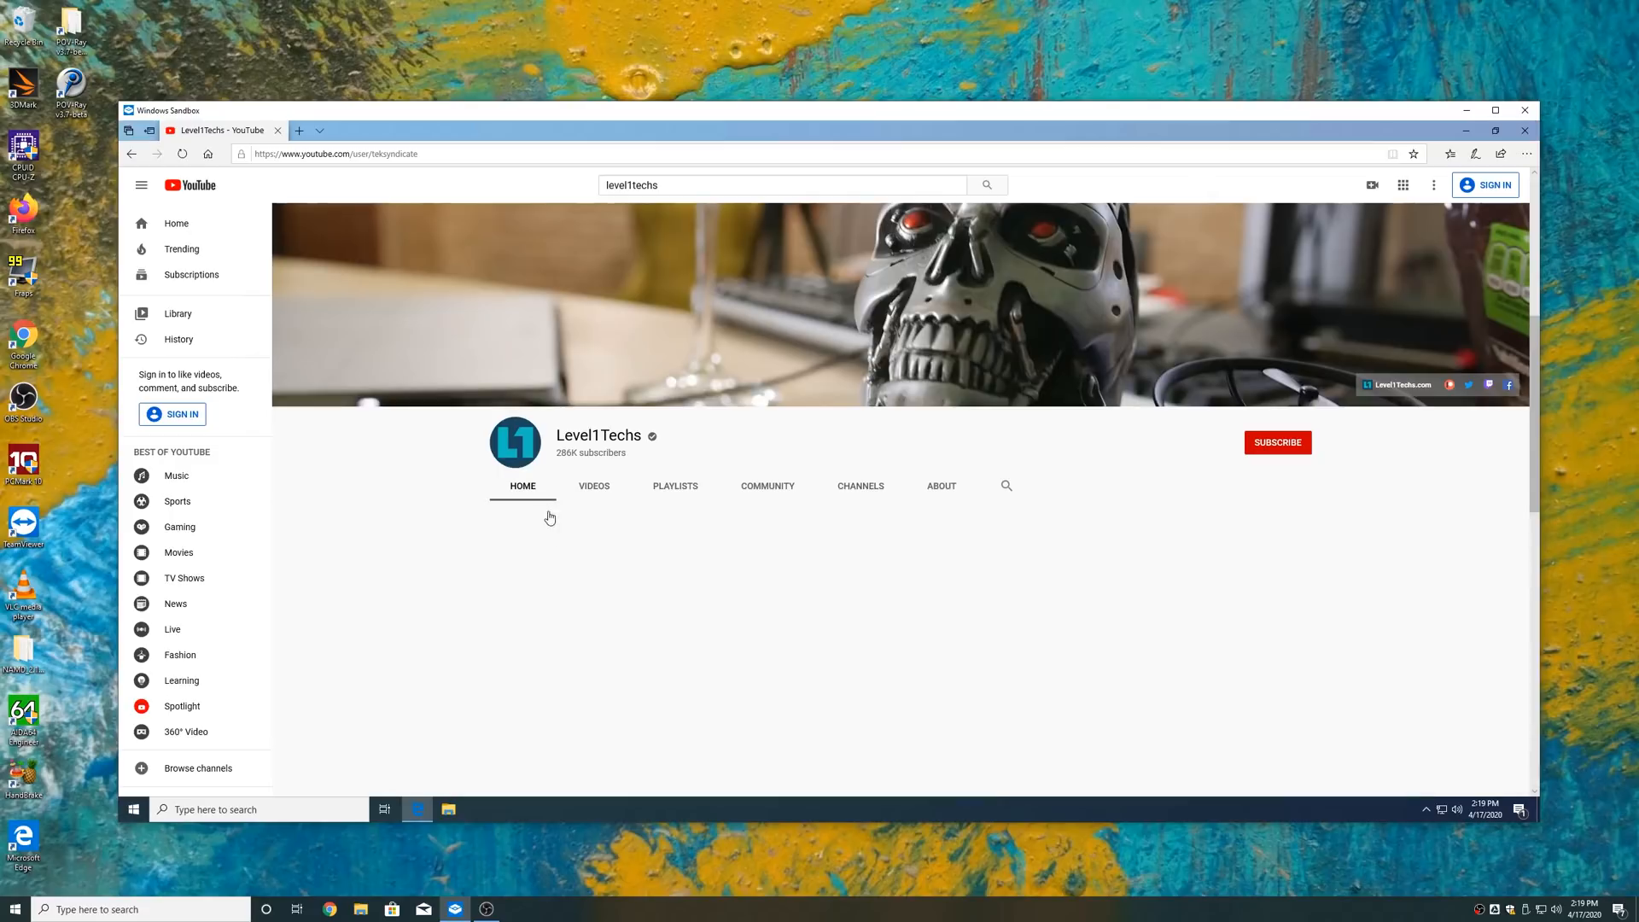
Step: From the channel's Videos list, play The End of the IT Tech: Automation
{"action": "left_click", "coordinate": [594, 485]}
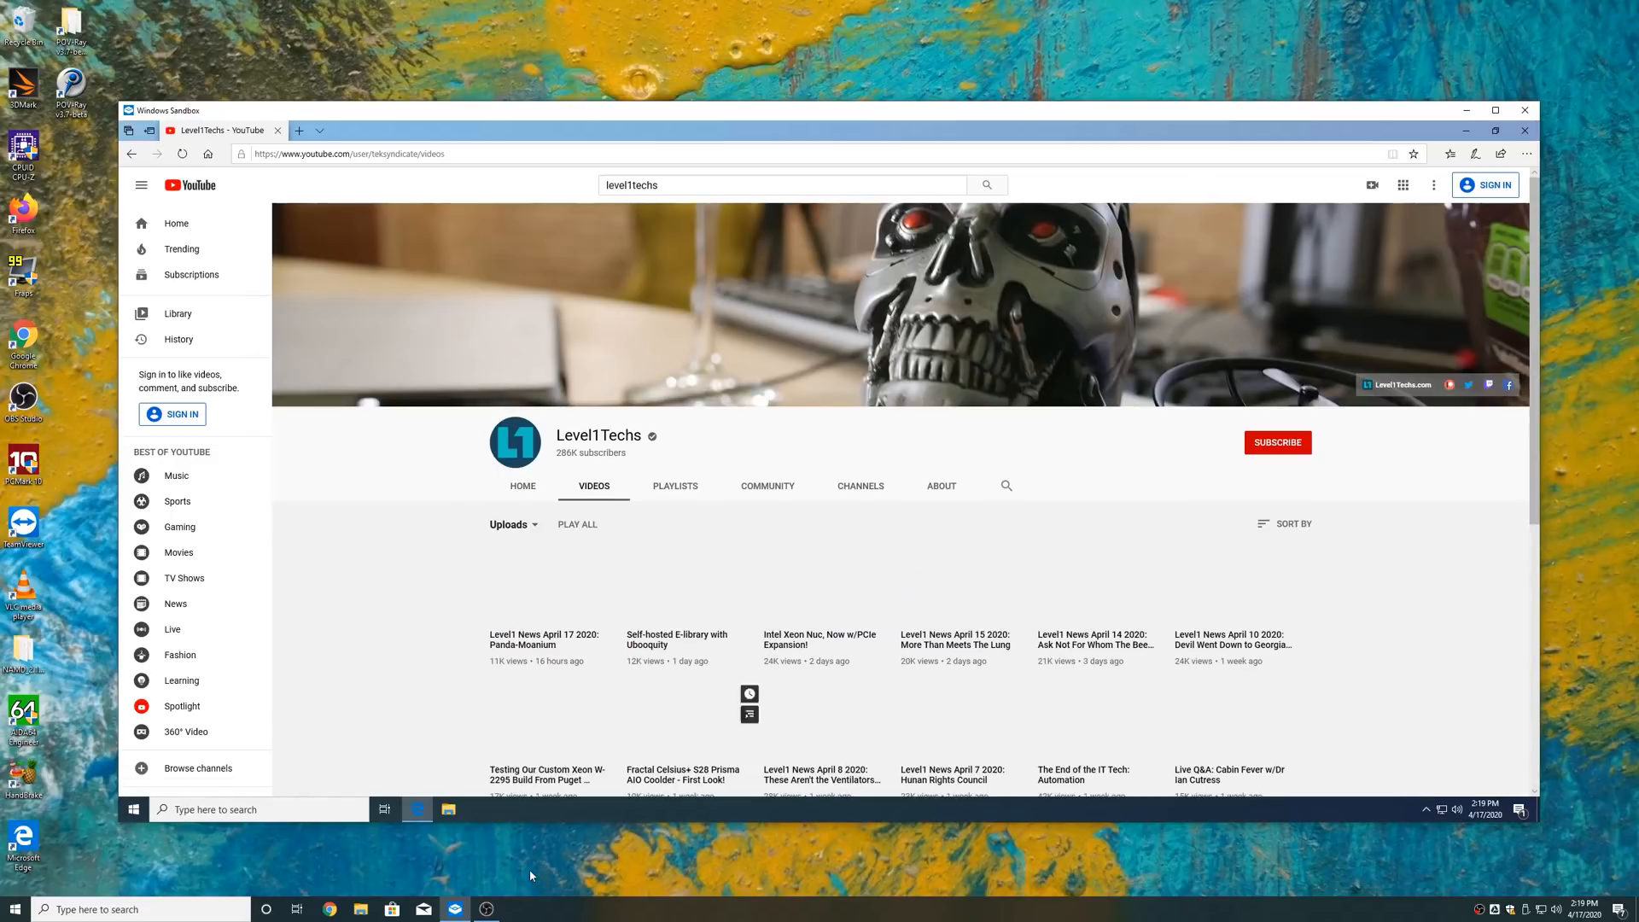
{"action": "left_click", "coordinate": [1083, 774]}
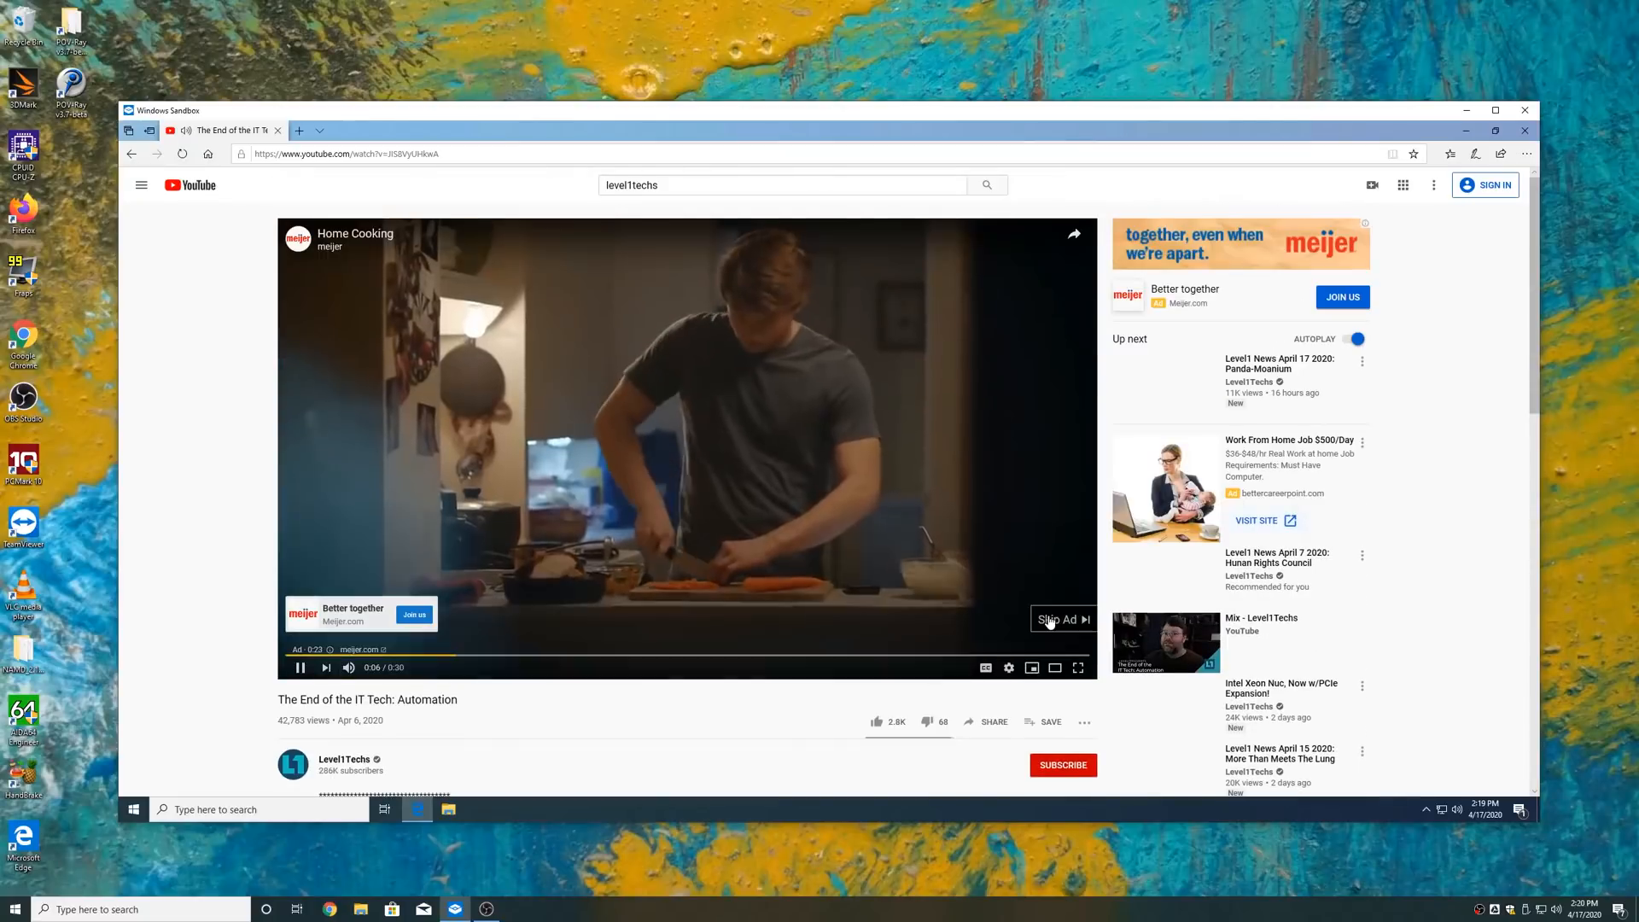
{"action": "scroll", "scroll_direction": "down", "scroll_amount": 3}
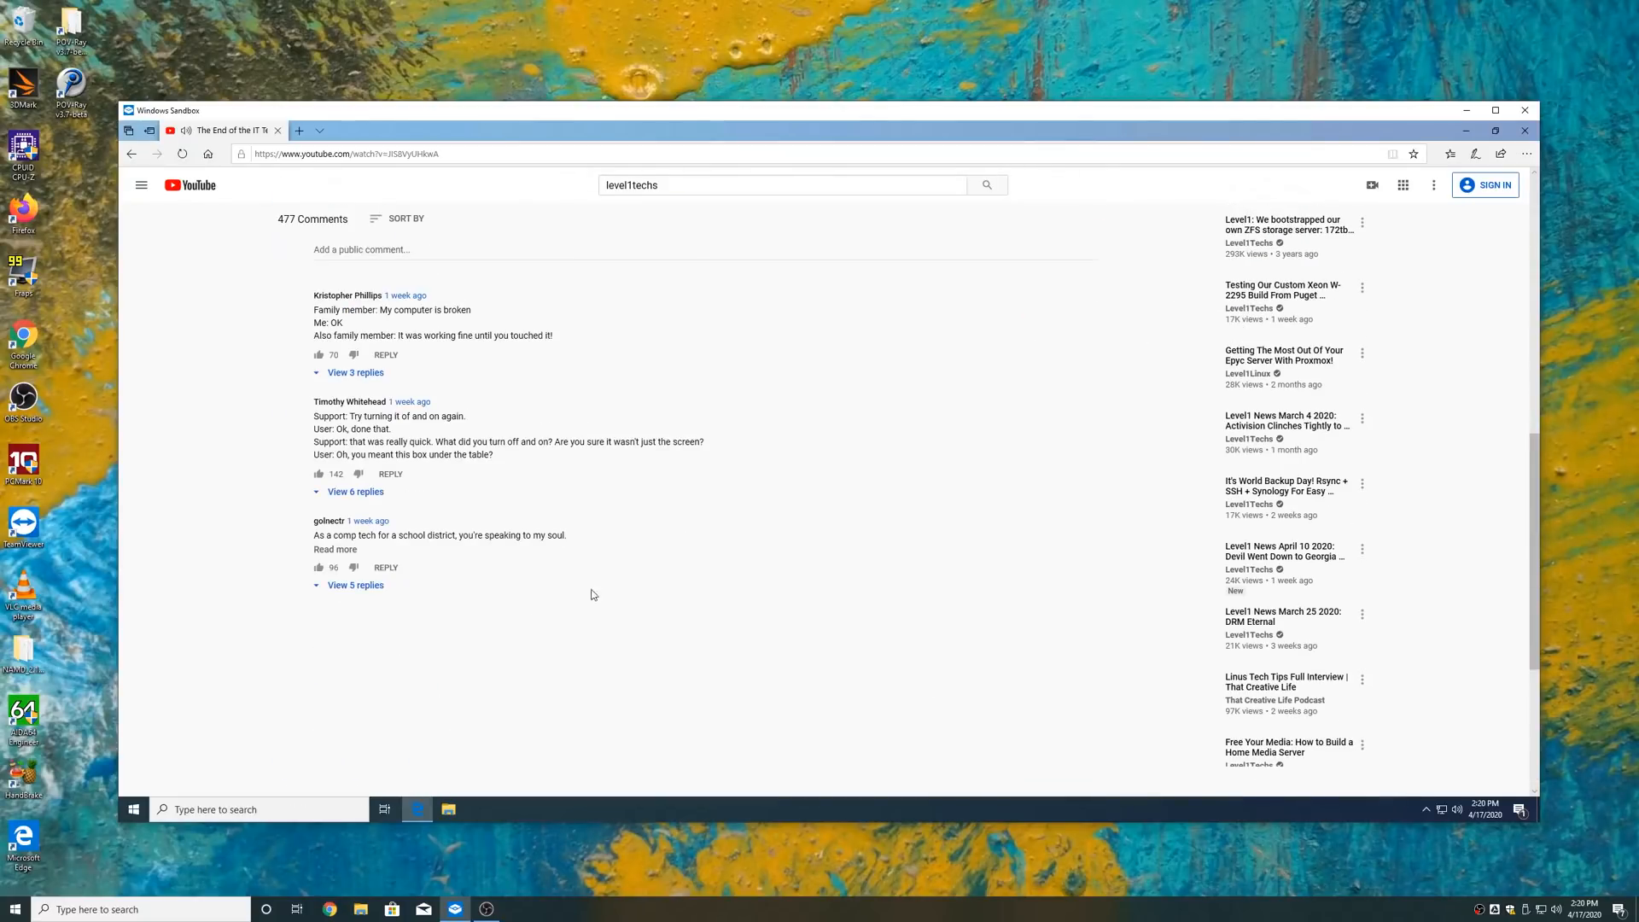
{"action": "scroll", "scroll_direction": "up", "scroll_amount": 3}
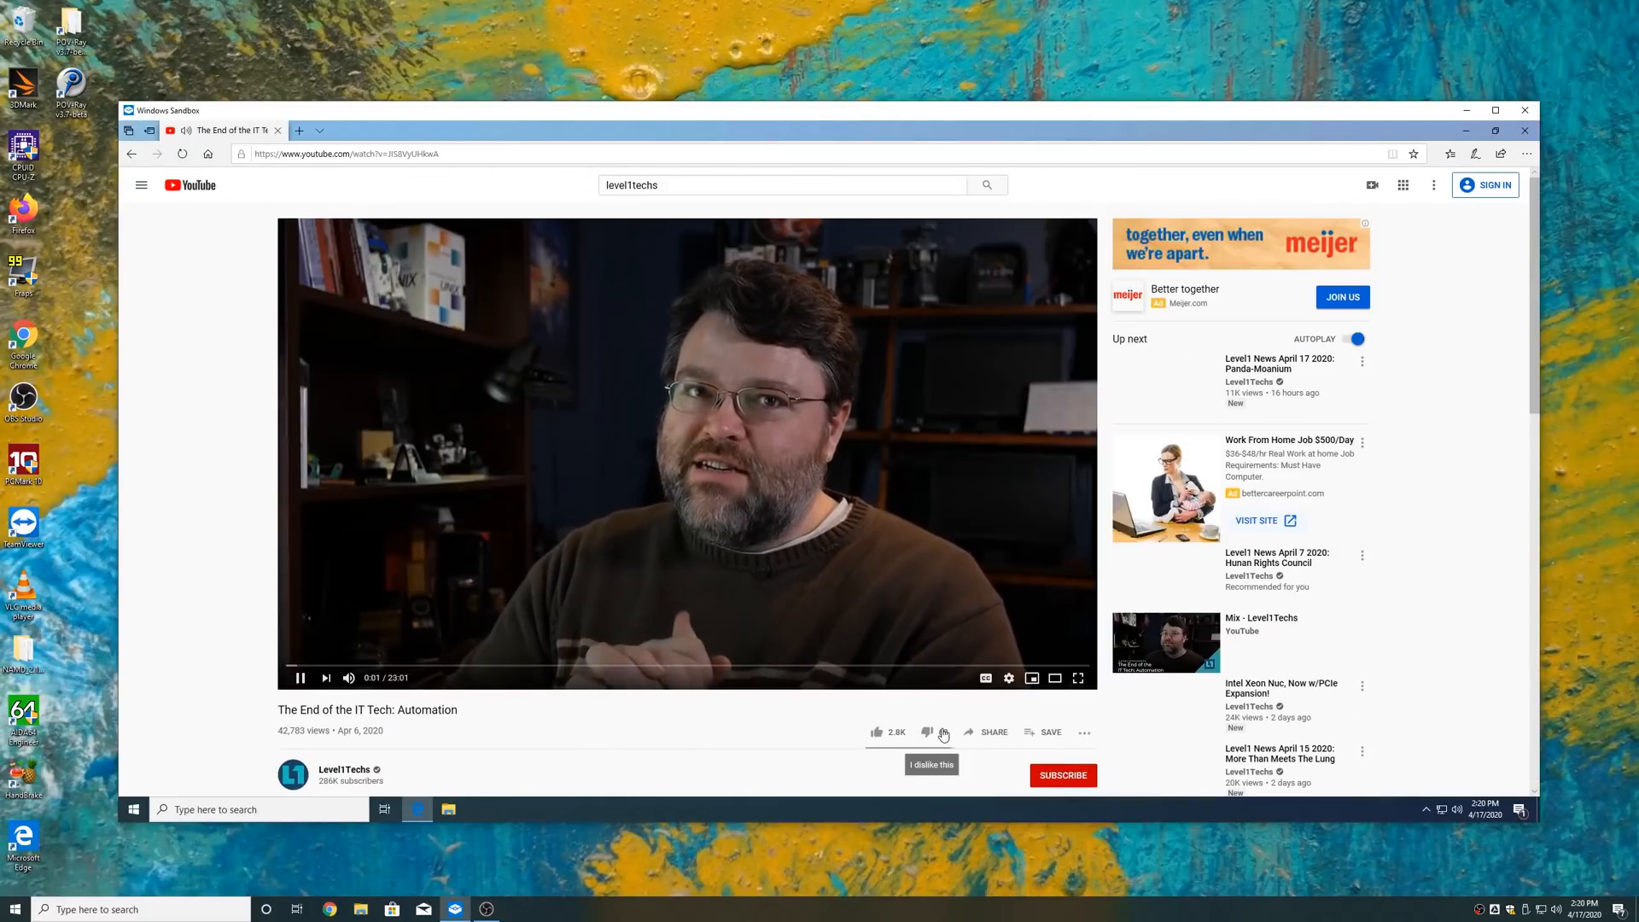
{"action": "left_click", "coordinate": [927, 733]}
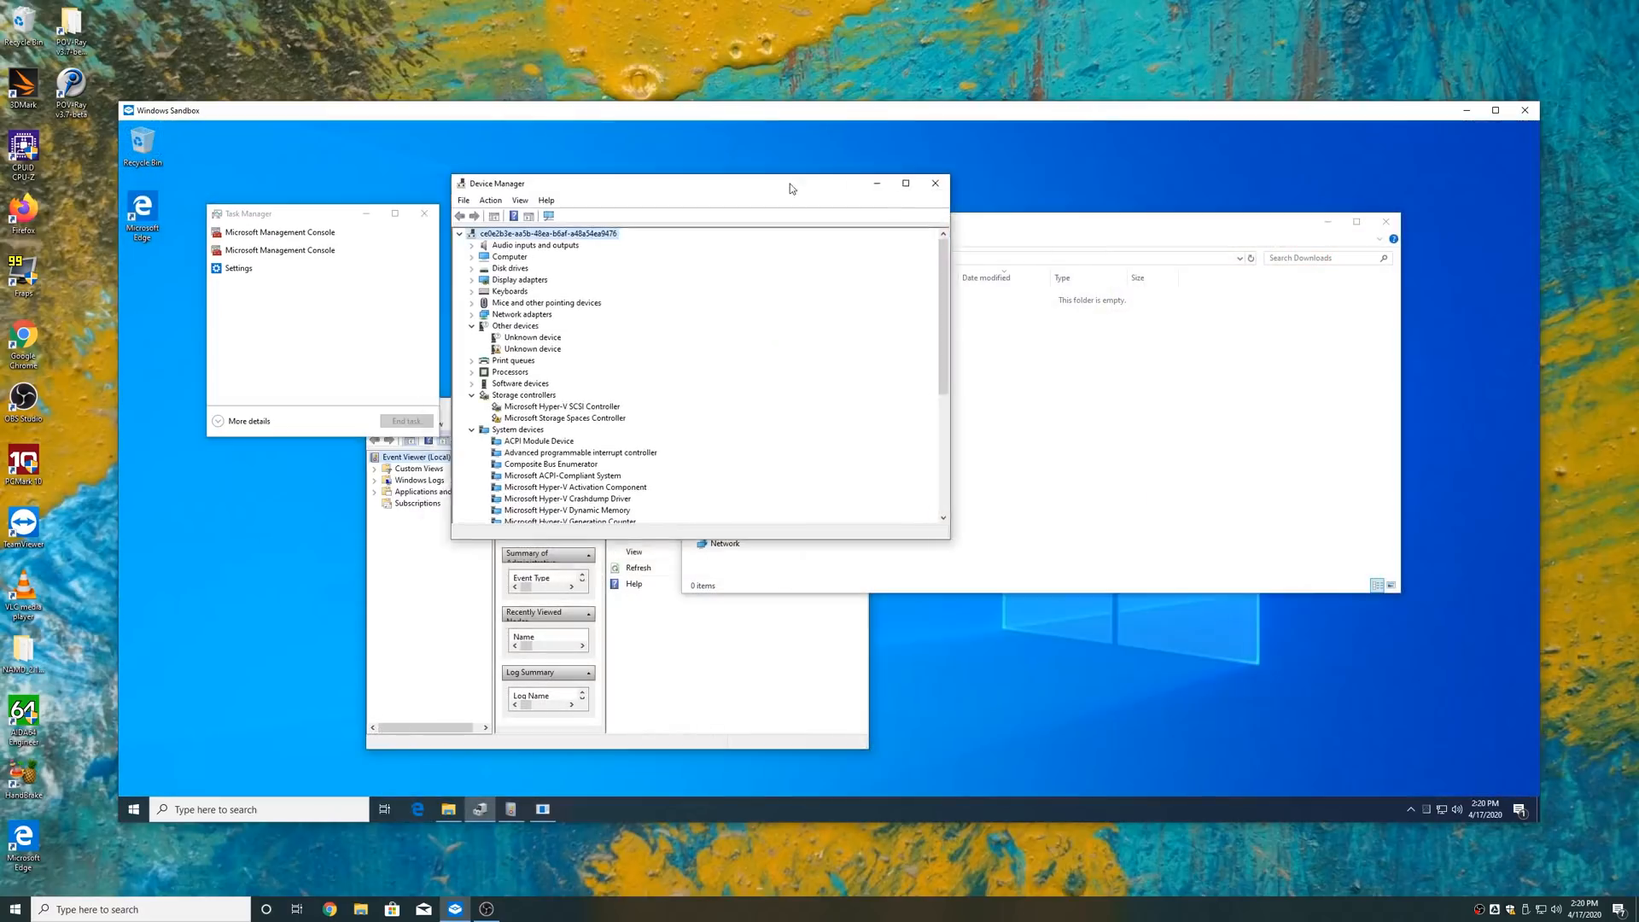
{"action": "left_click", "coordinate": [934, 182]}
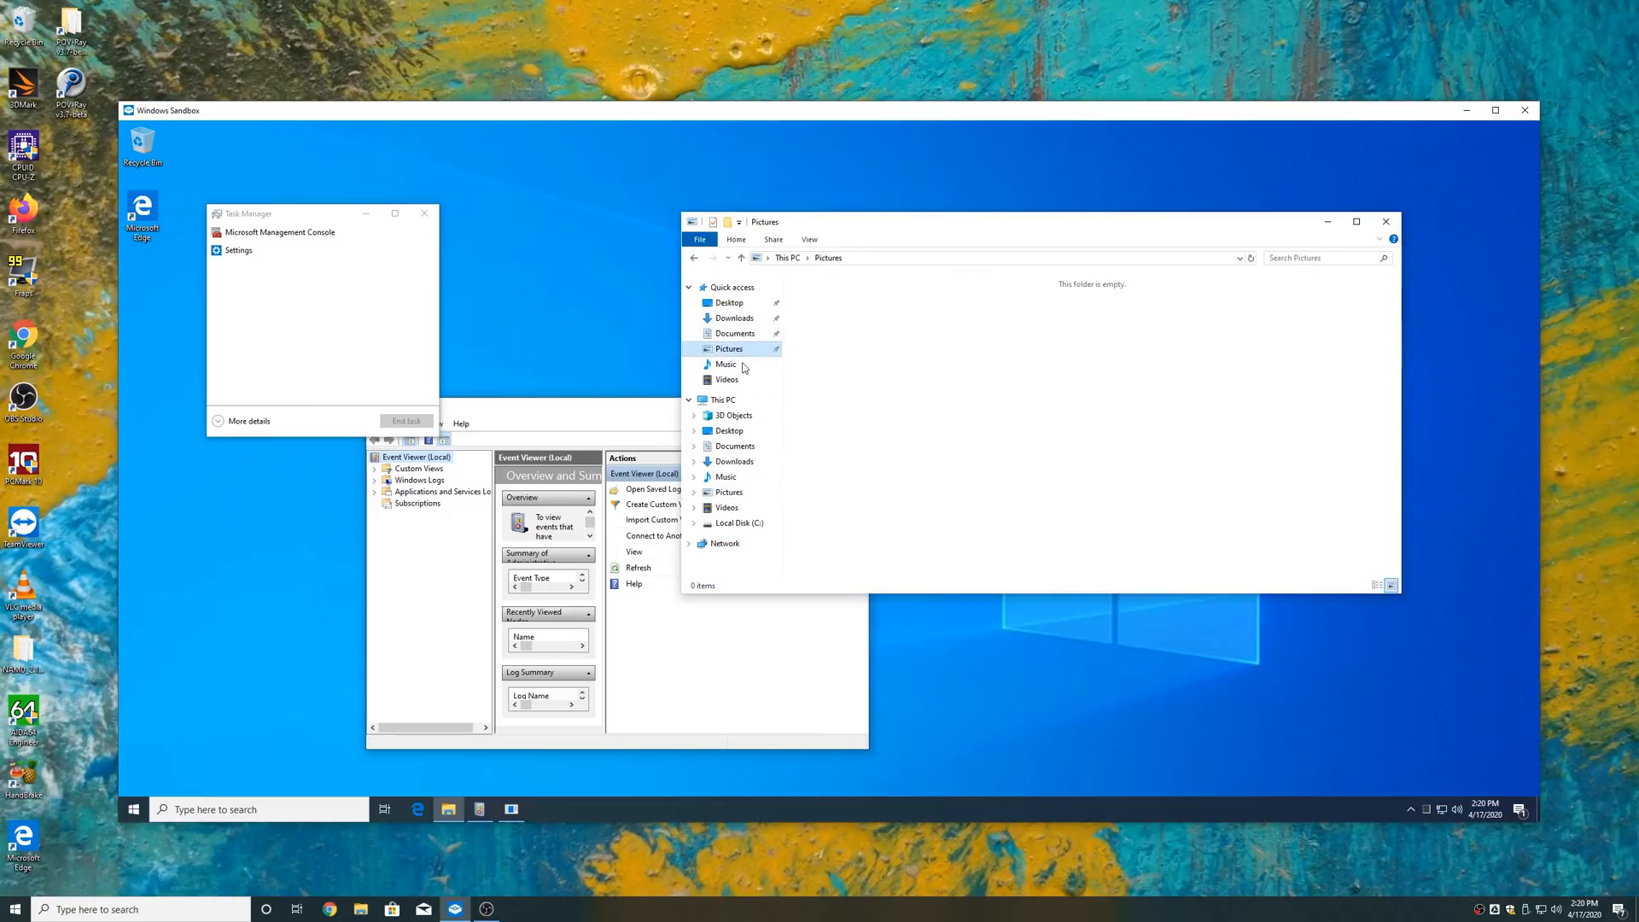
{"action": "left_click", "coordinate": [722, 400]}
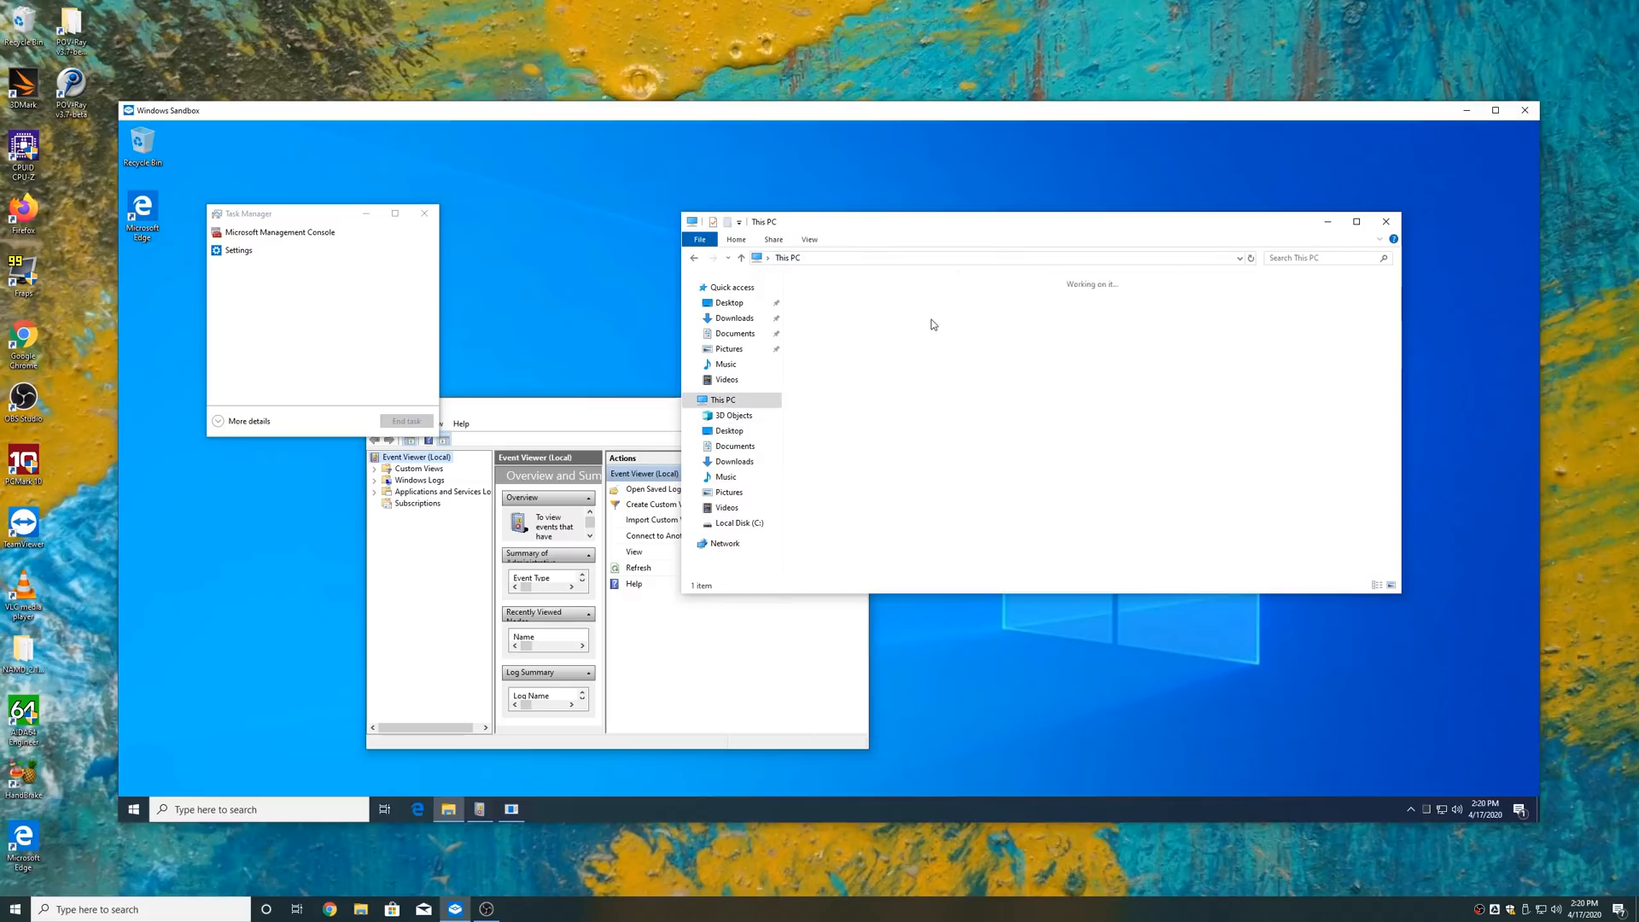
{"action": "double_click", "coordinate": [733, 522]}
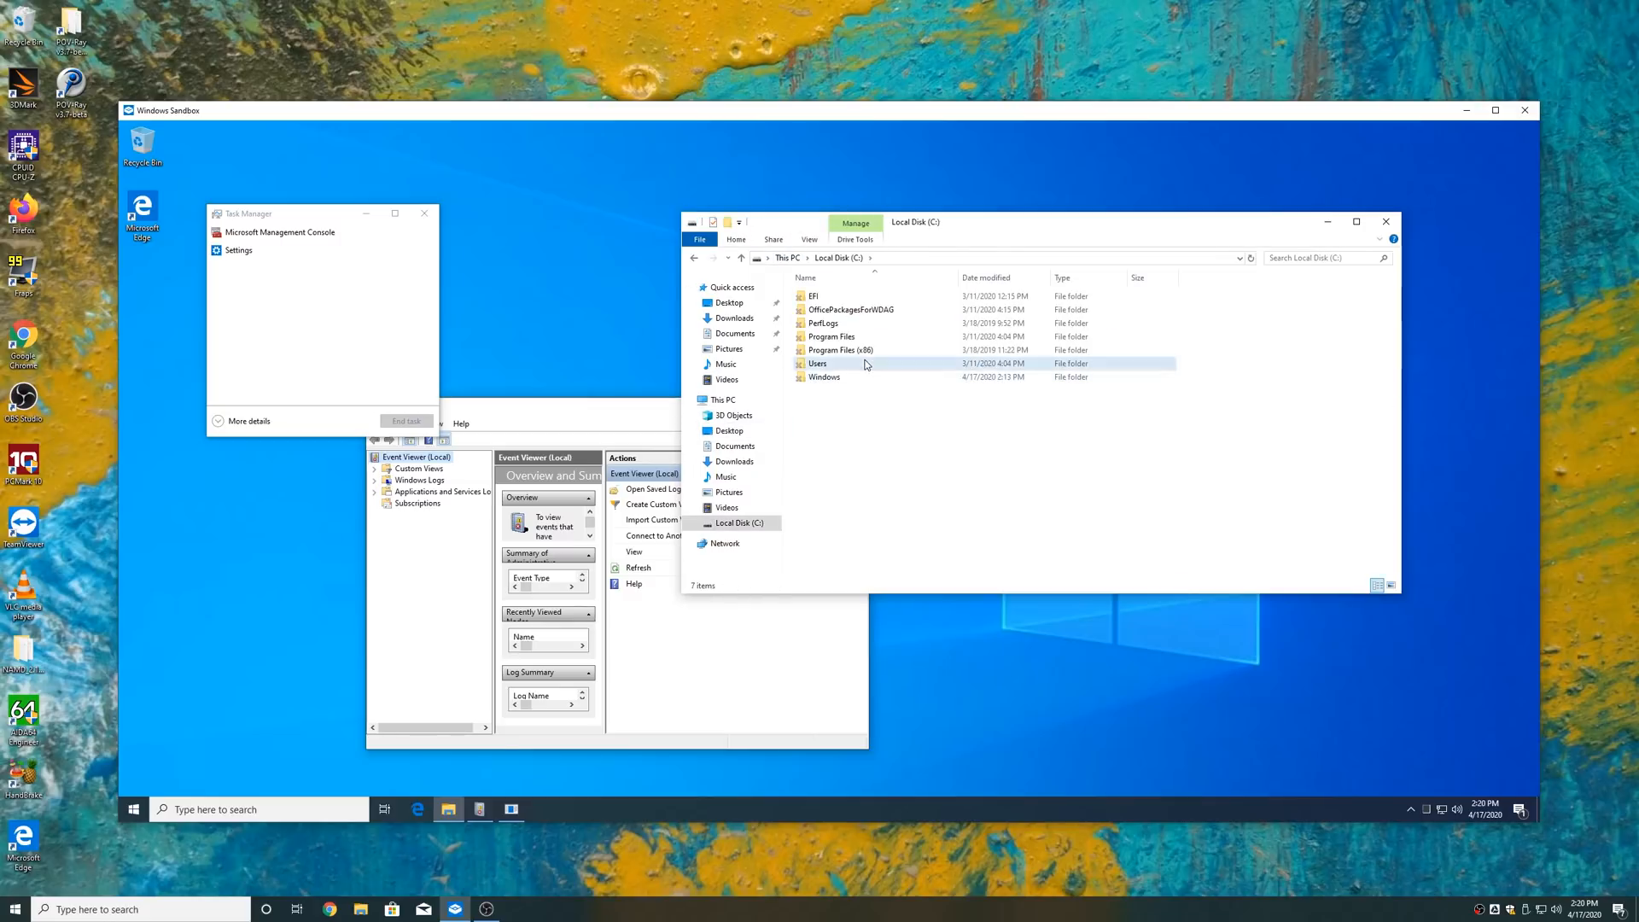
{"action": "left_click", "coordinate": [818, 362]}
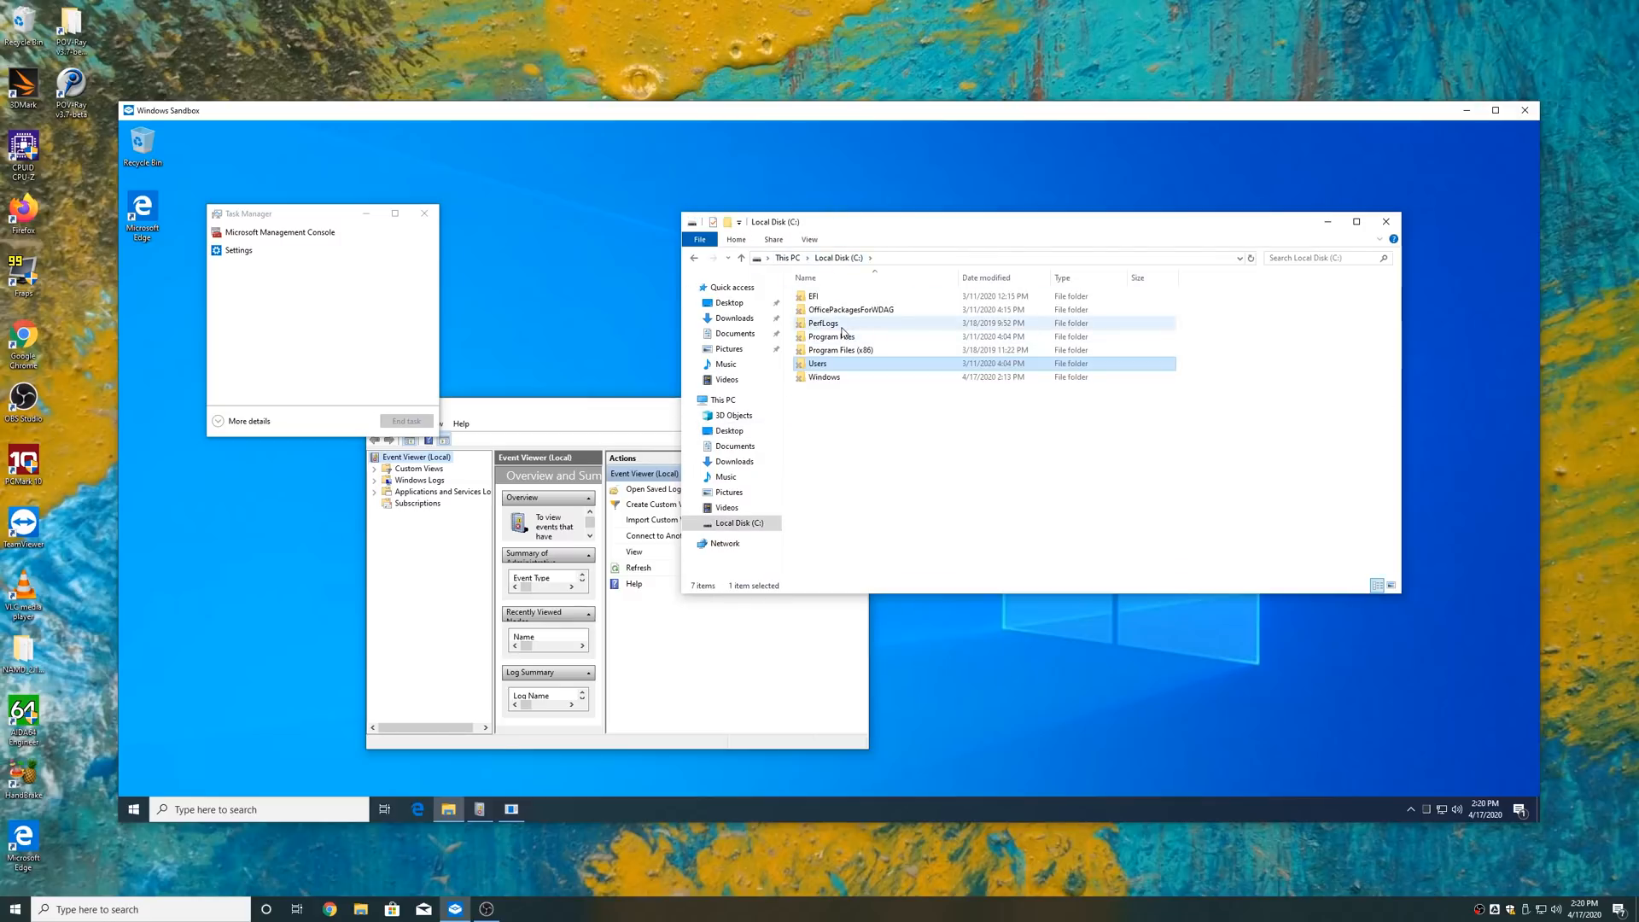
{"action": "left_click", "coordinate": [734, 445]}
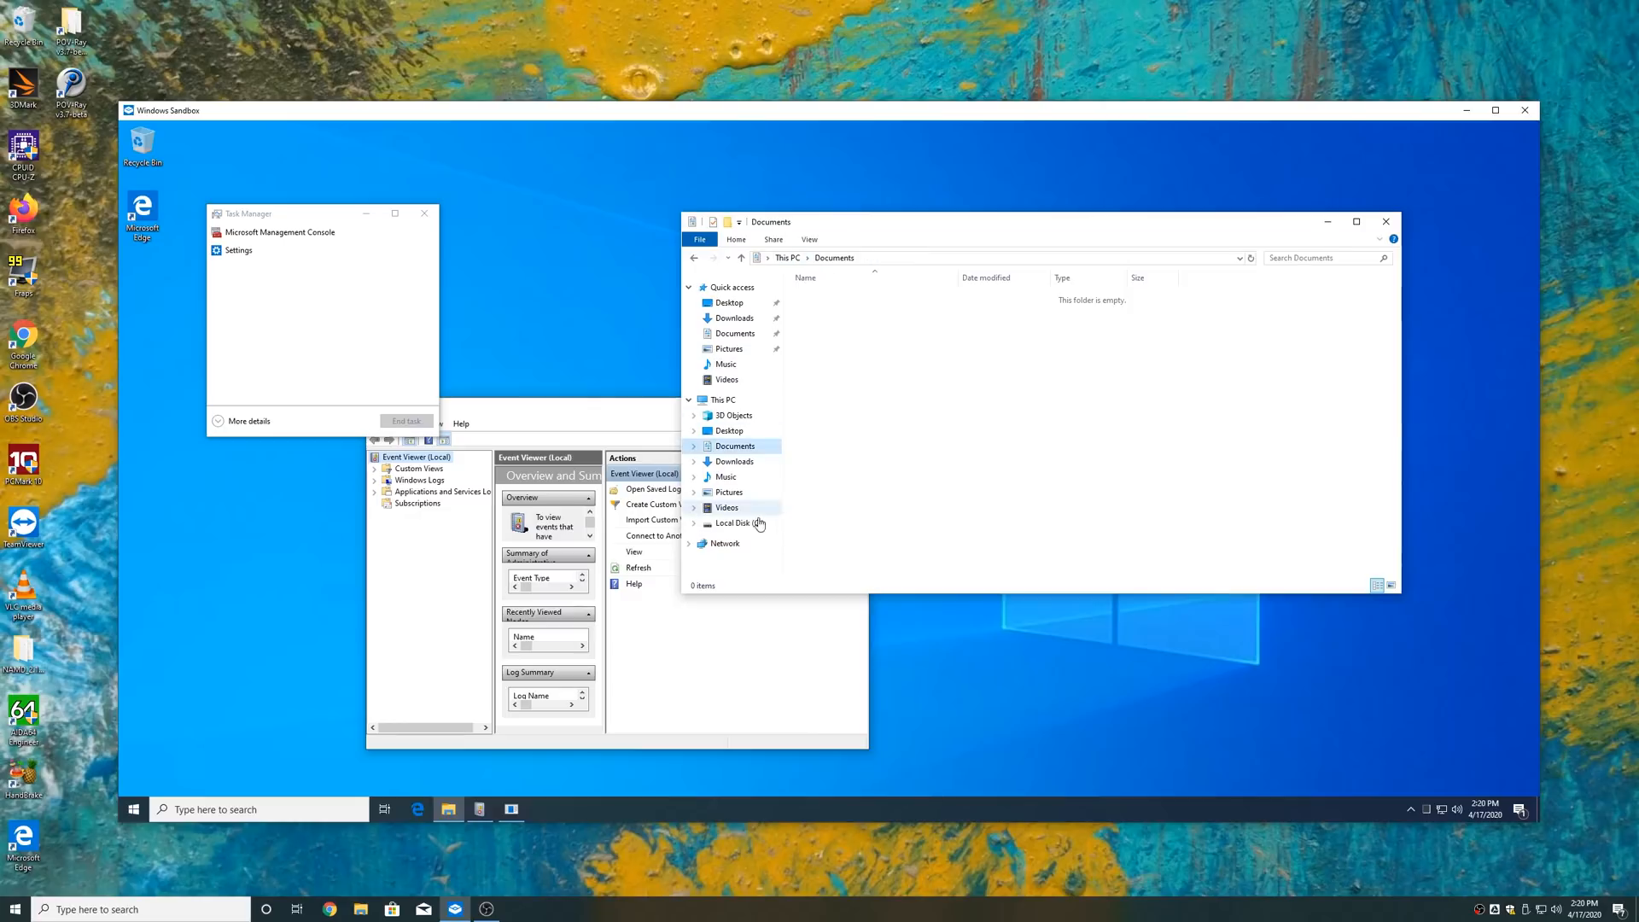
{"action": "left_click", "coordinate": [726, 379]}
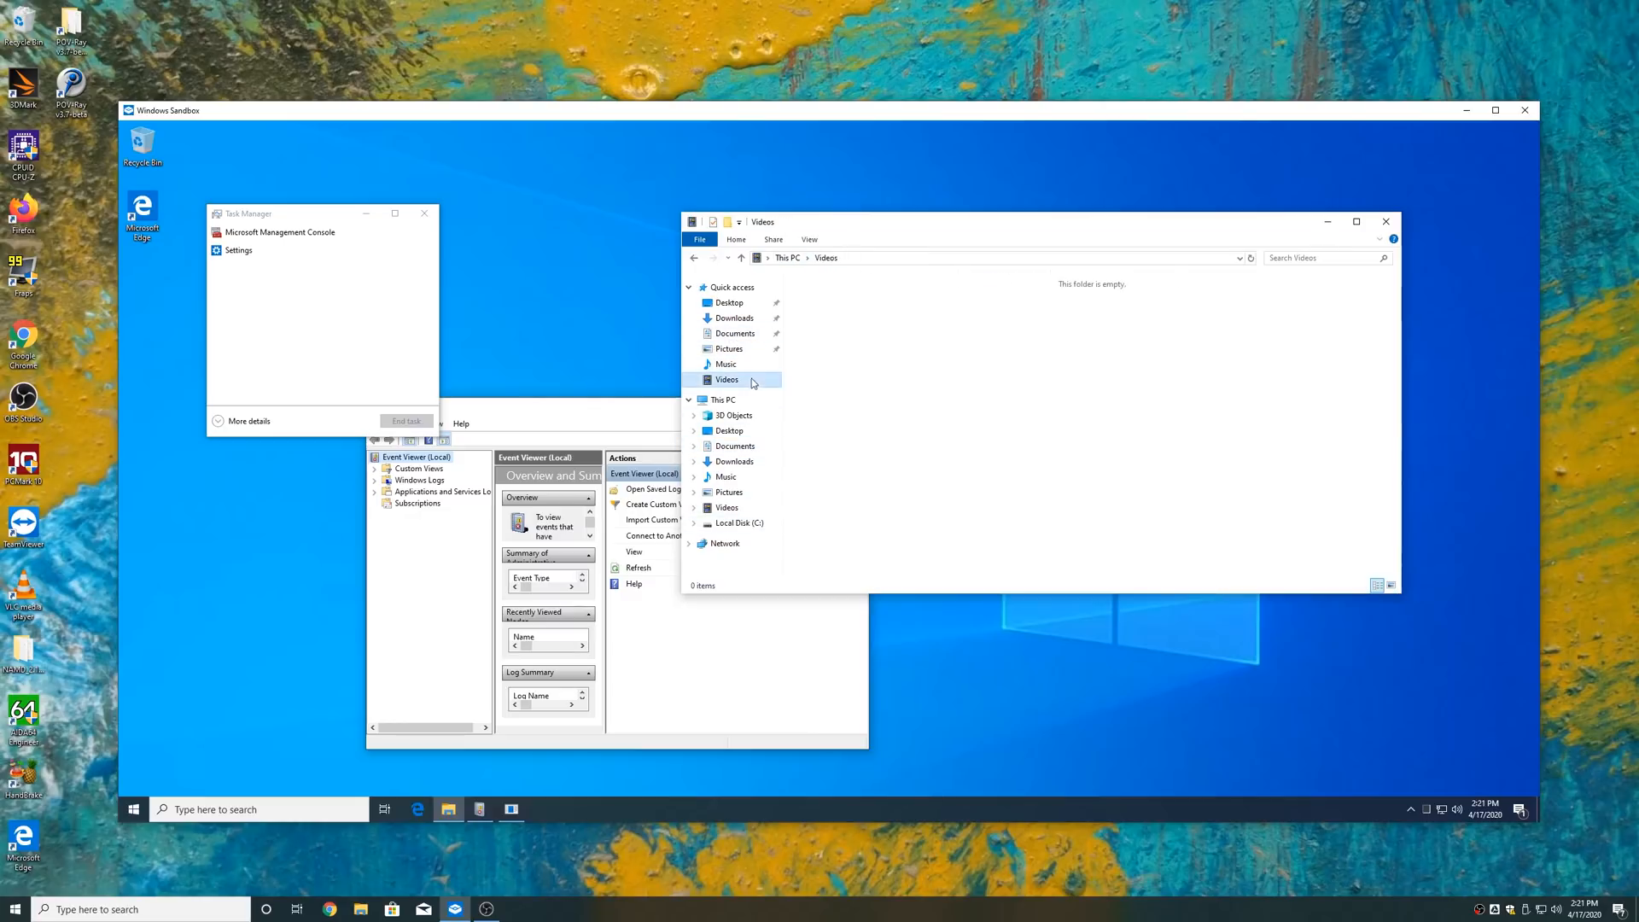
{"action": "left_click", "coordinate": [729, 303]}
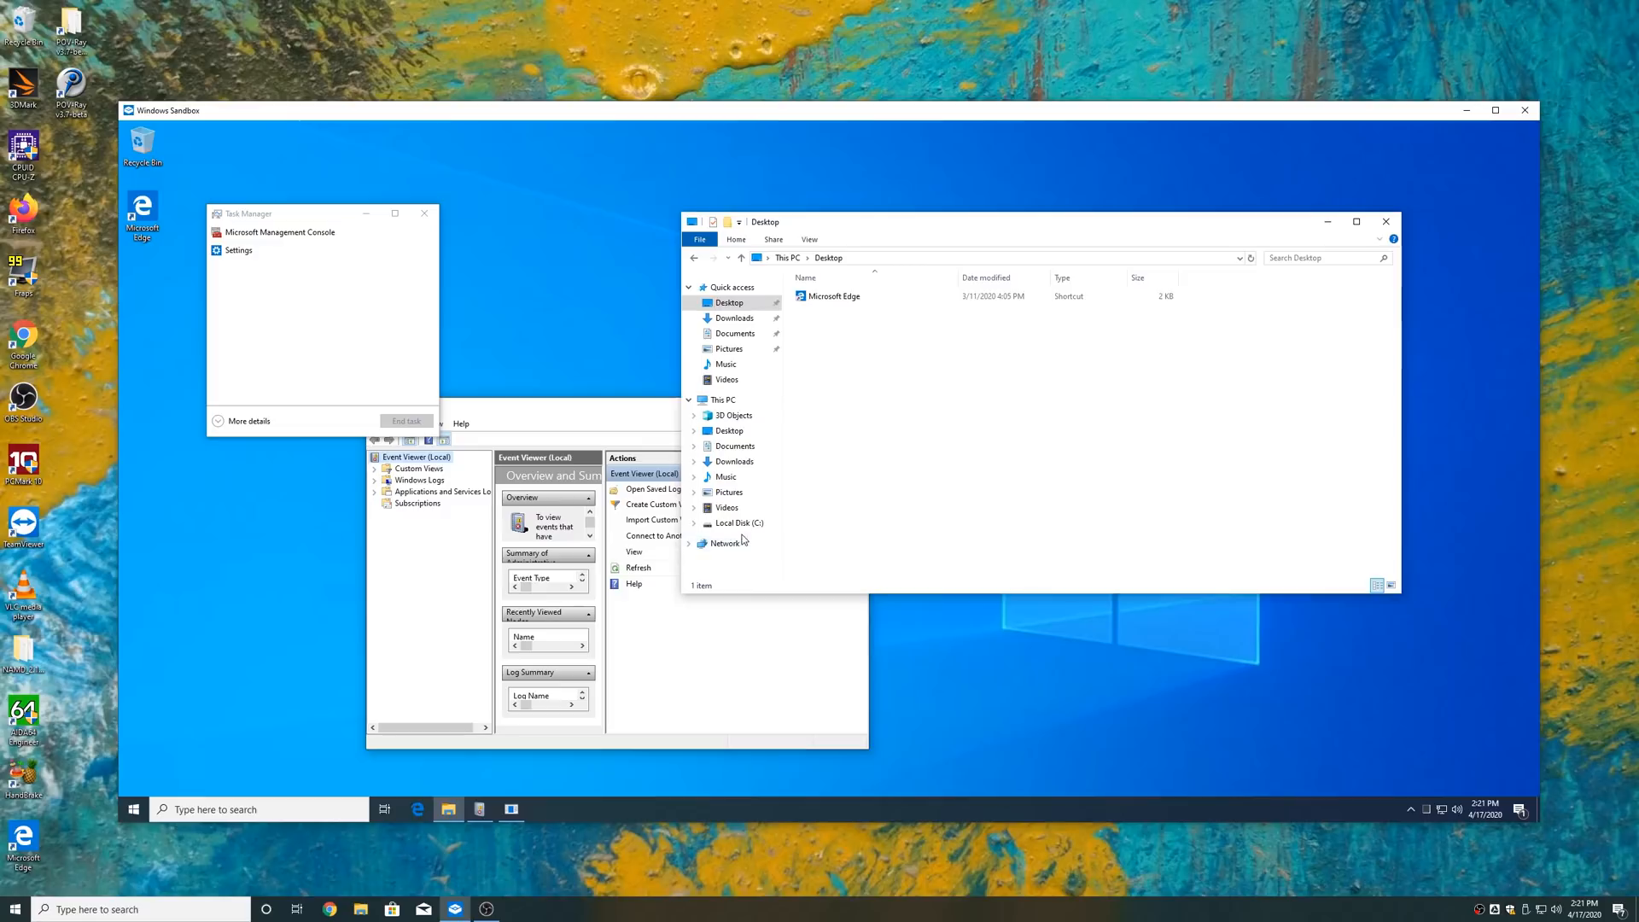
{"action": "left_click", "coordinate": [734, 445]}
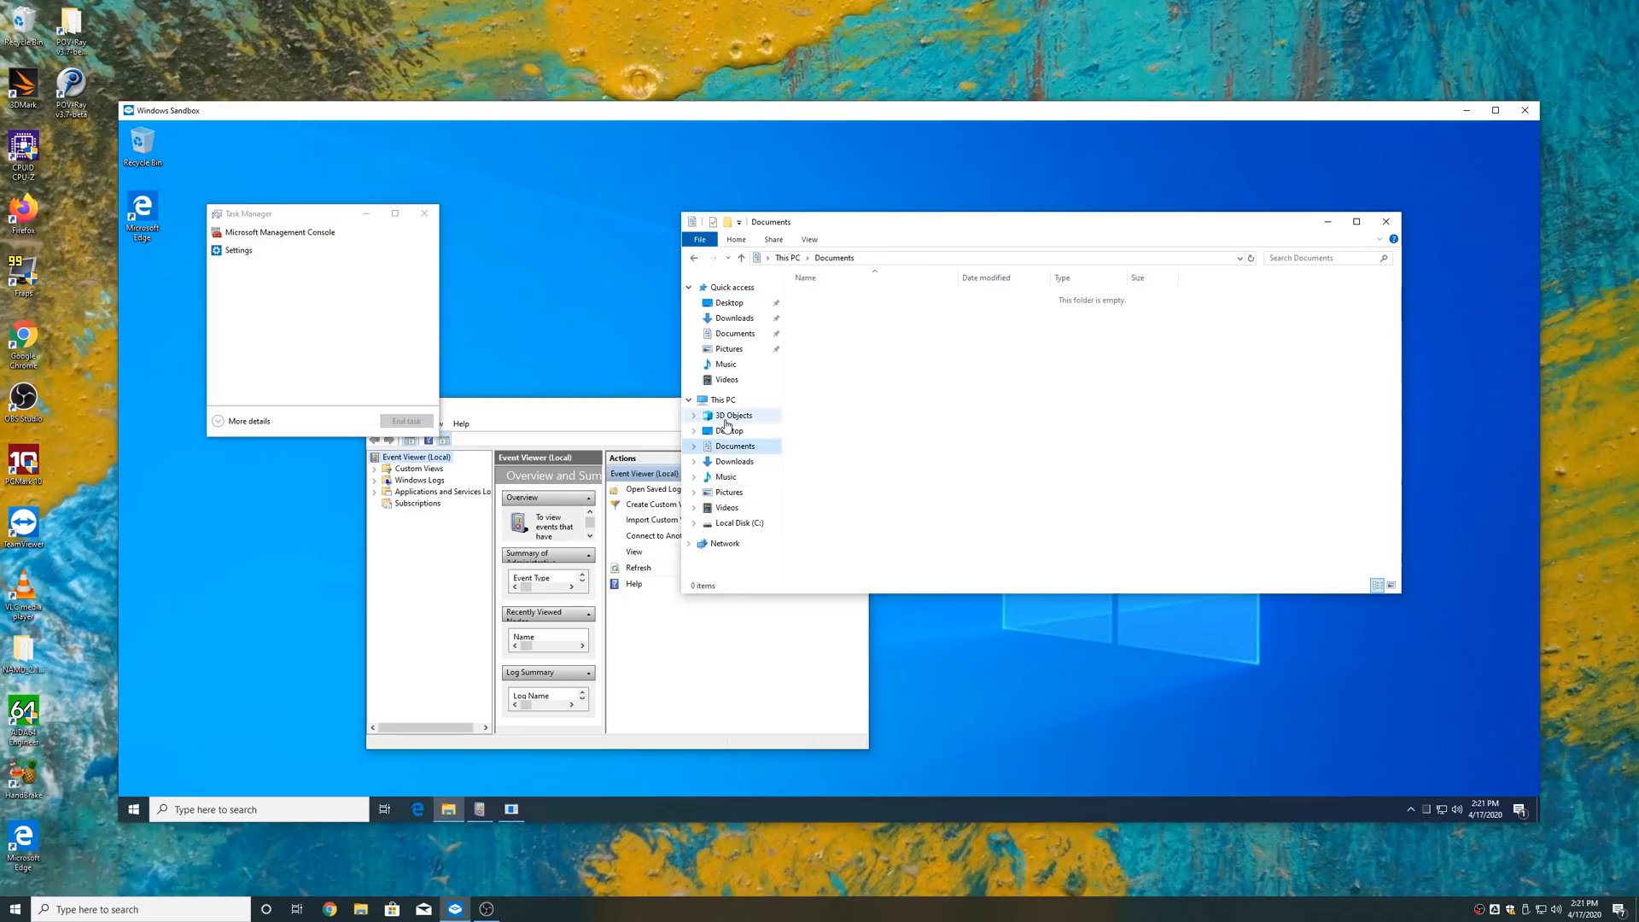
{"action": "left_click", "coordinate": [732, 415]}
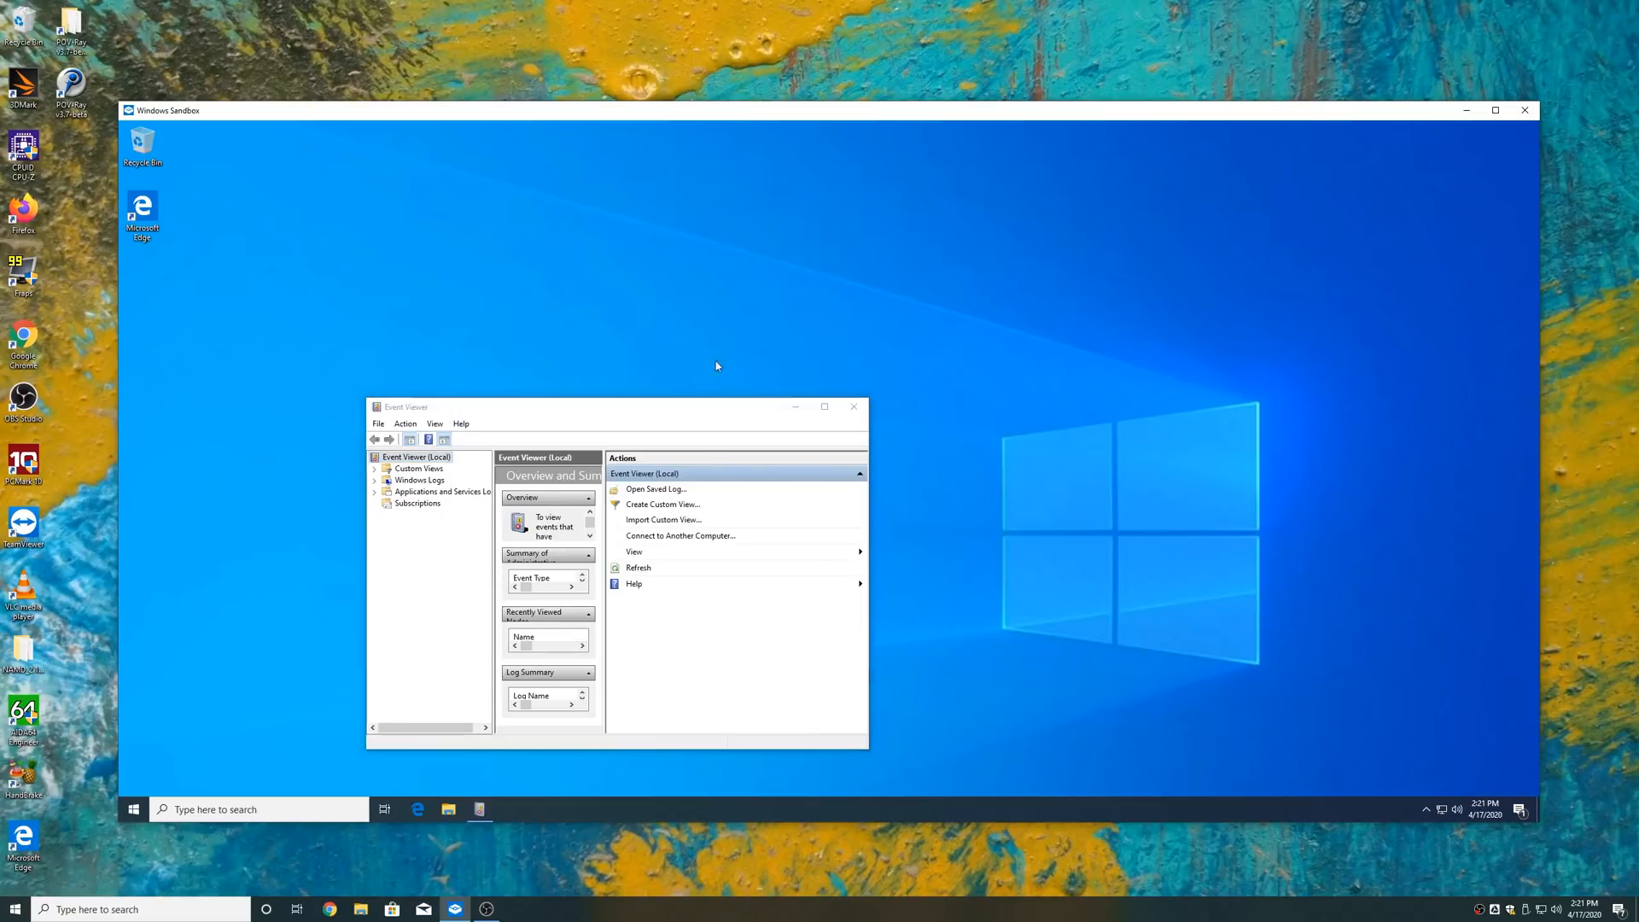
{"action": "left_click_drag", "start_coordinate": [617, 406], "coordinate": [612, 244]}
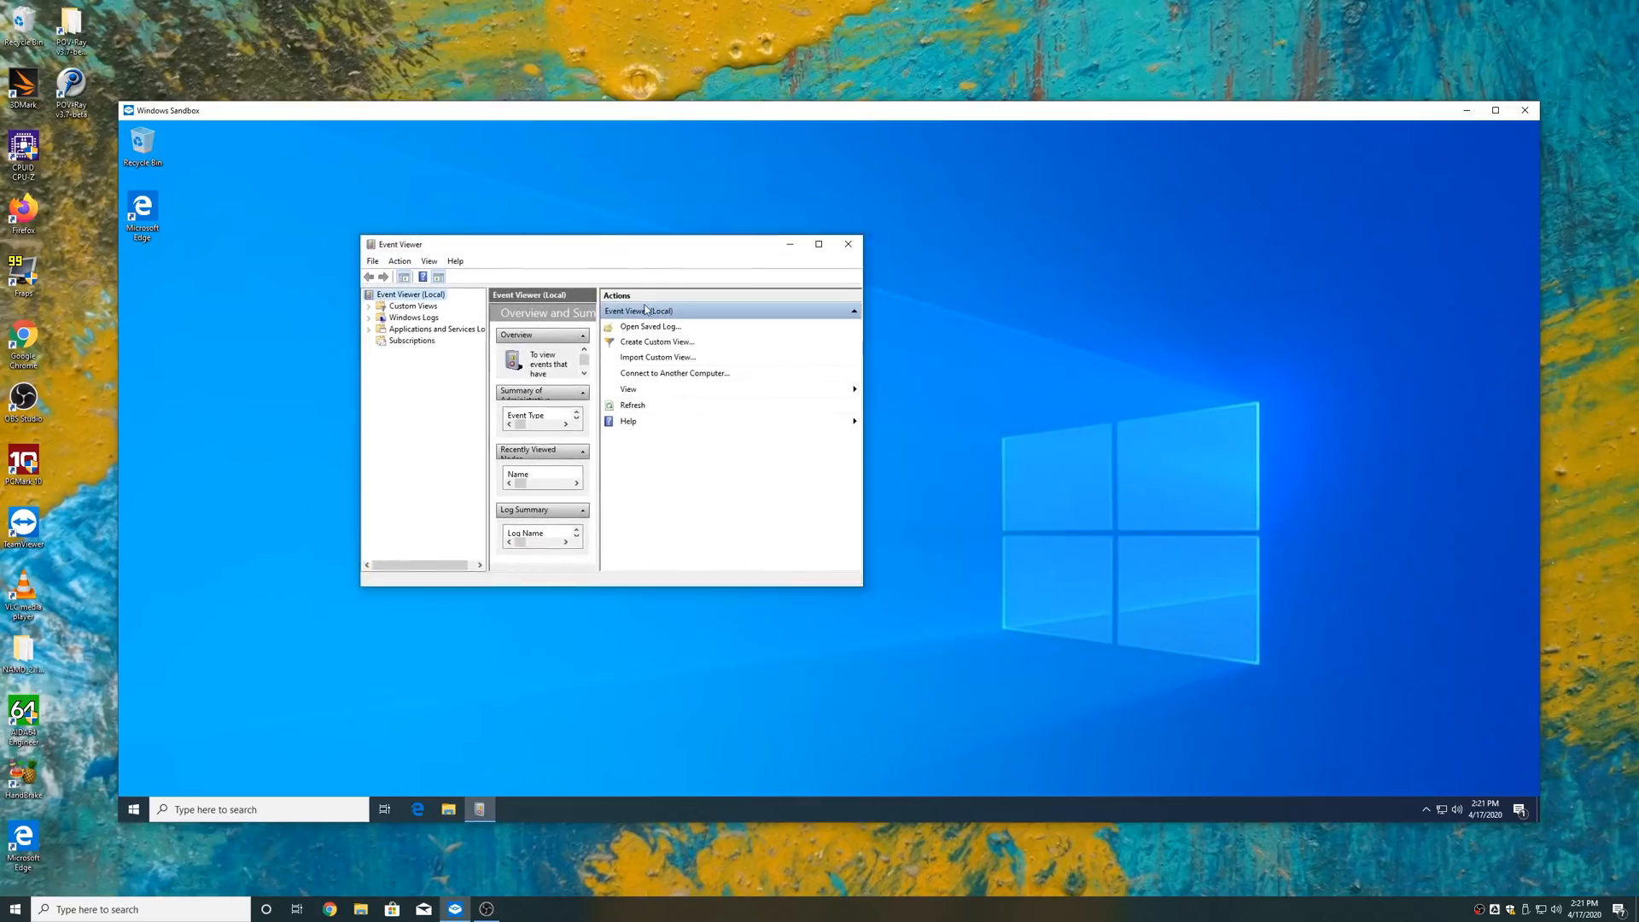
{"action": "left_click", "coordinate": [847, 245]}
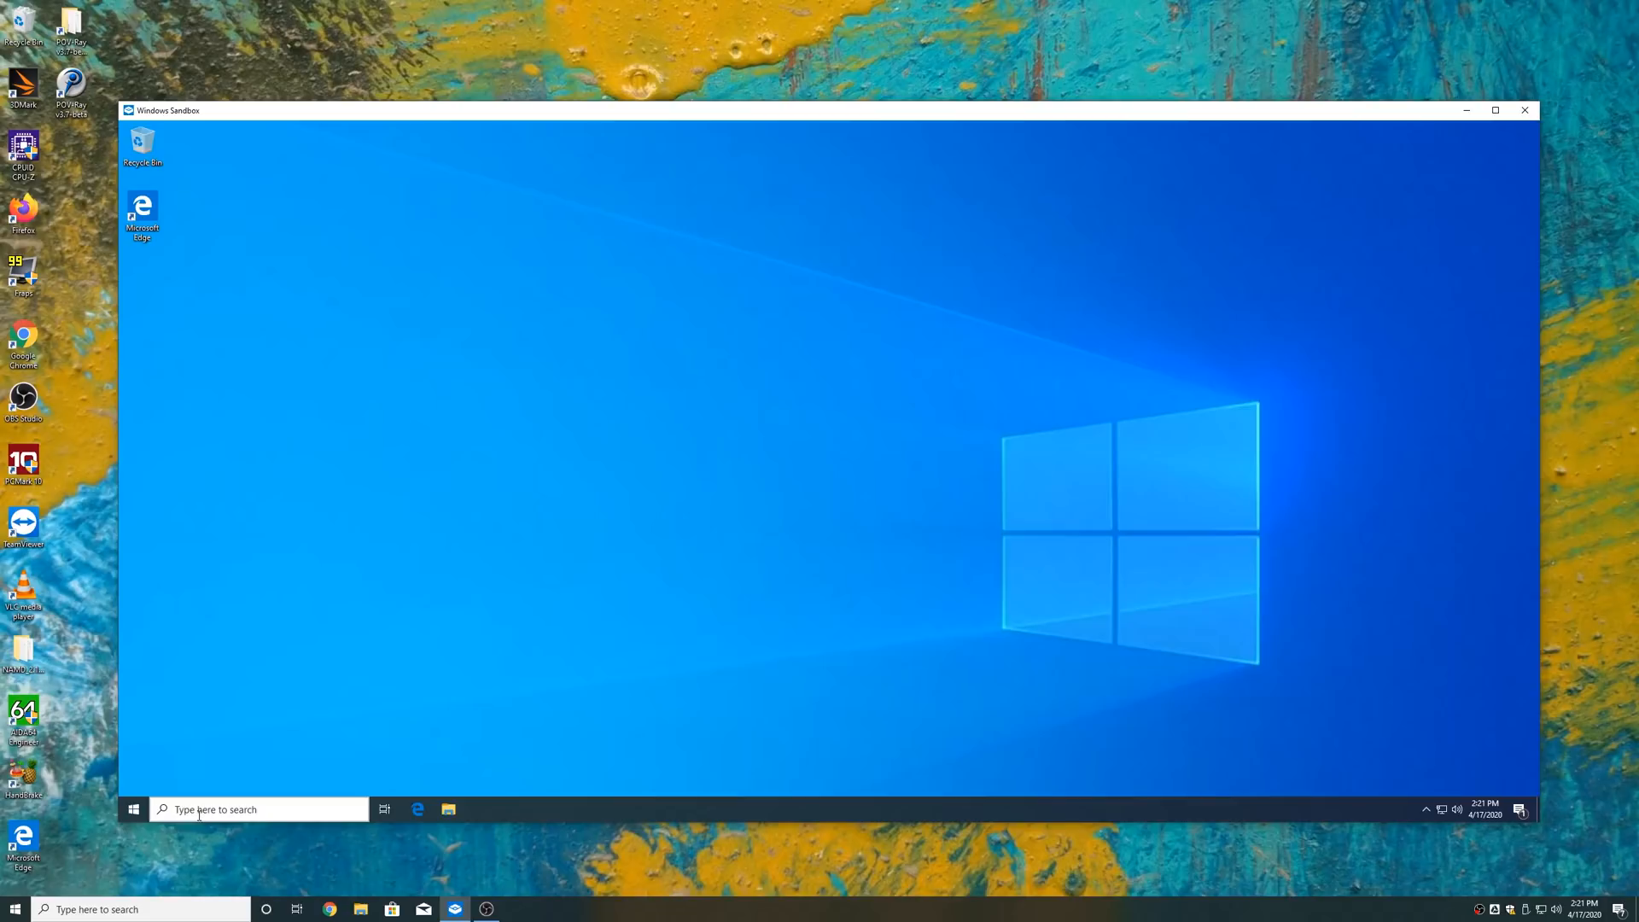
{"action": "left_click", "coordinate": [260, 807]}
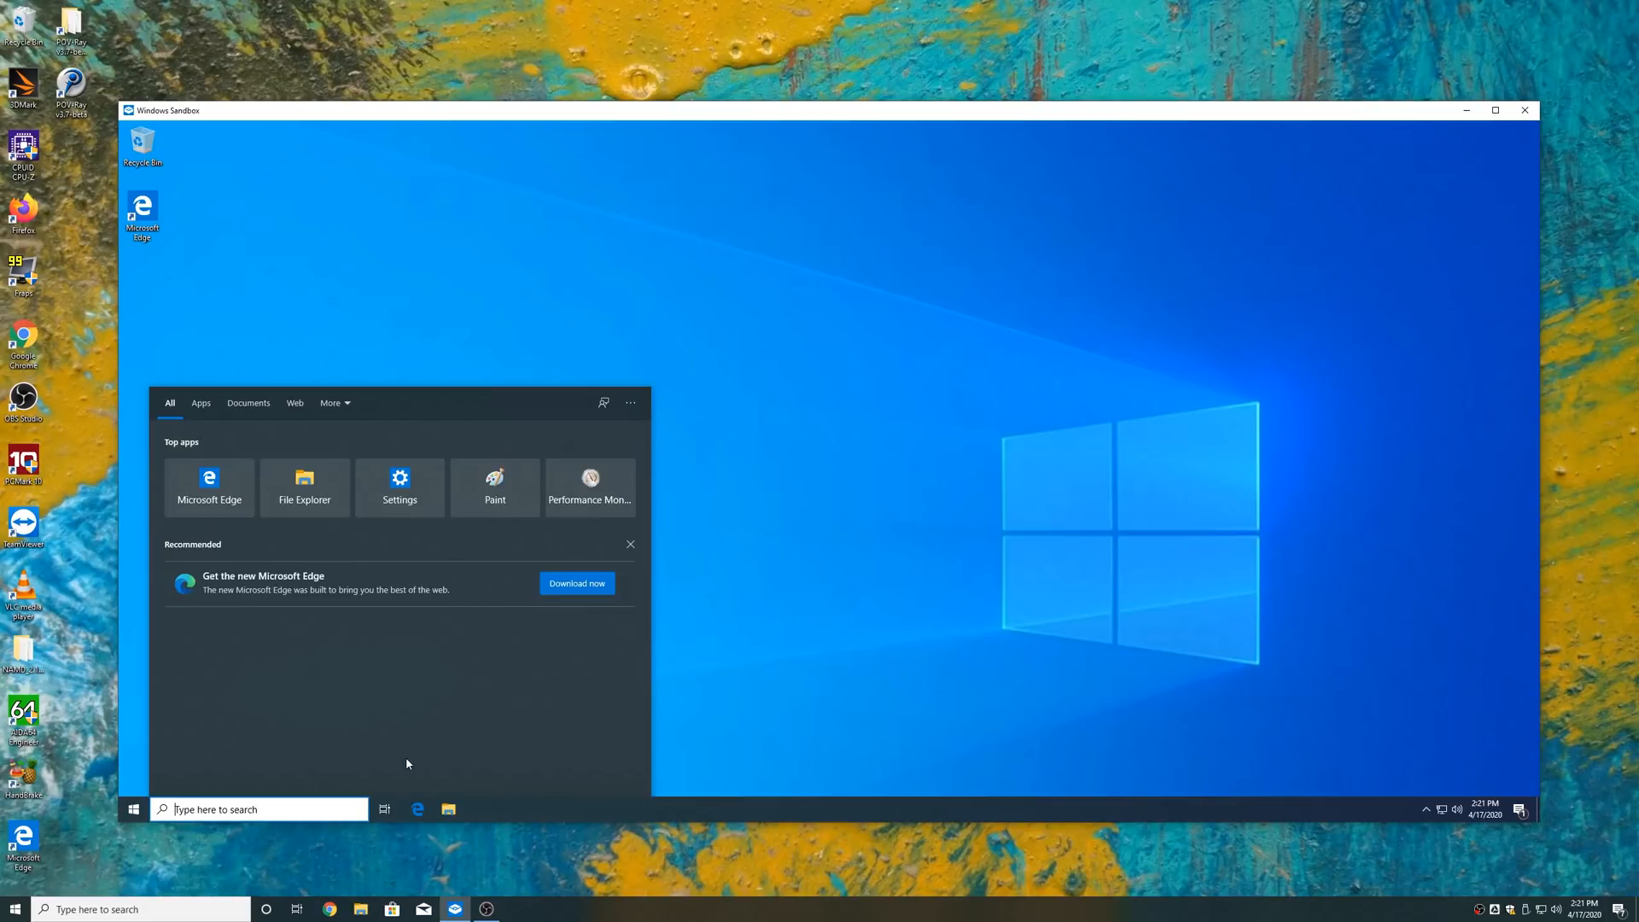
{"action": "left_click", "coordinate": [304, 487]}
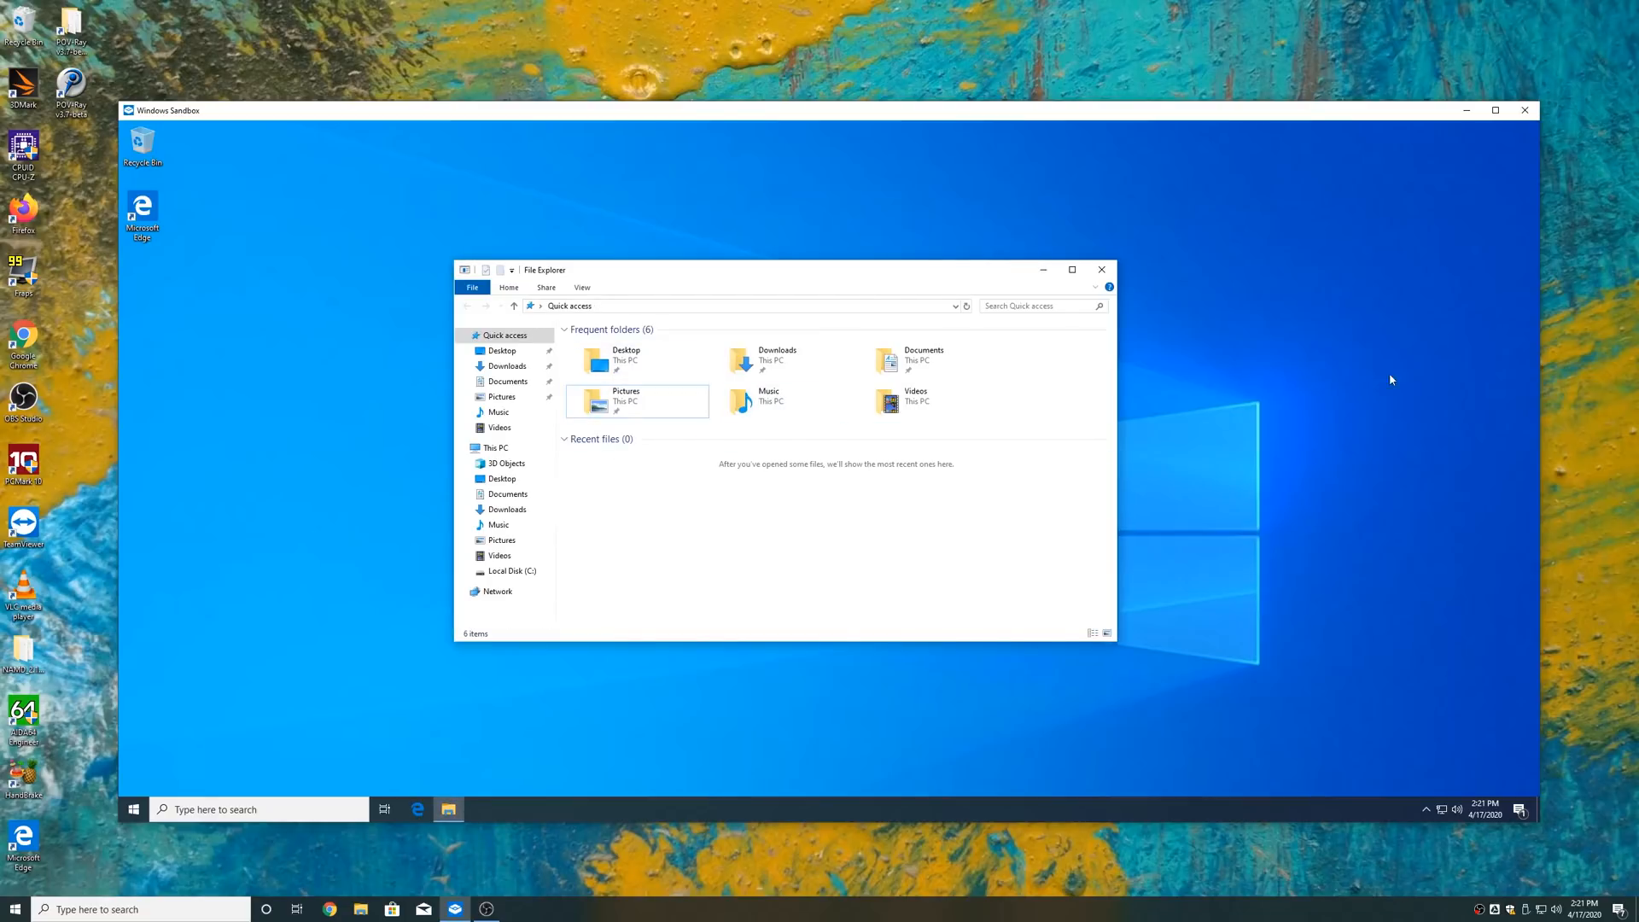
{"action": "left_click", "coordinate": [1101, 270]}
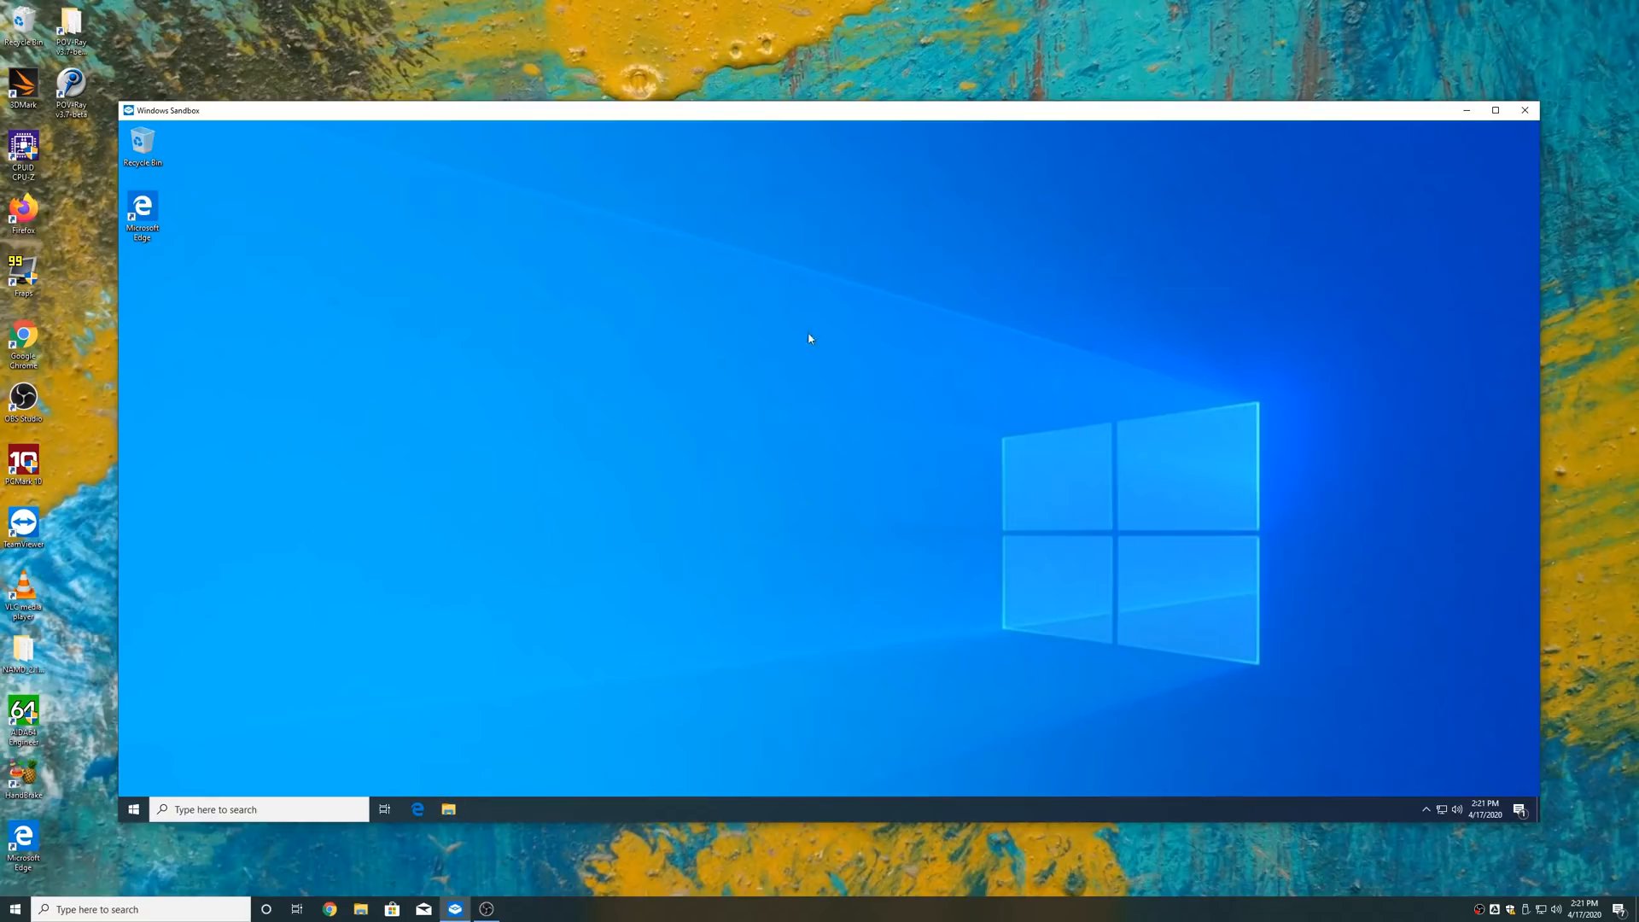
{"action": "mouse_move", "coordinate": [793, 445]}
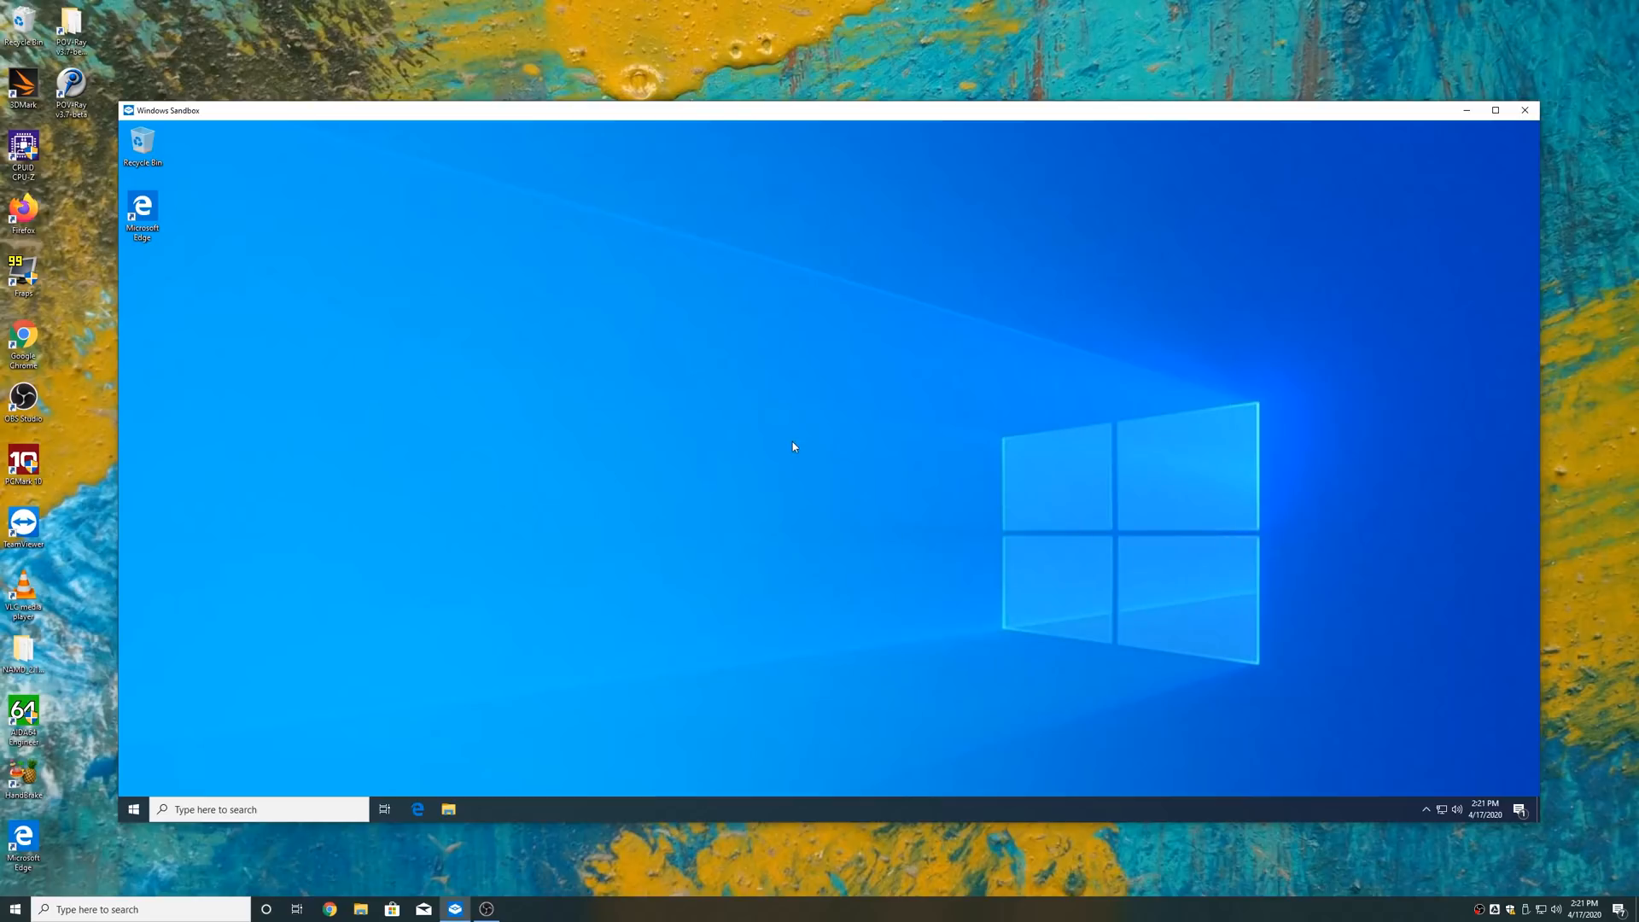
{"action": "mouse_move", "coordinate": [760, 306]}
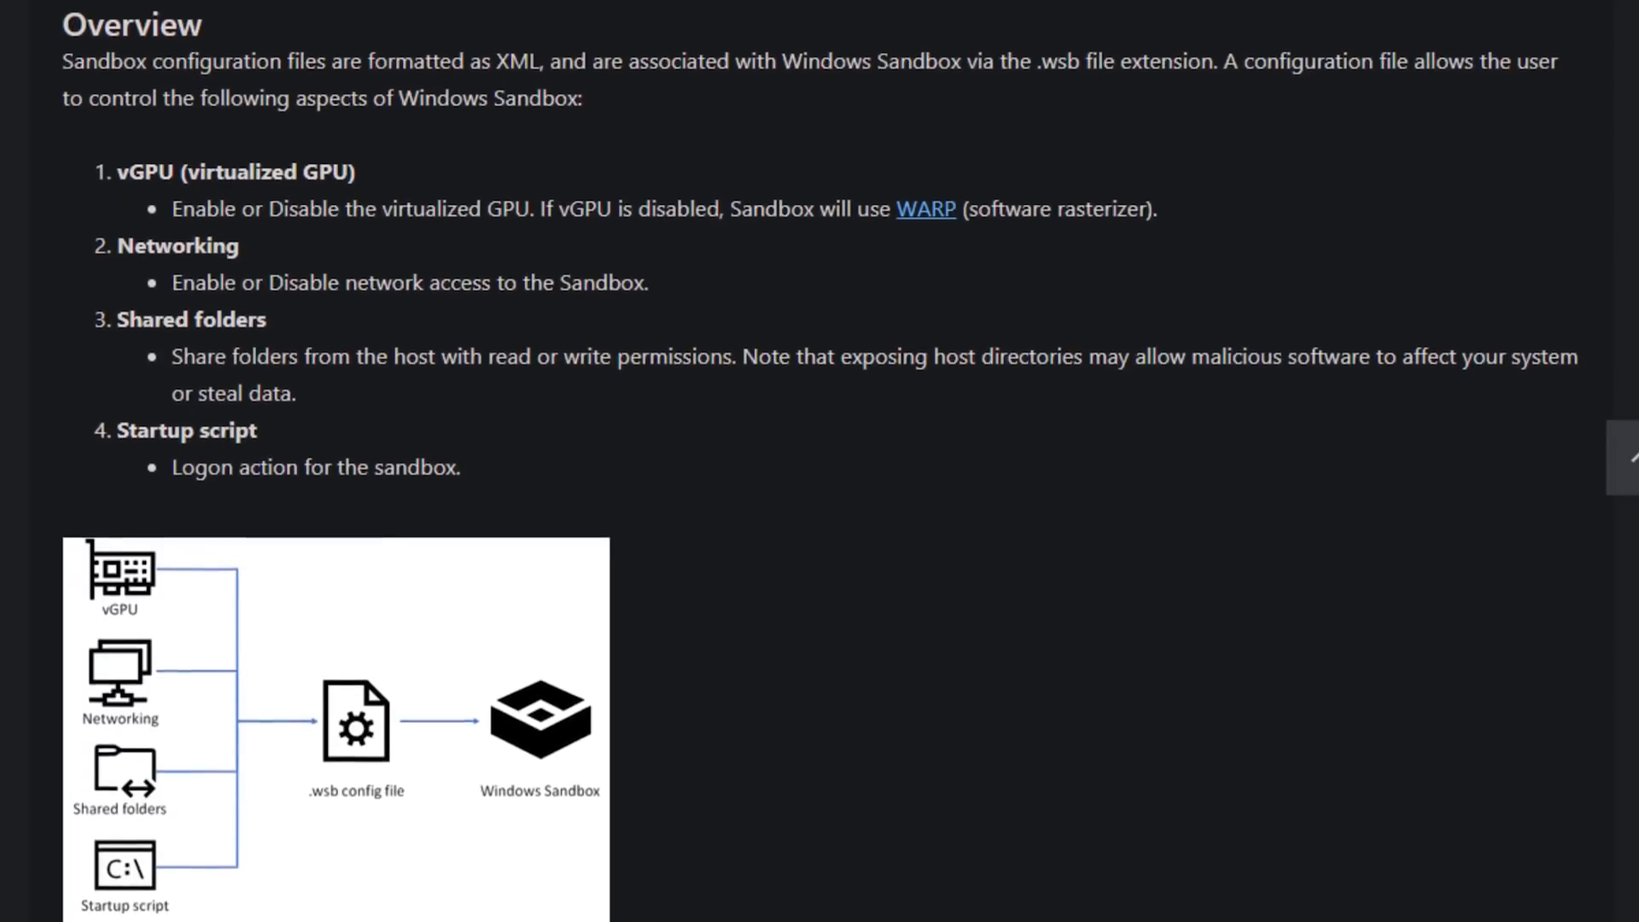
Step: Scroll through the config-file Overview and VGpu sections of the docs page
{"action": "scroll", "scroll_direction": "down", "scroll_amount": 3}
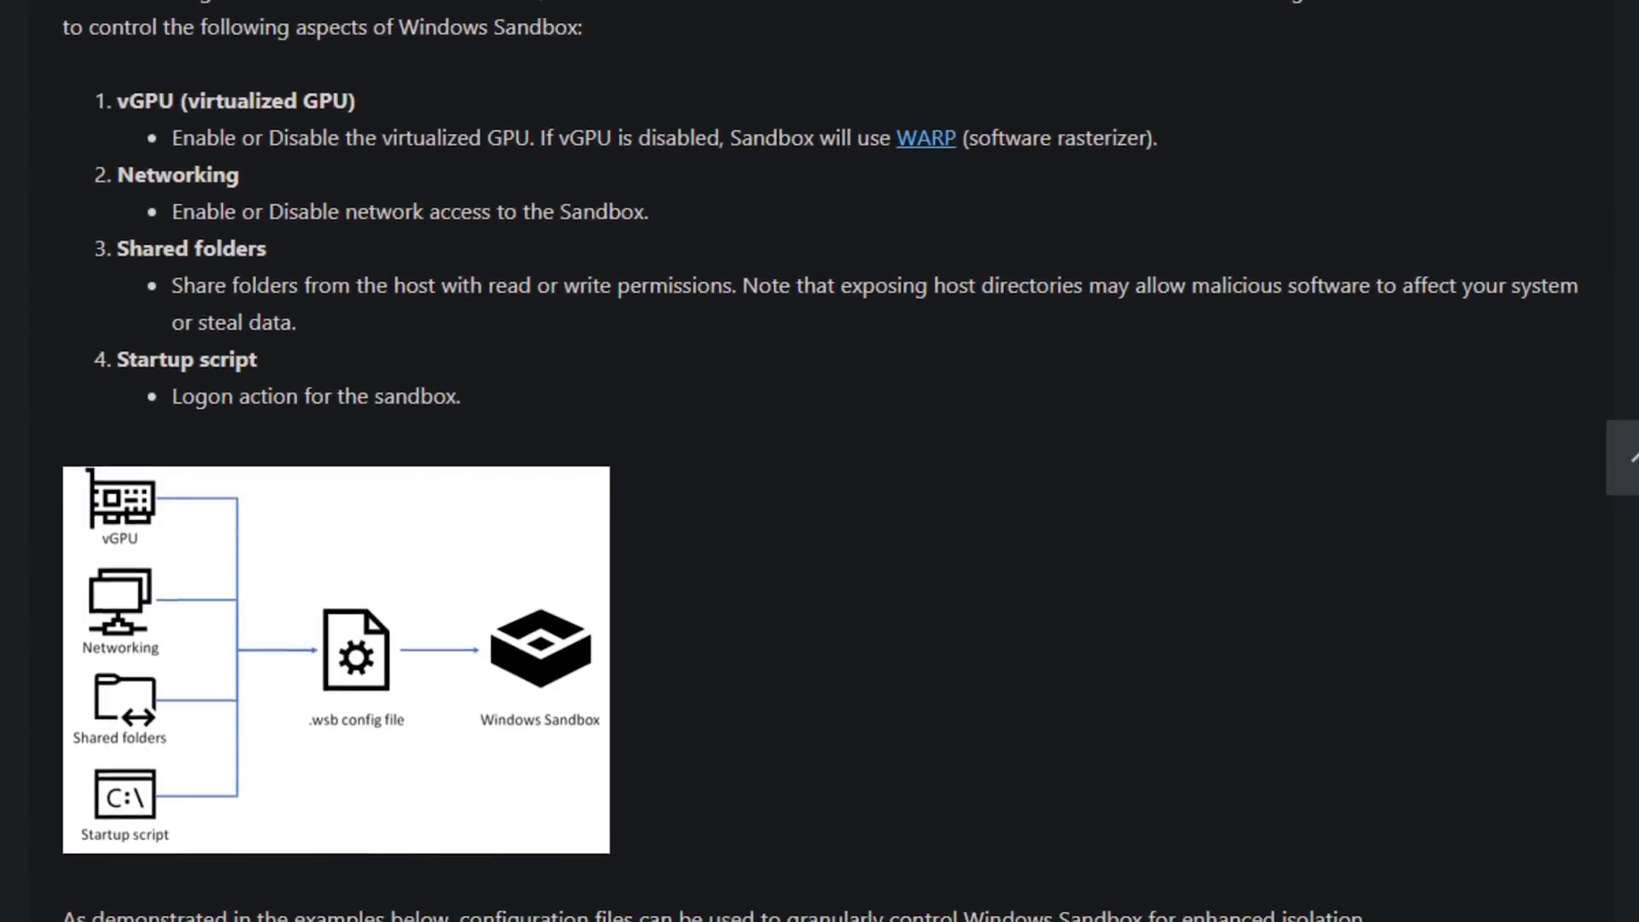
{"action": "scroll", "scroll_direction": "down", "scroll_amount": 3}
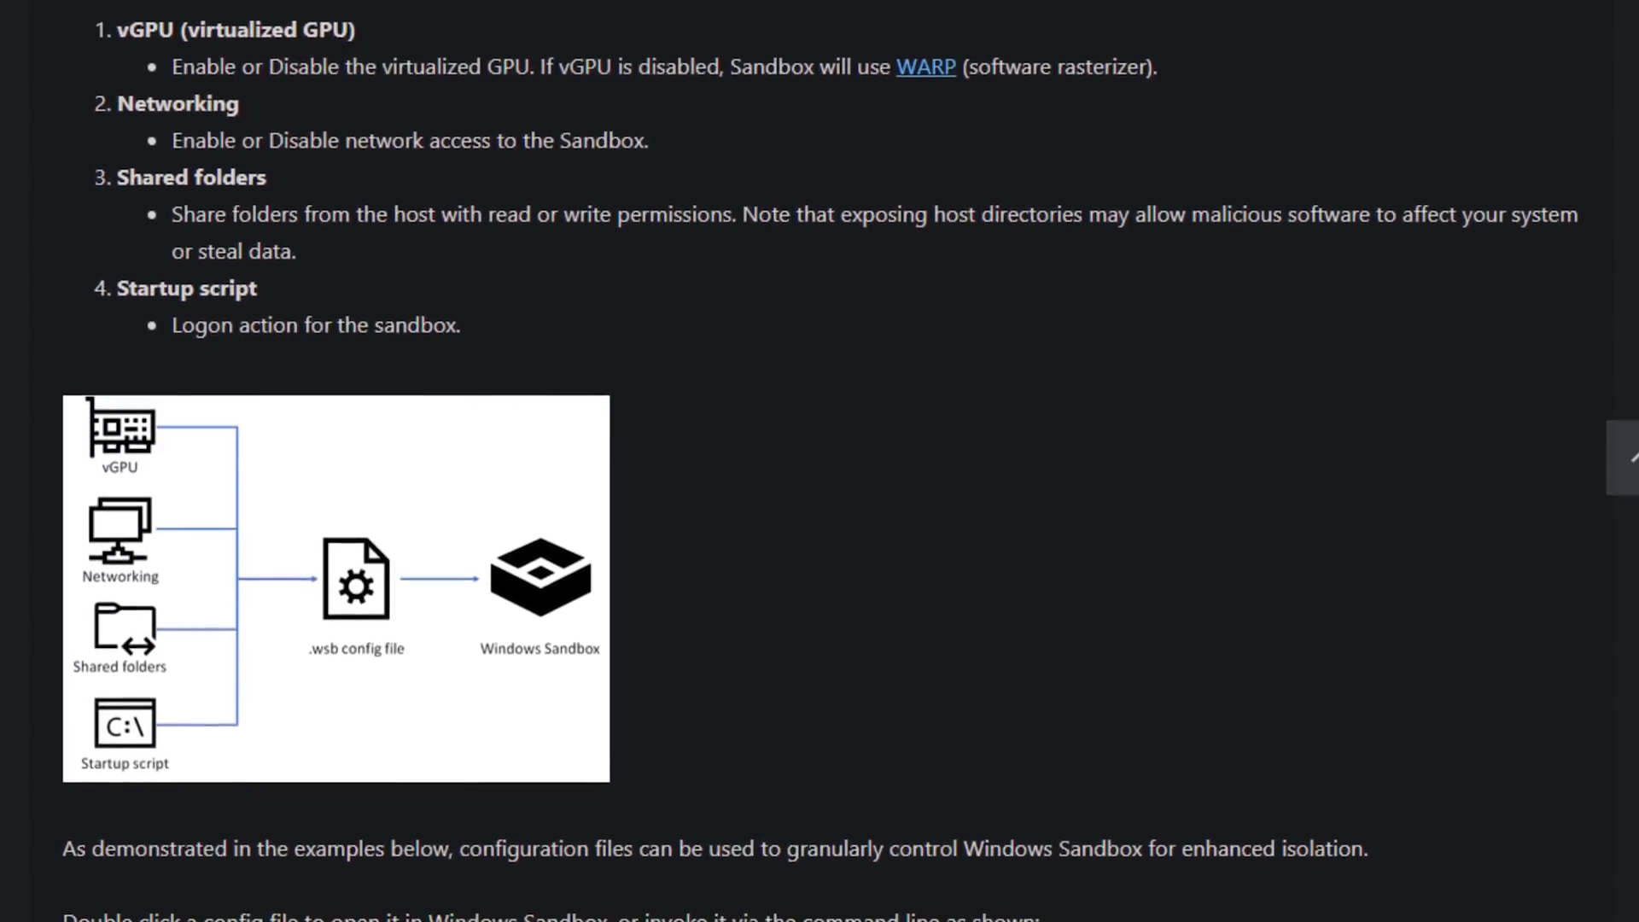
{"action": "scroll", "scroll_direction": "down", "scroll_amount": 3}
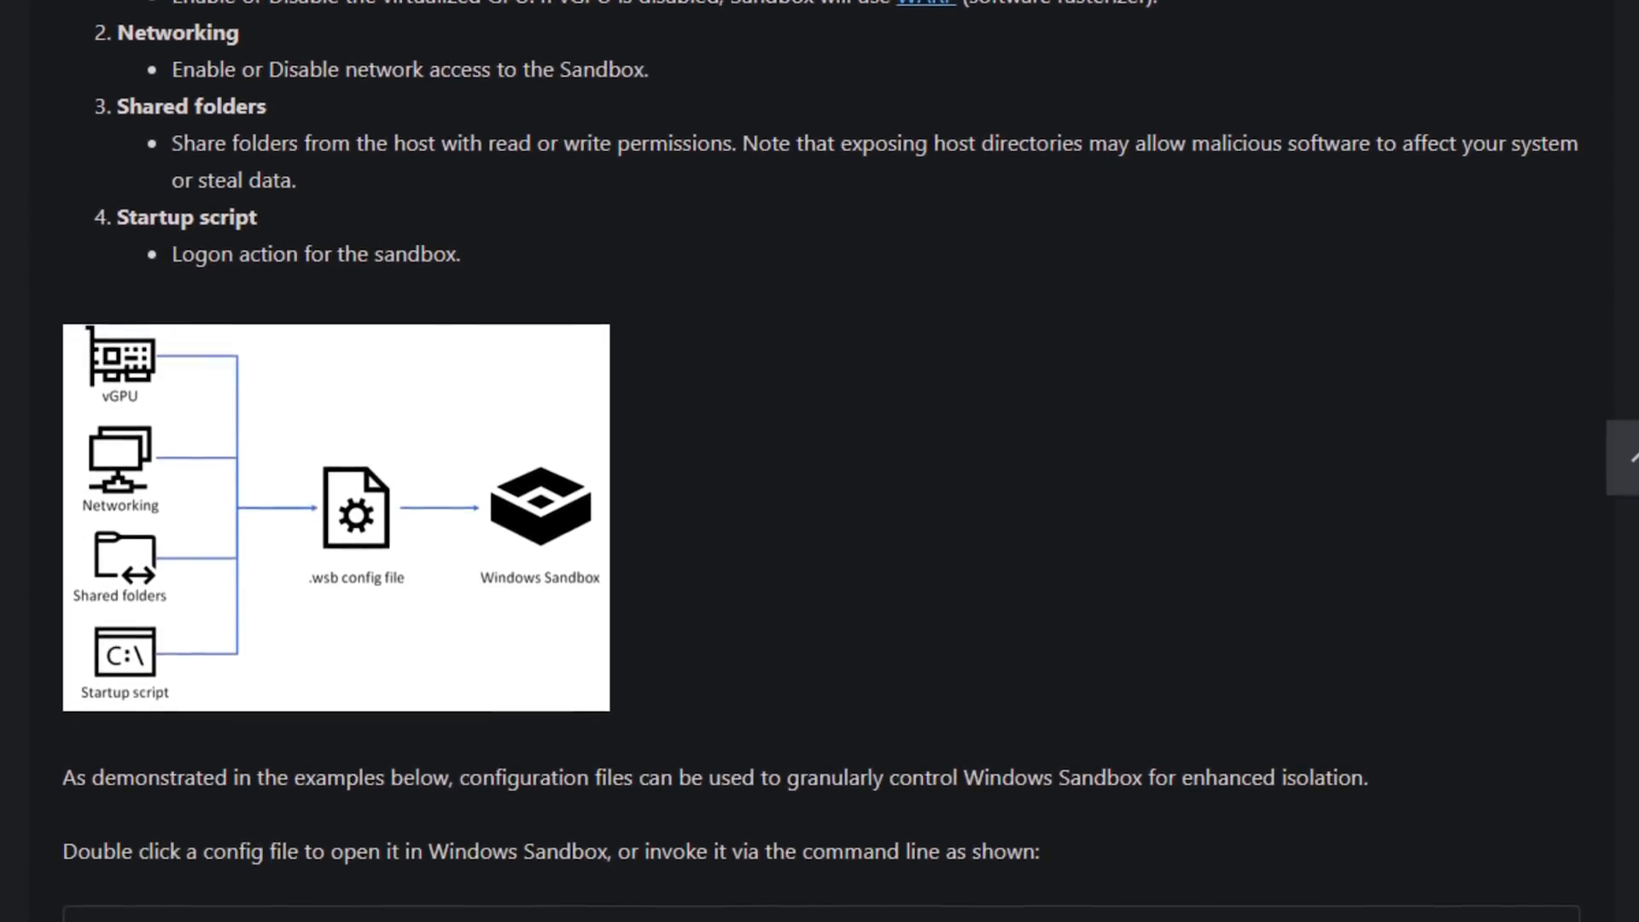
{"action": "scroll", "scroll_direction": "down", "scroll_amount": 3}
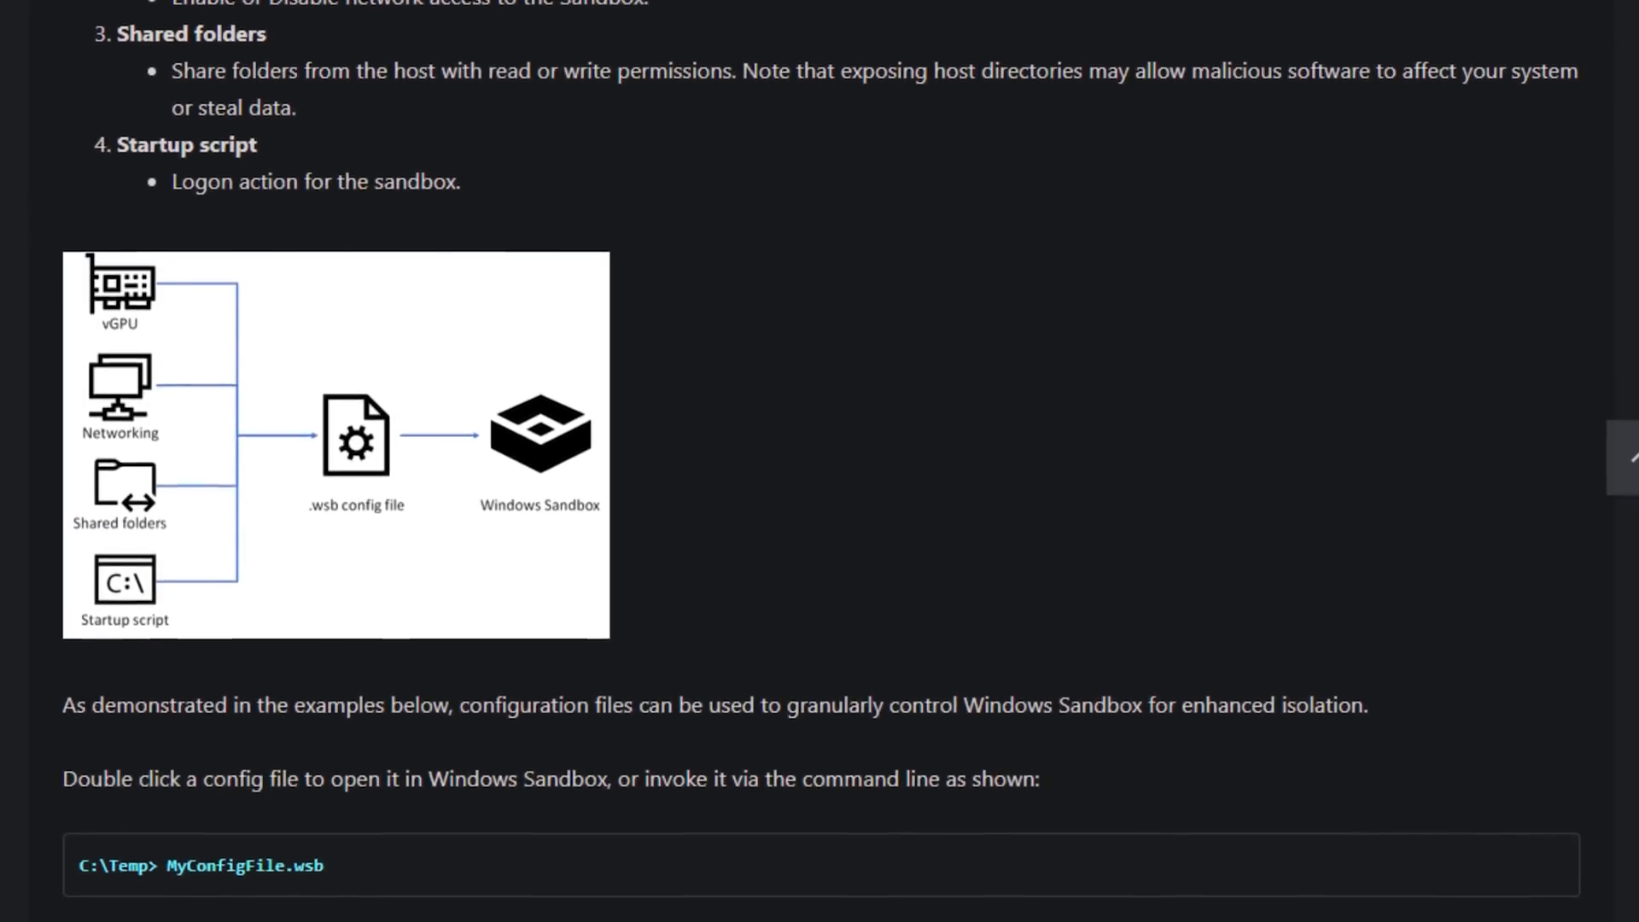
{"action": "scroll", "scroll_direction": "down", "scroll_amount": 3}
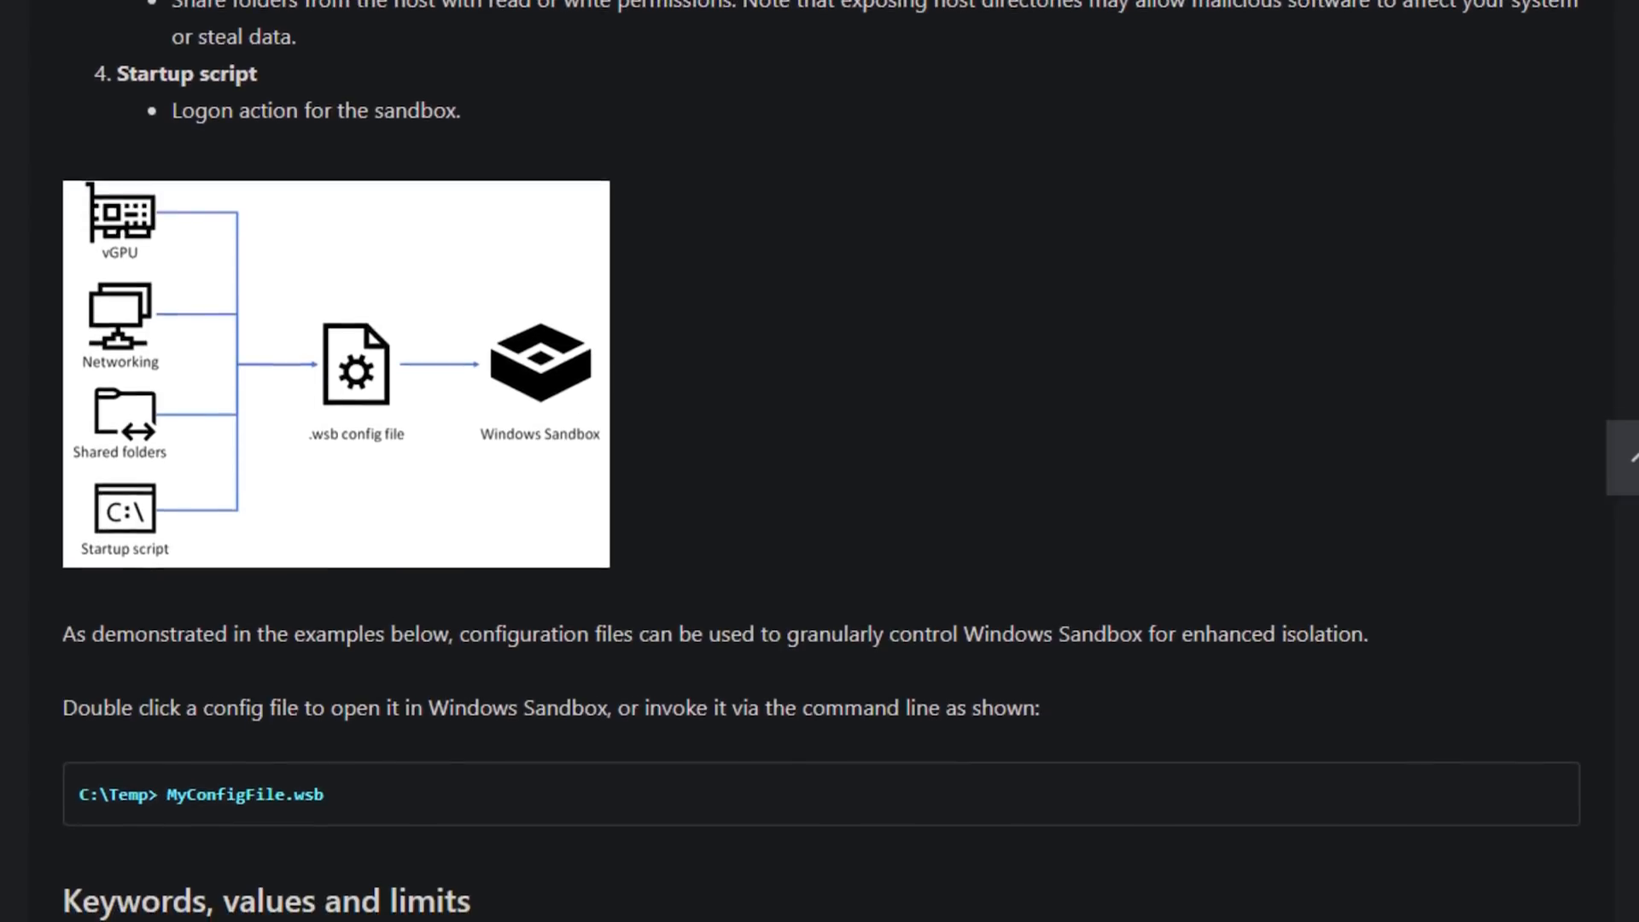
{"action": "scroll", "scroll_direction": "down", "scroll_amount": 3}
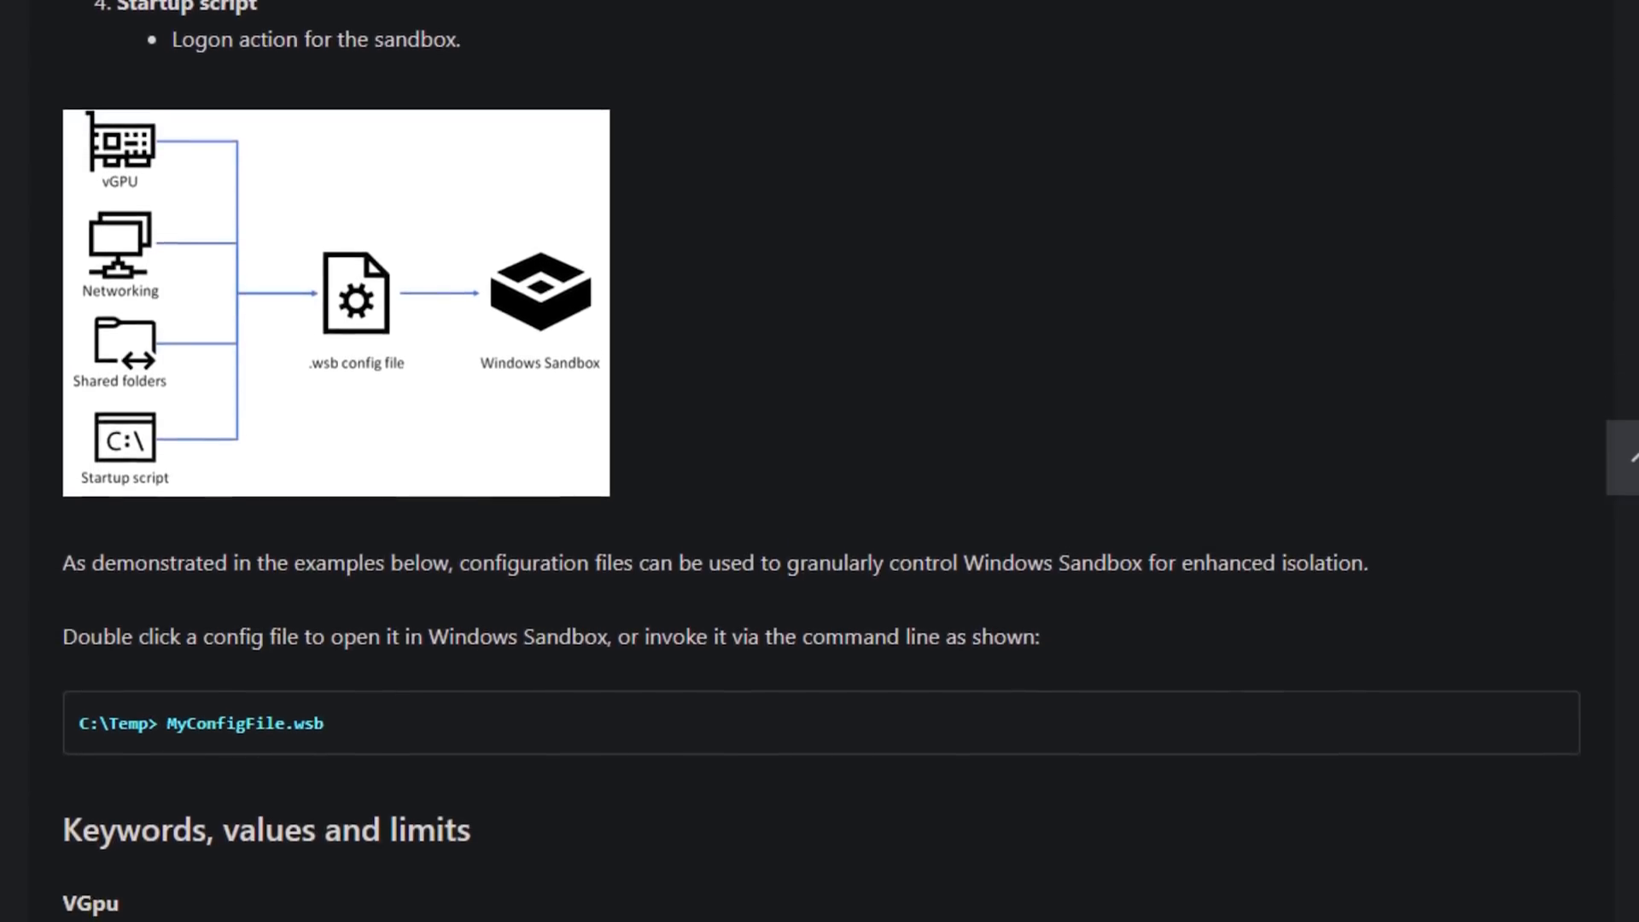
{"action": "scroll", "scroll_direction": "down", "scroll_amount": 3}
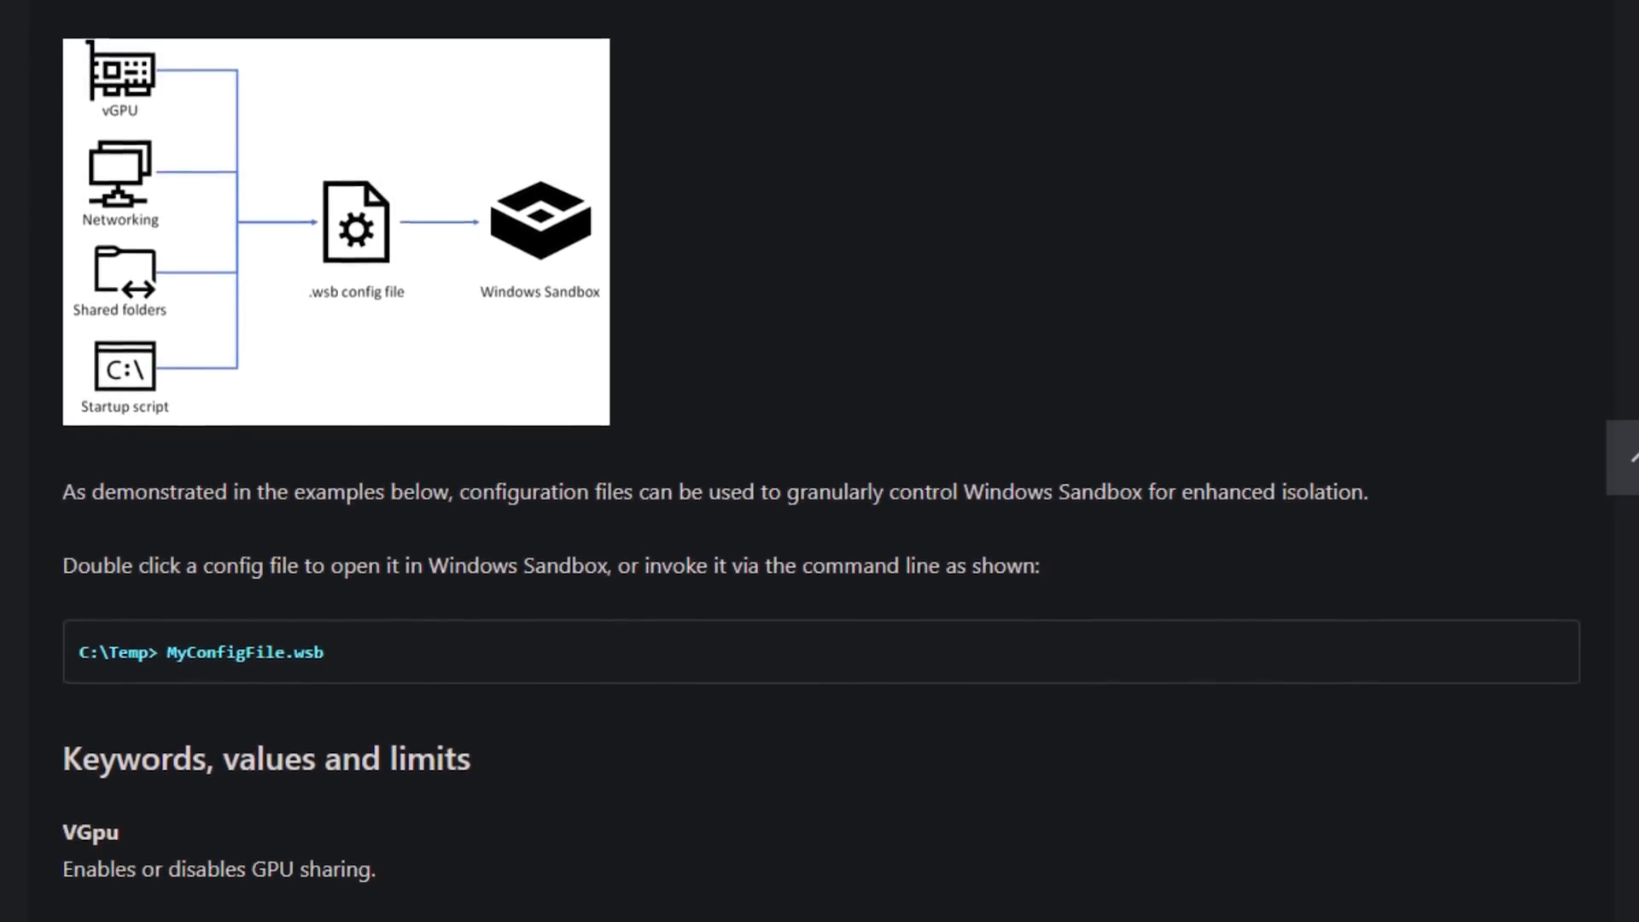
{"action": "scroll", "scroll_direction": "down", "scroll_amount": 3}
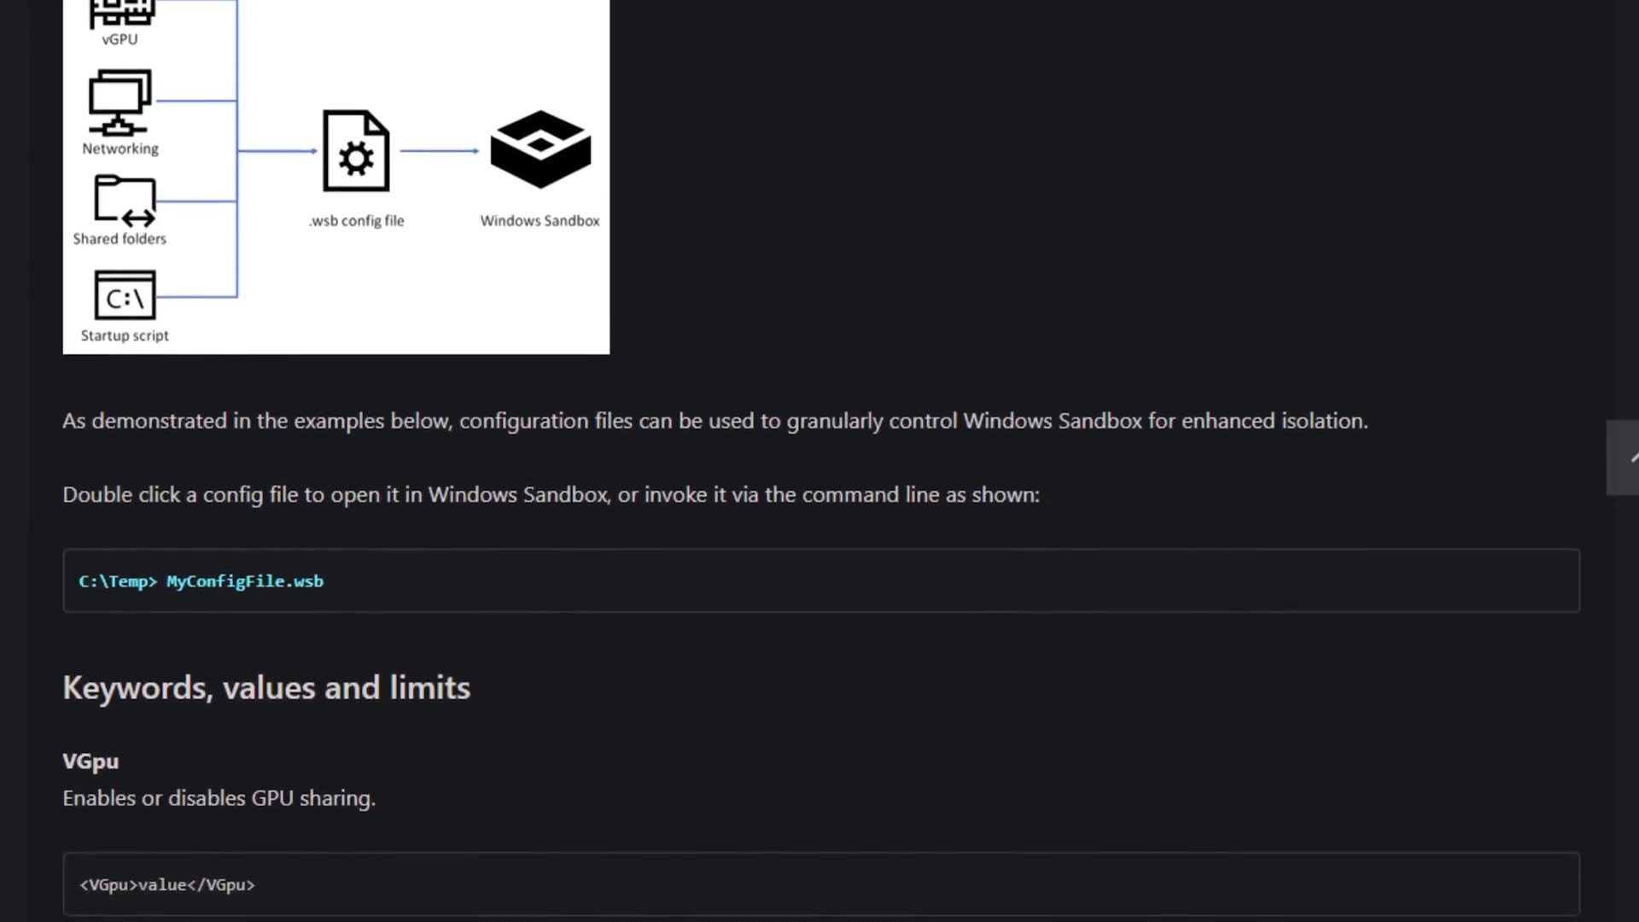
{"action": "scroll", "scroll_direction": "down", "scroll_amount": 3}
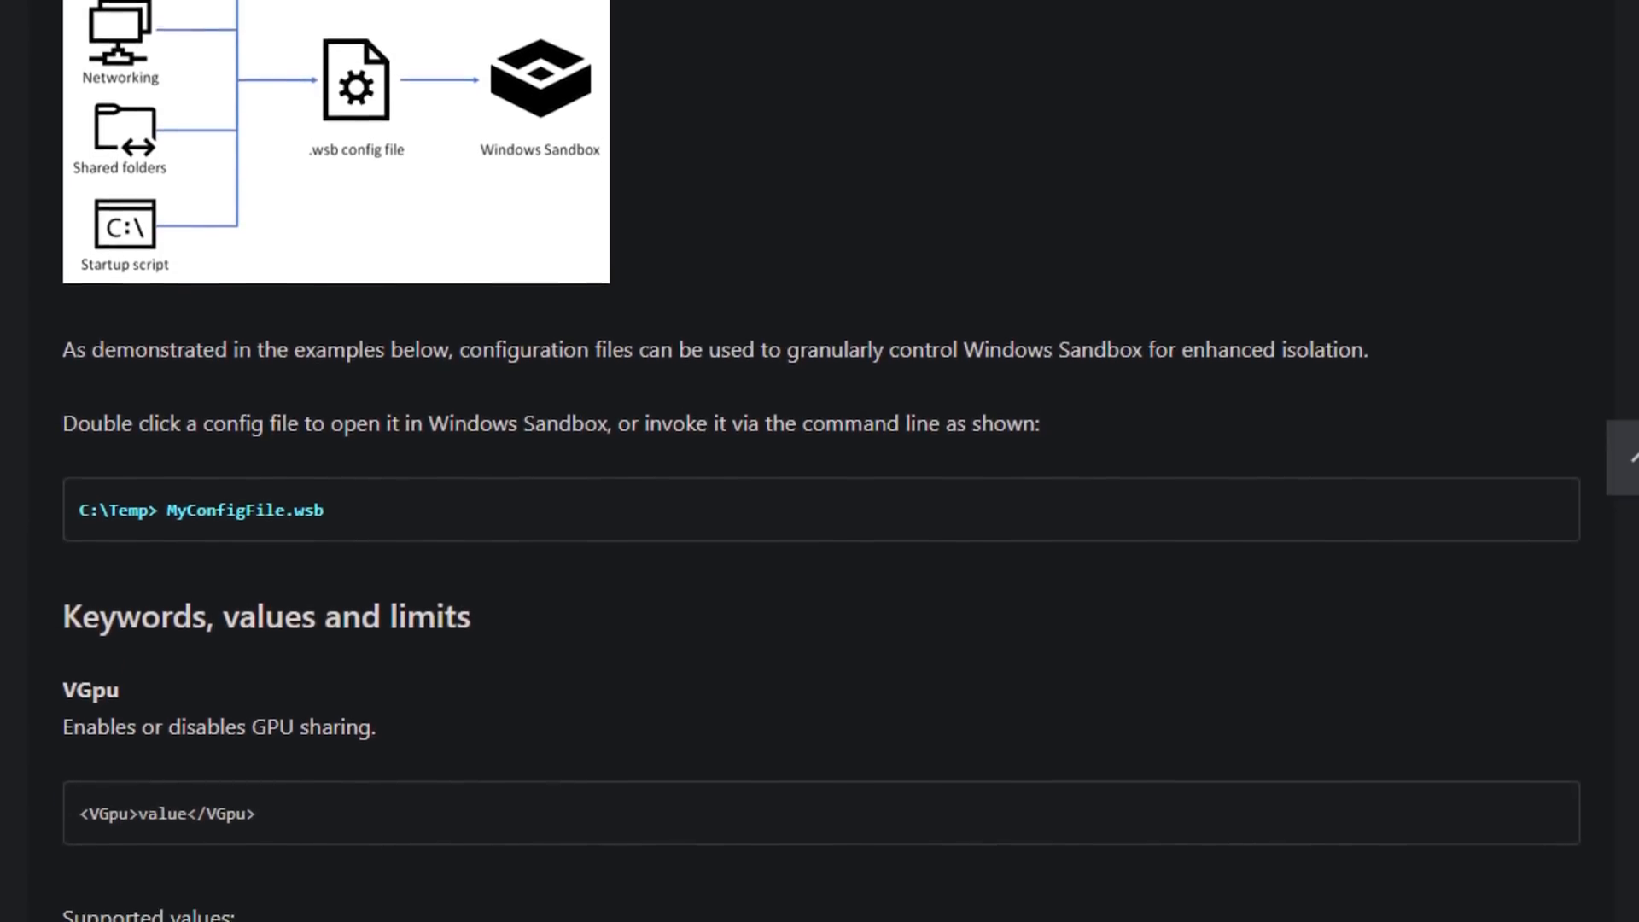
{"action": "scroll", "scroll_direction": "down", "scroll_amount": 3}
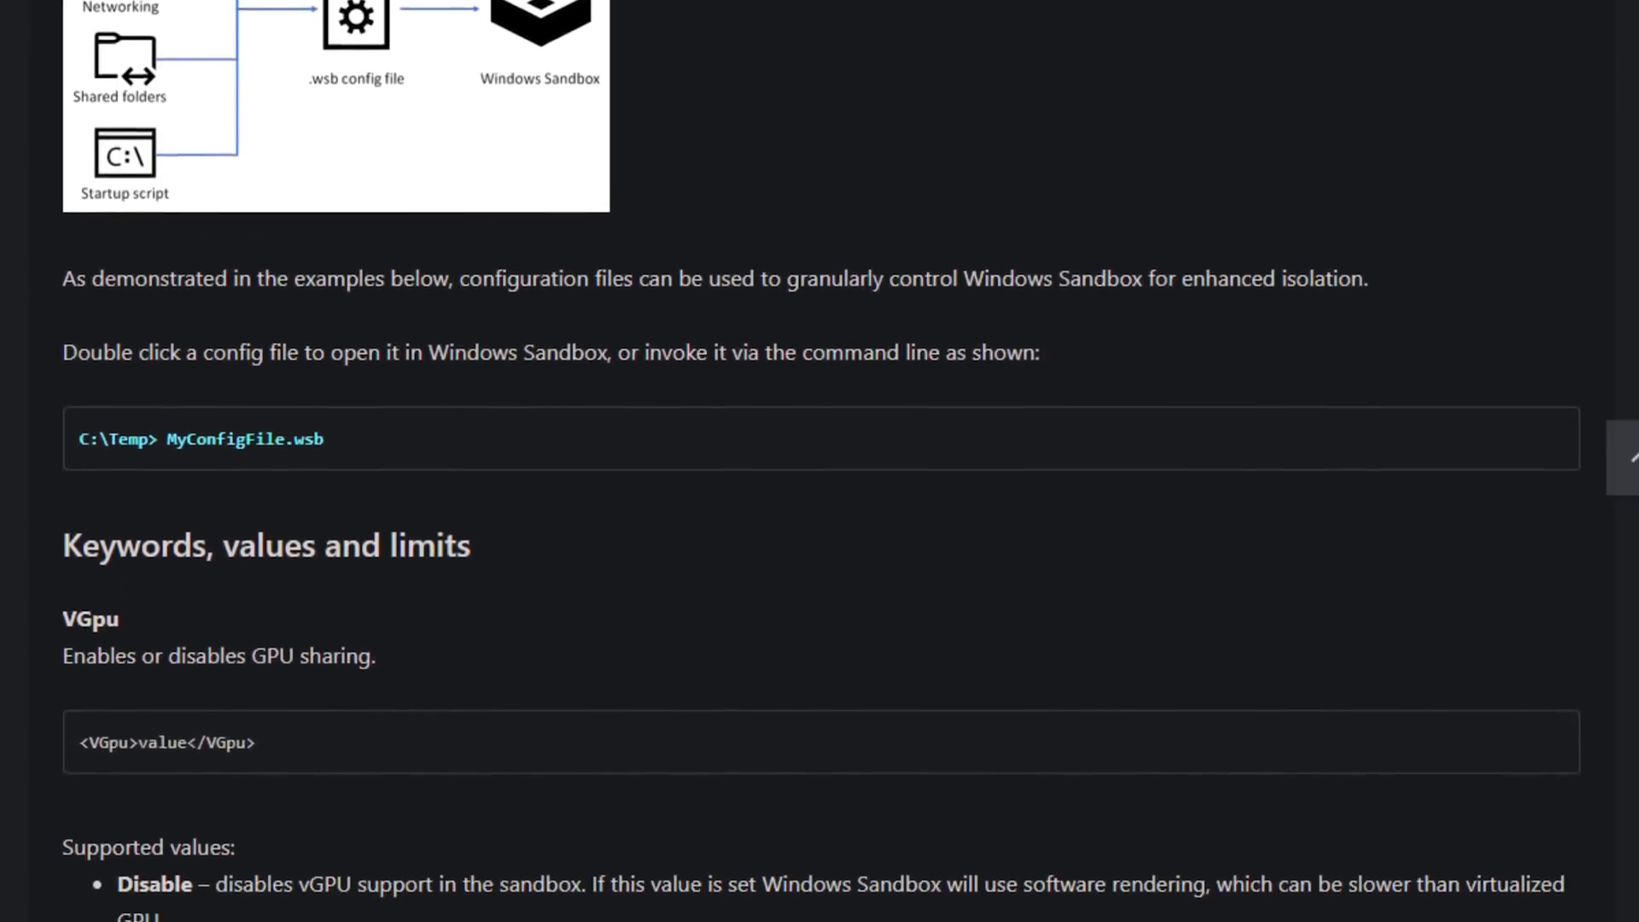
Step: Continue down through the Networking and MappedFolders keyword sections
{"action": "scroll", "scroll_direction": "down", "scroll_amount": 3}
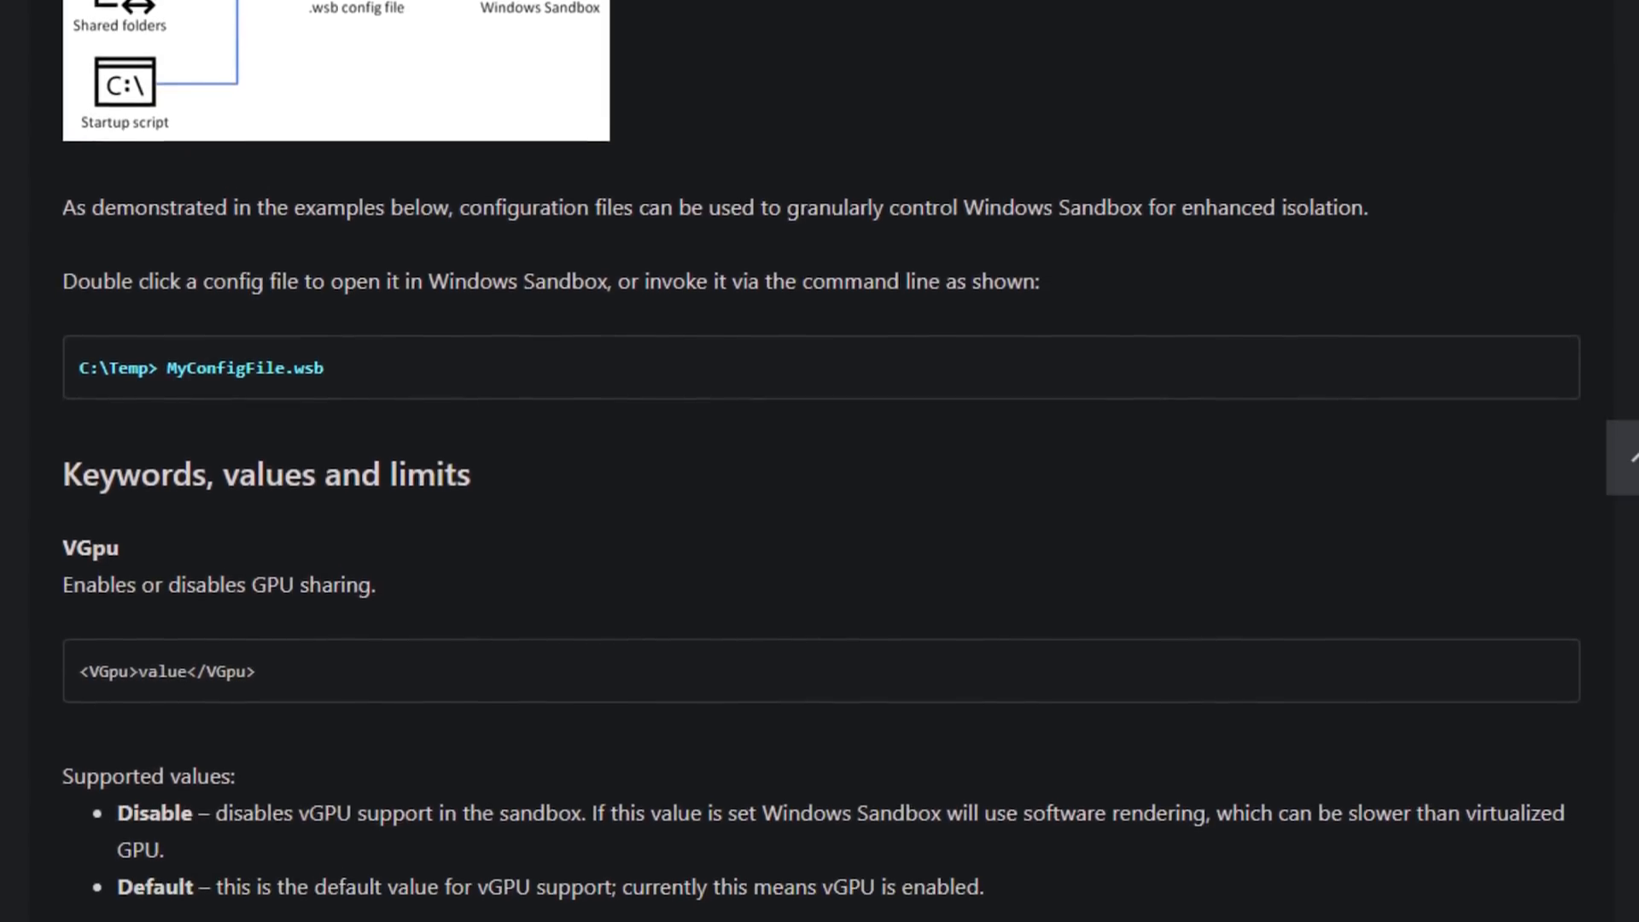
{"action": "scroll", "scroll_direction": "down", "scroll_amount": 3}
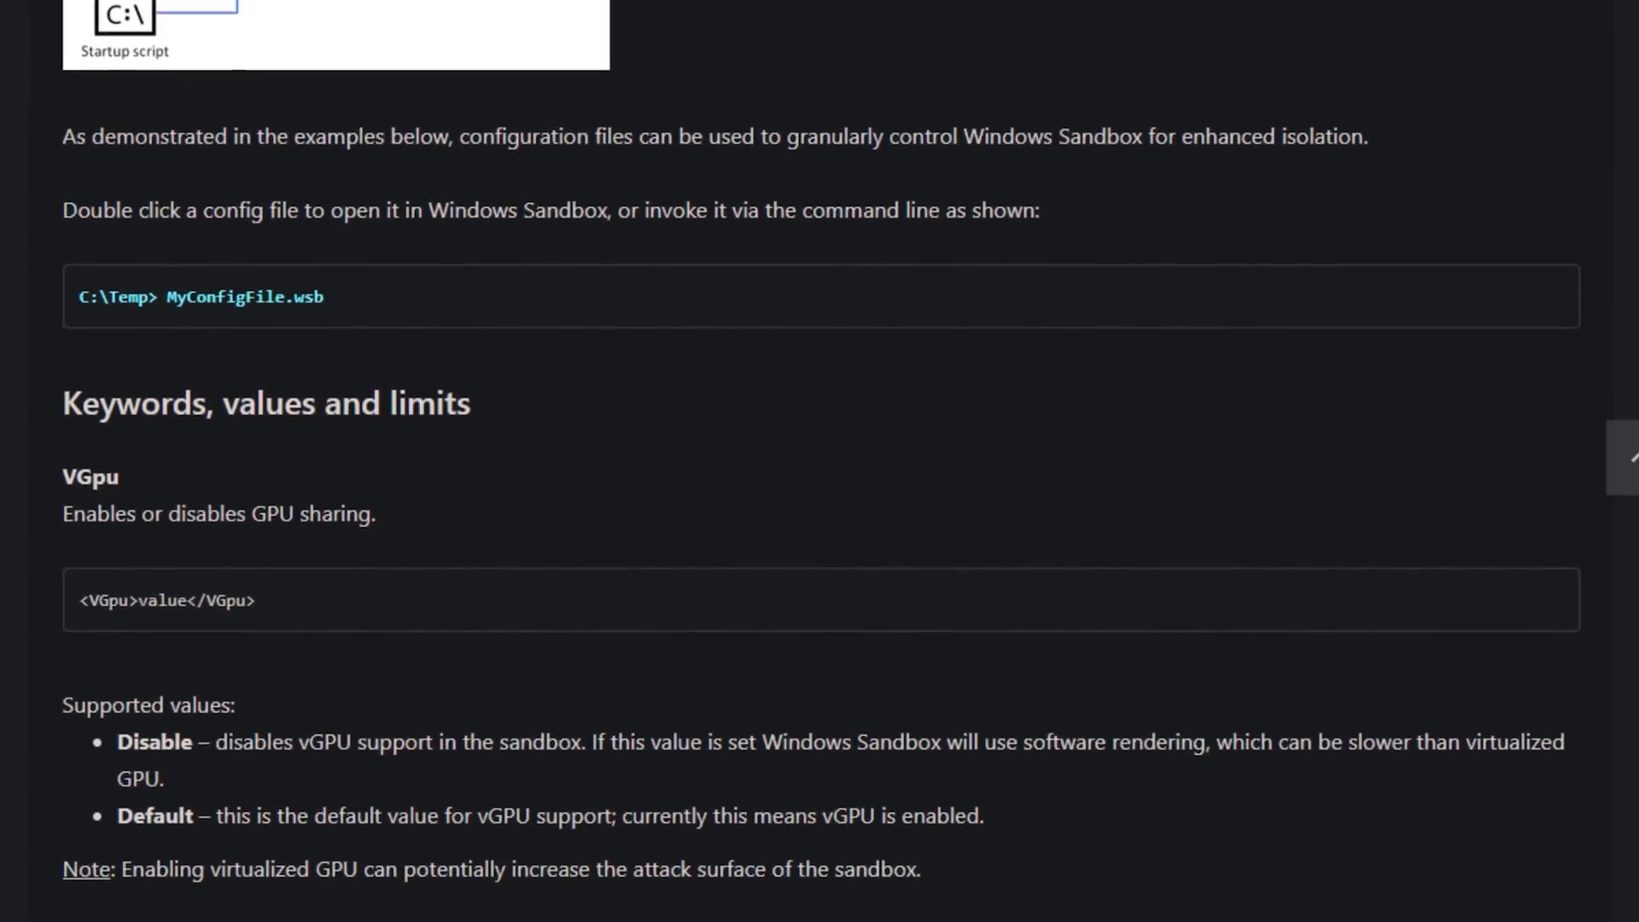
{"action": "scroll", "scroll_direction": "down", "scroll_amount": 3}
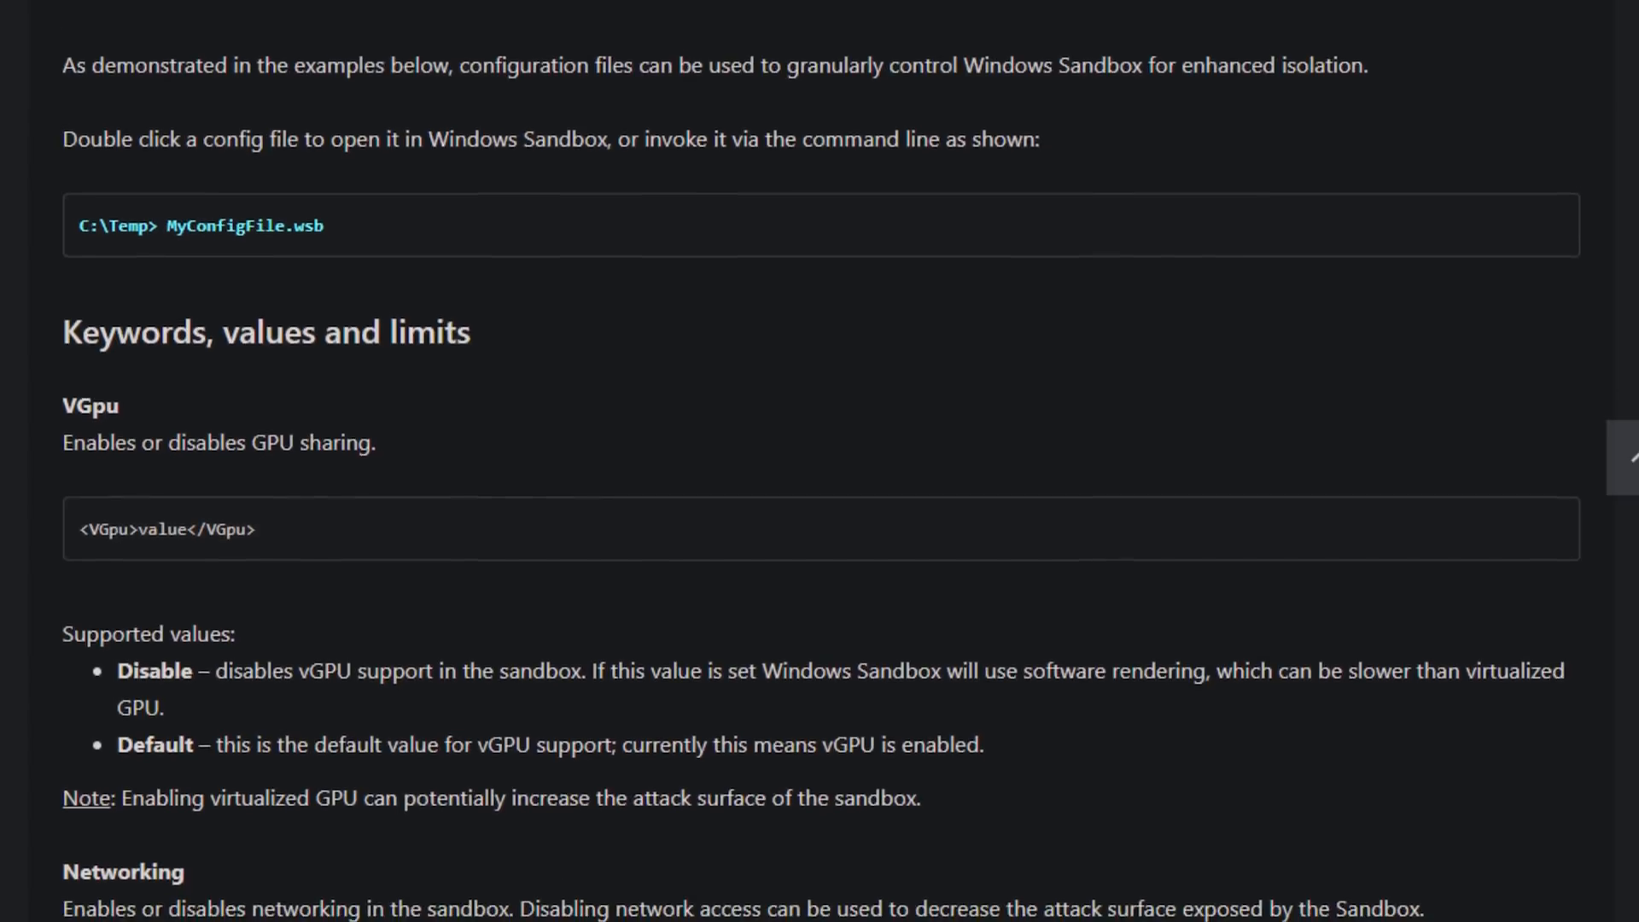
{"action": "scroll", "scroll_direction": "down", "scroll_amount": 3}
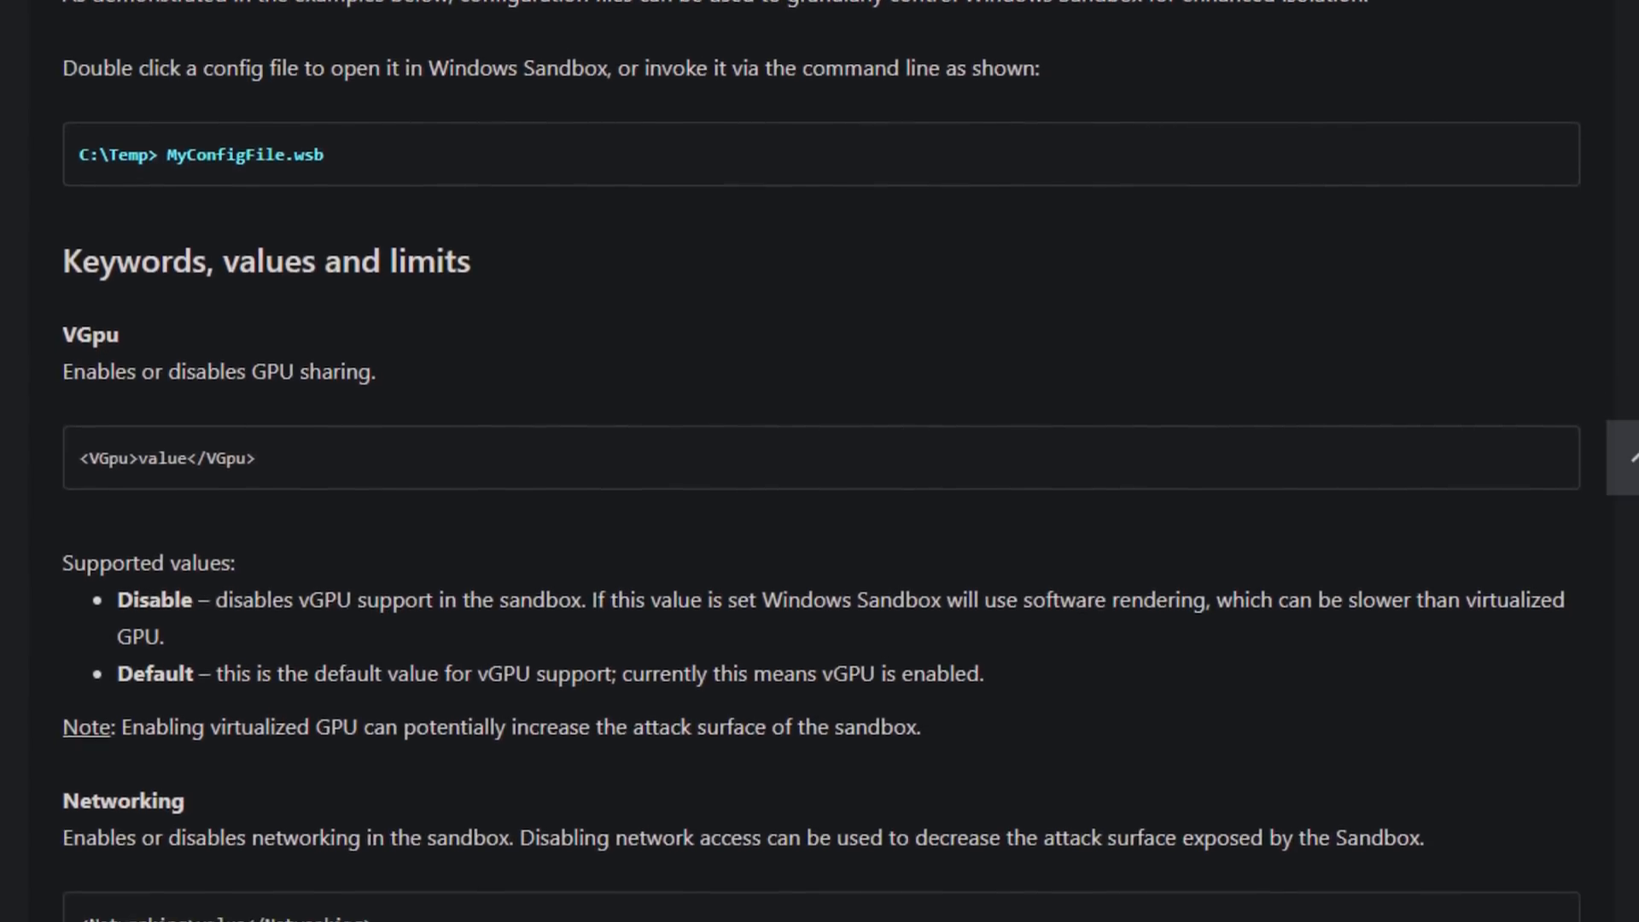
{"action": "scroll", "scroll_direction": "down", "scroll_amount": 3}
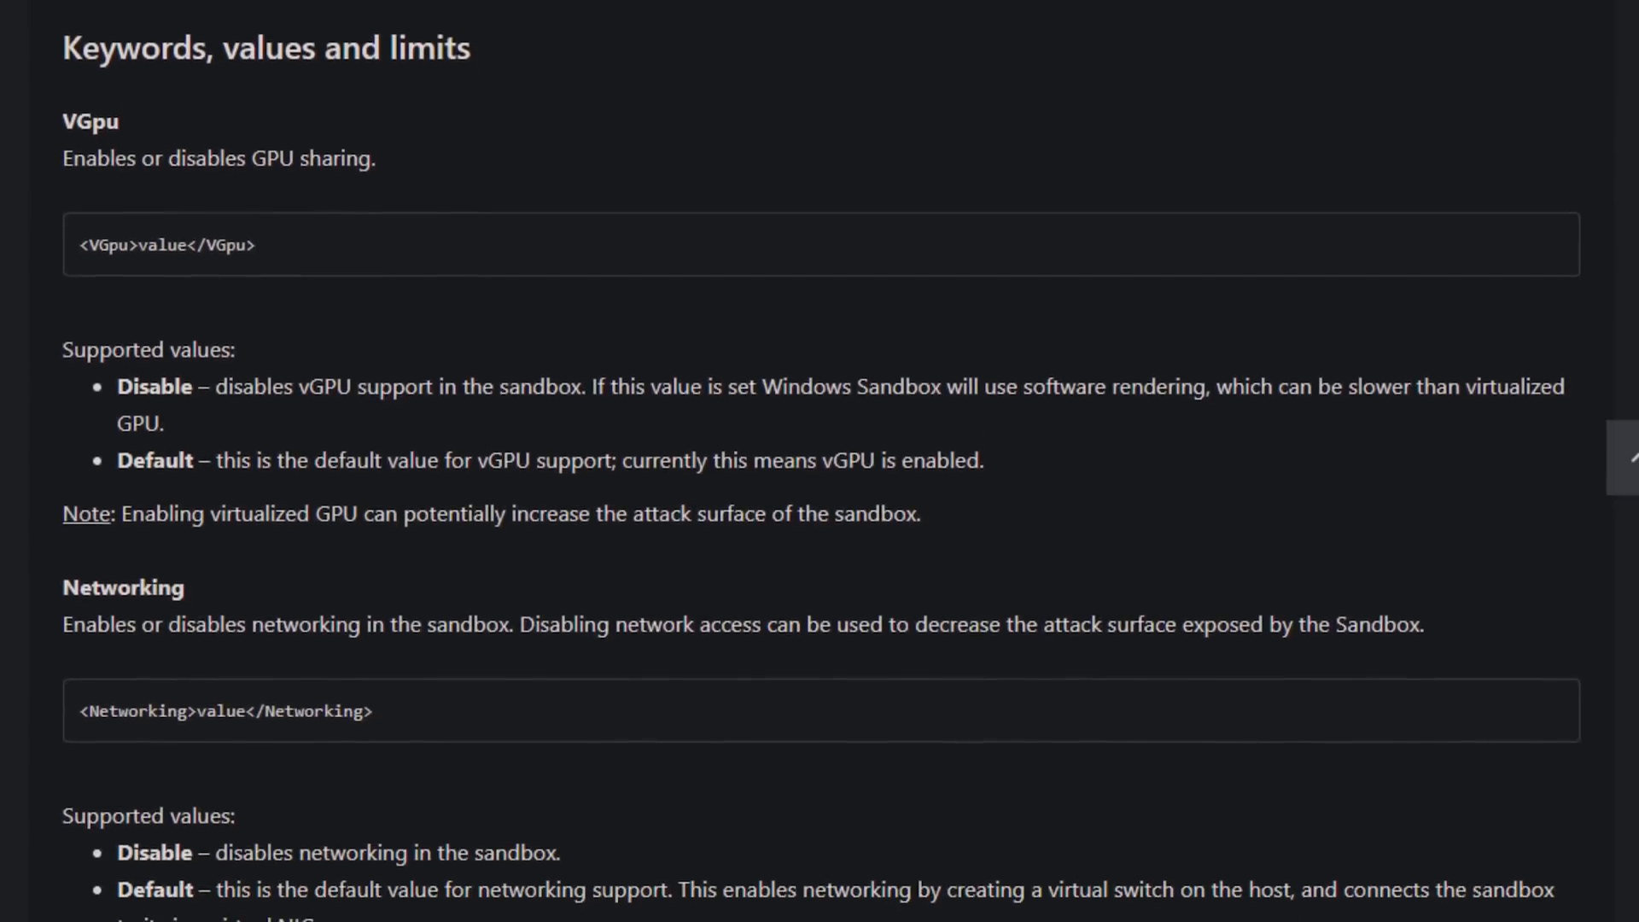
{"action": "scroll", "scroll_direction": "down", "scroll_amount": 3}
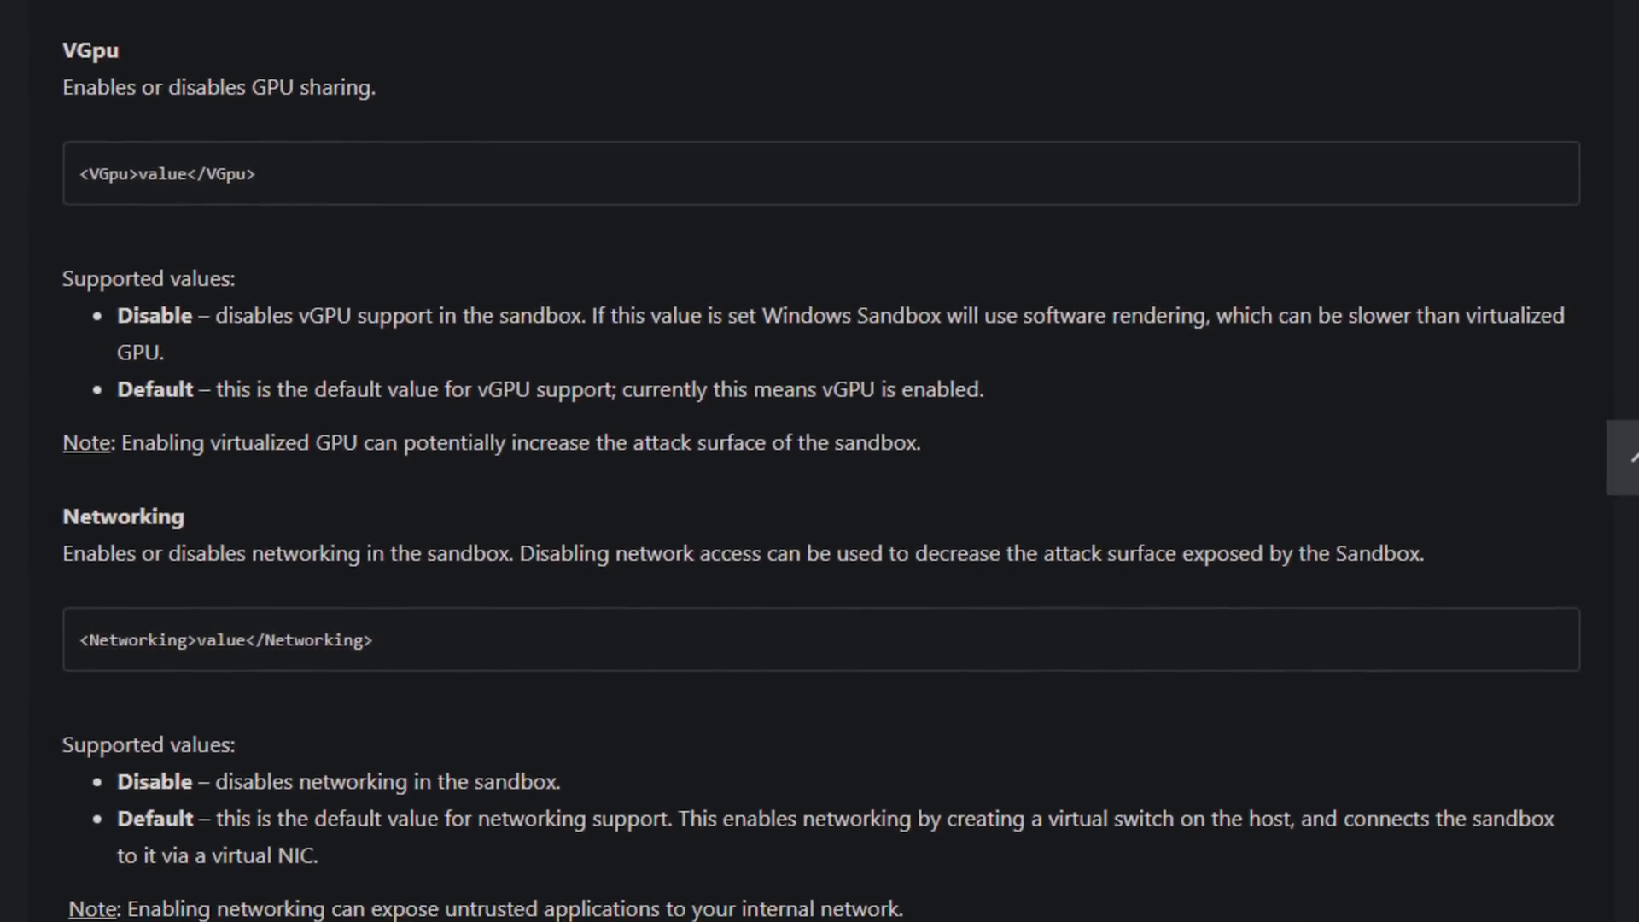
{"action": "scroll", "scroll_direction": "down", "scroll_amount": 3}
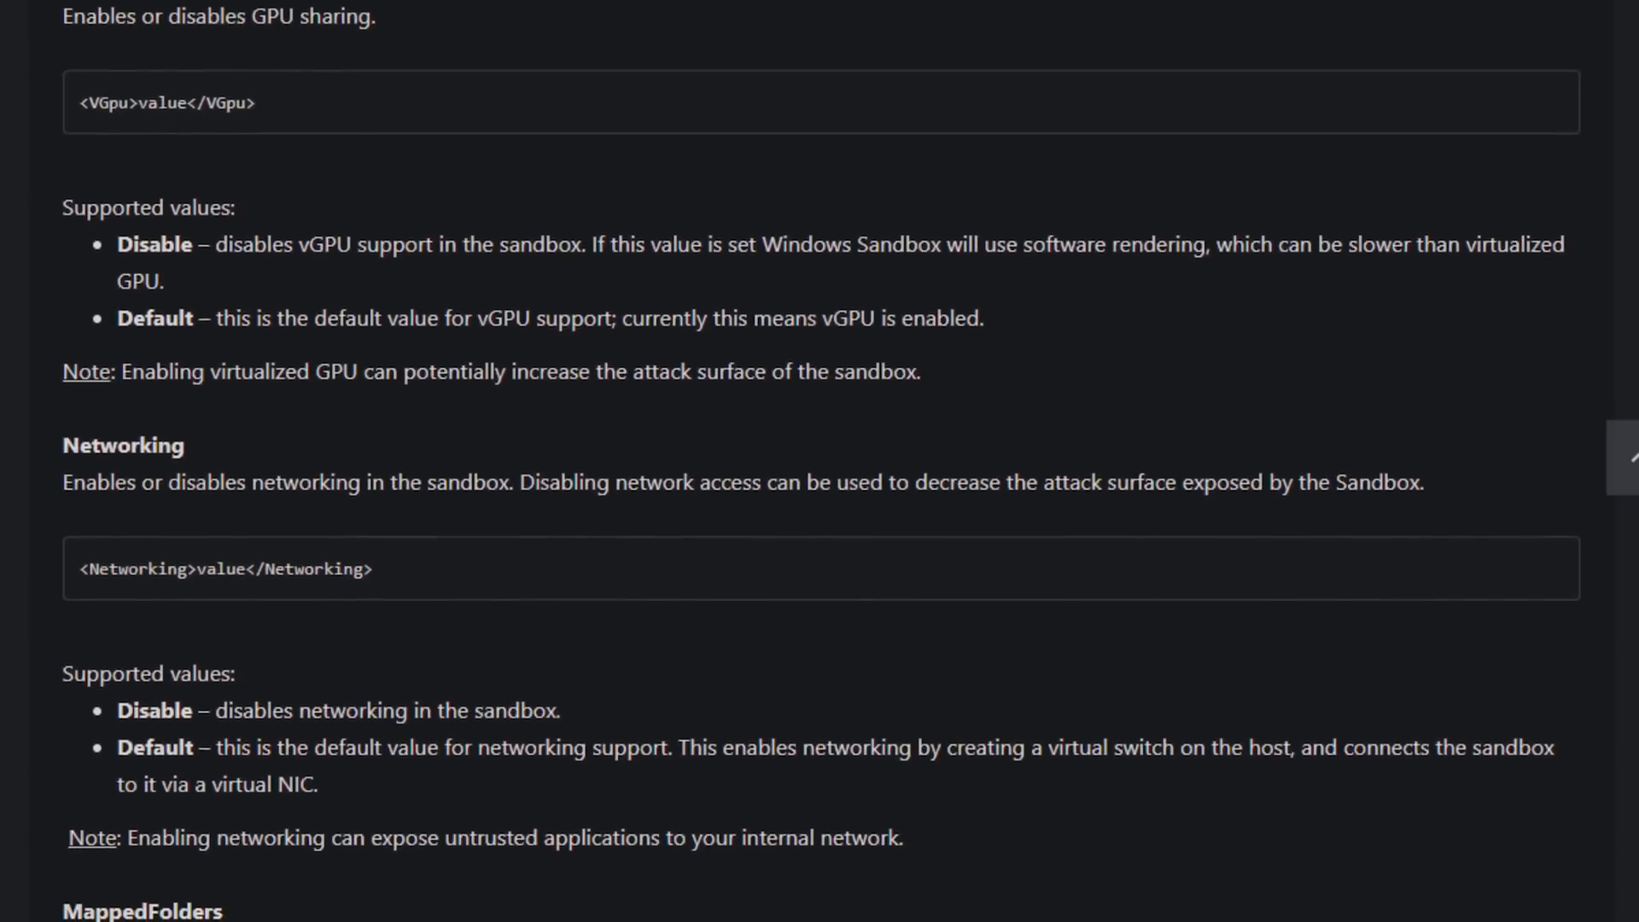
{"action": "scroll", "scroll_direction": "down", "scroll_amount": 3}
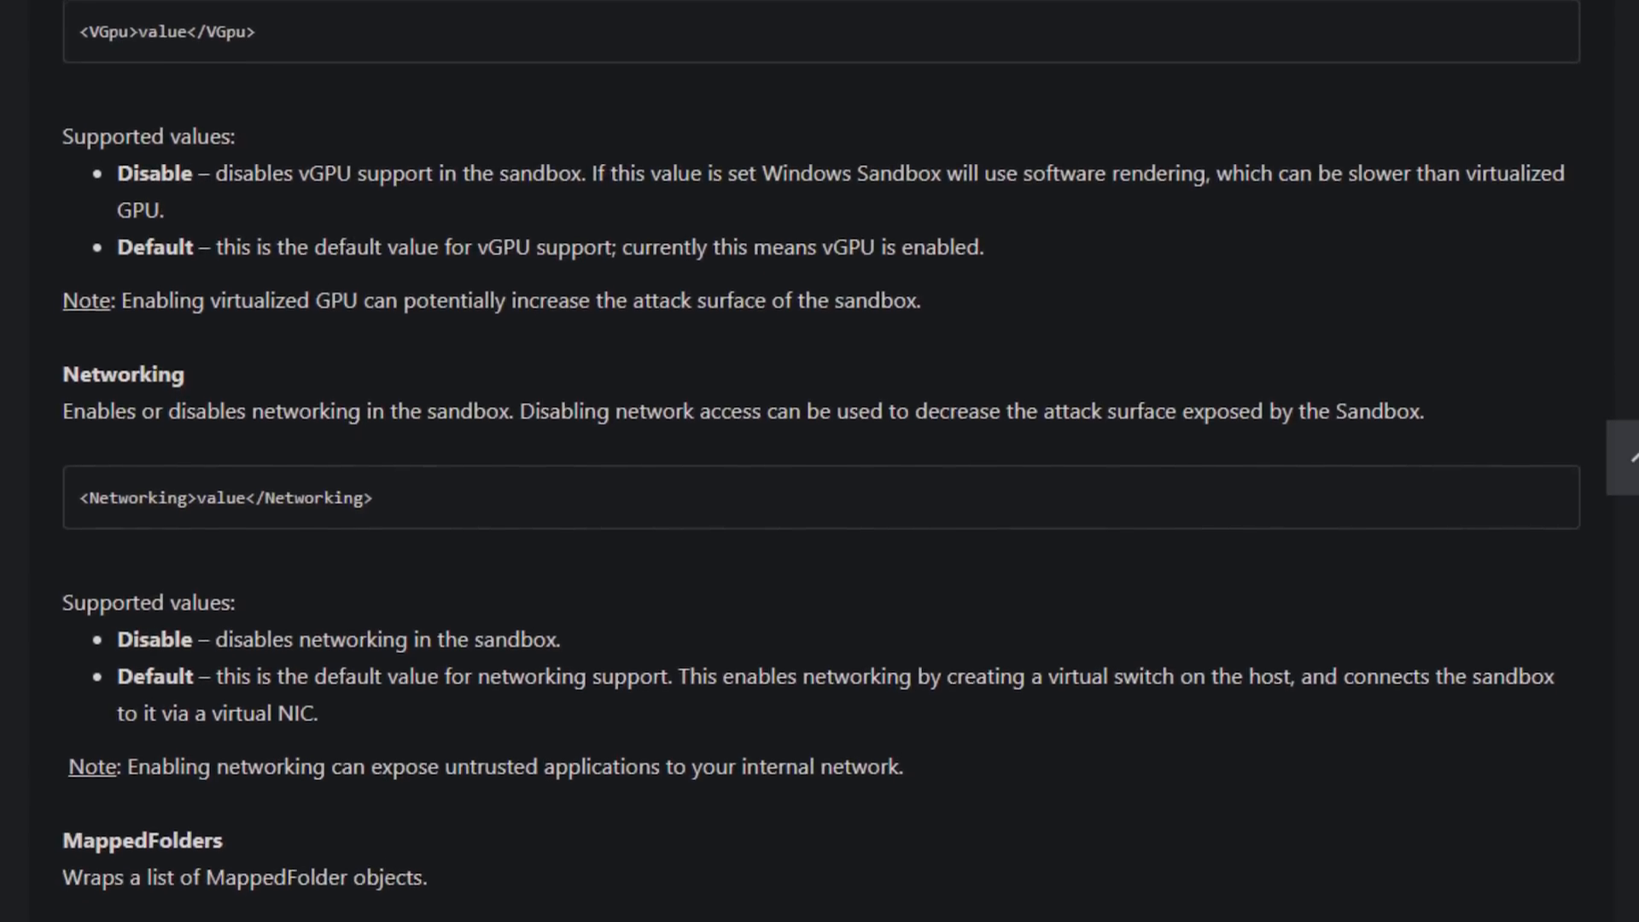
{"action": "scroll", "scroll_direction": "down", "scroll_amount": 3}
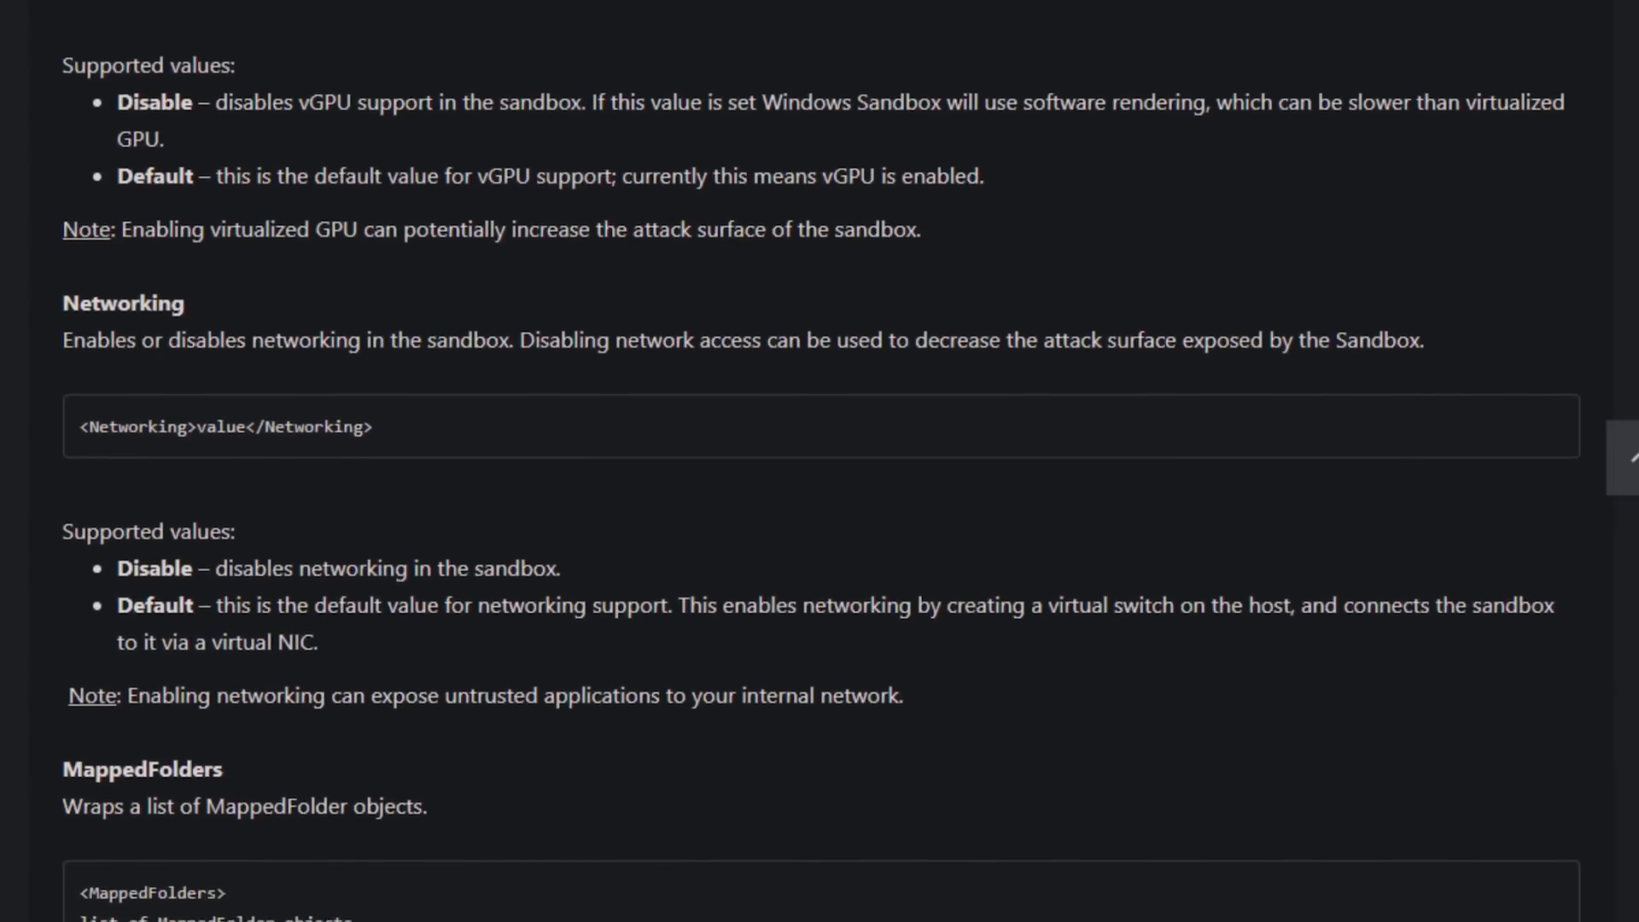
{"action": "scroll", "scroll_direction": "down", "scroll_amount": 3}
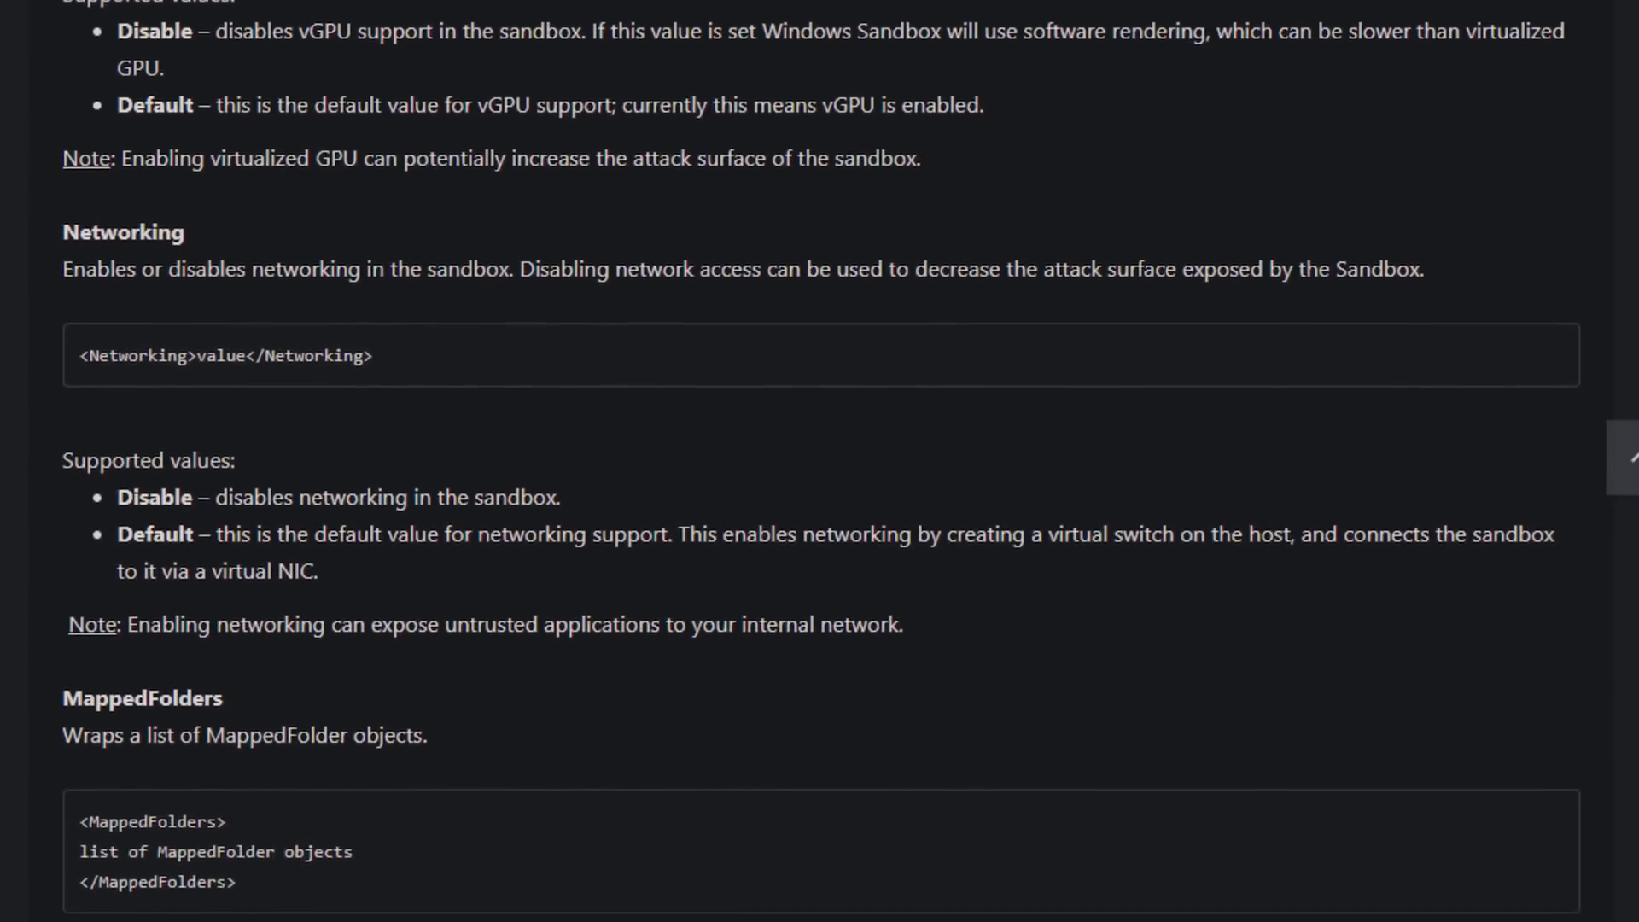
{"action": "scroll", "scroll_direction": "down", "scroll_amount": 3}
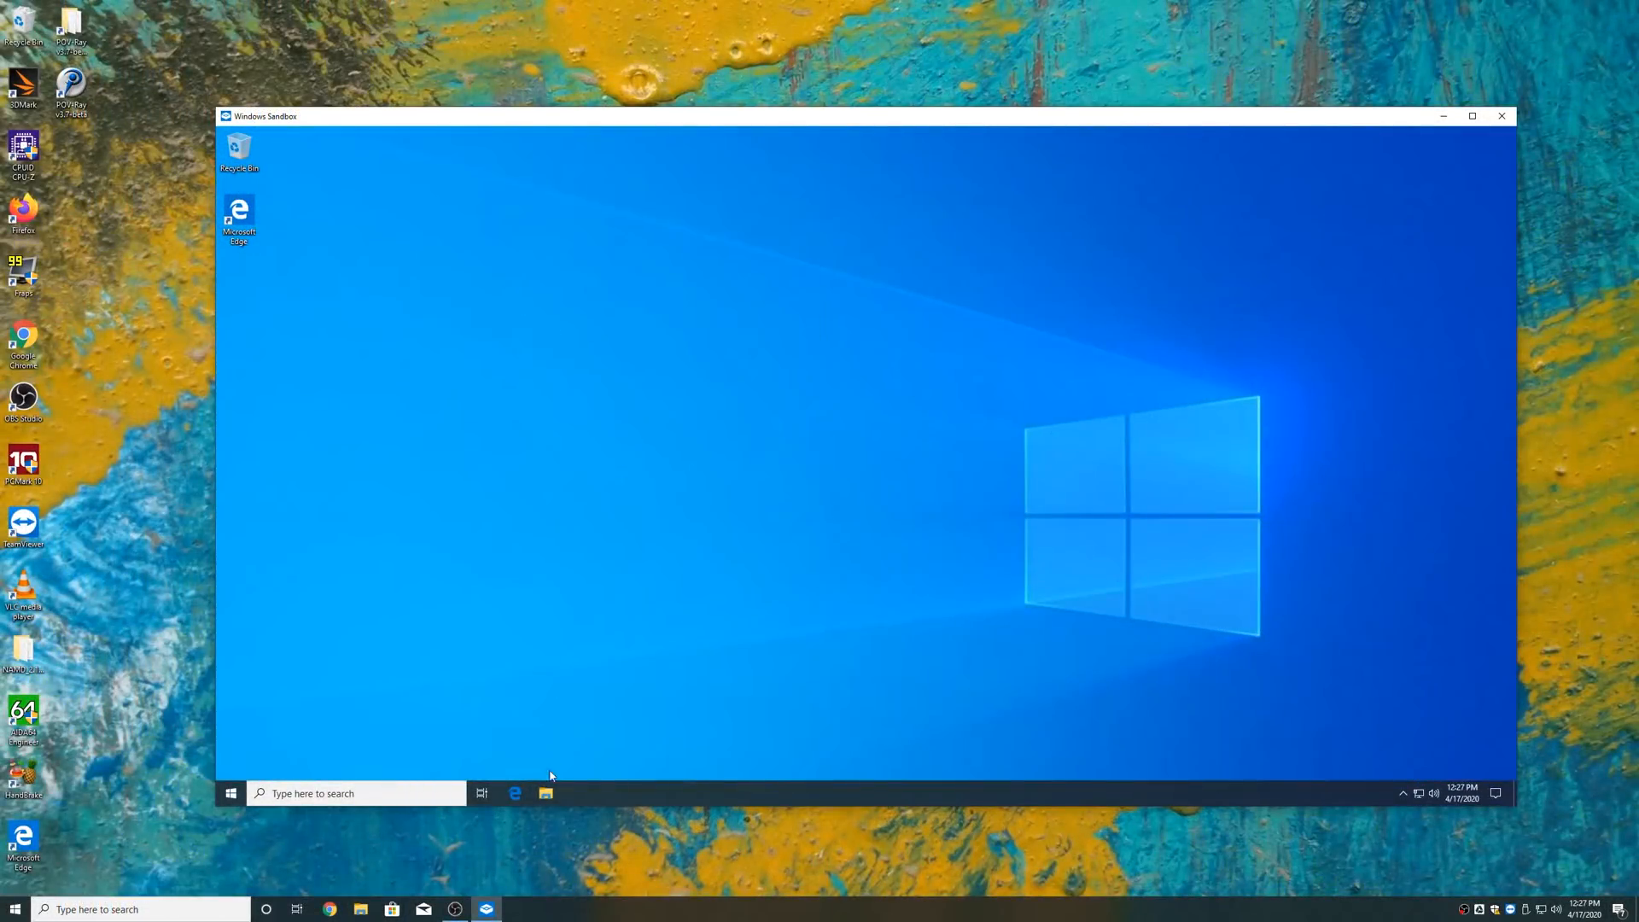
{"action": "mouse_move", "coordinate": [547, 792]}
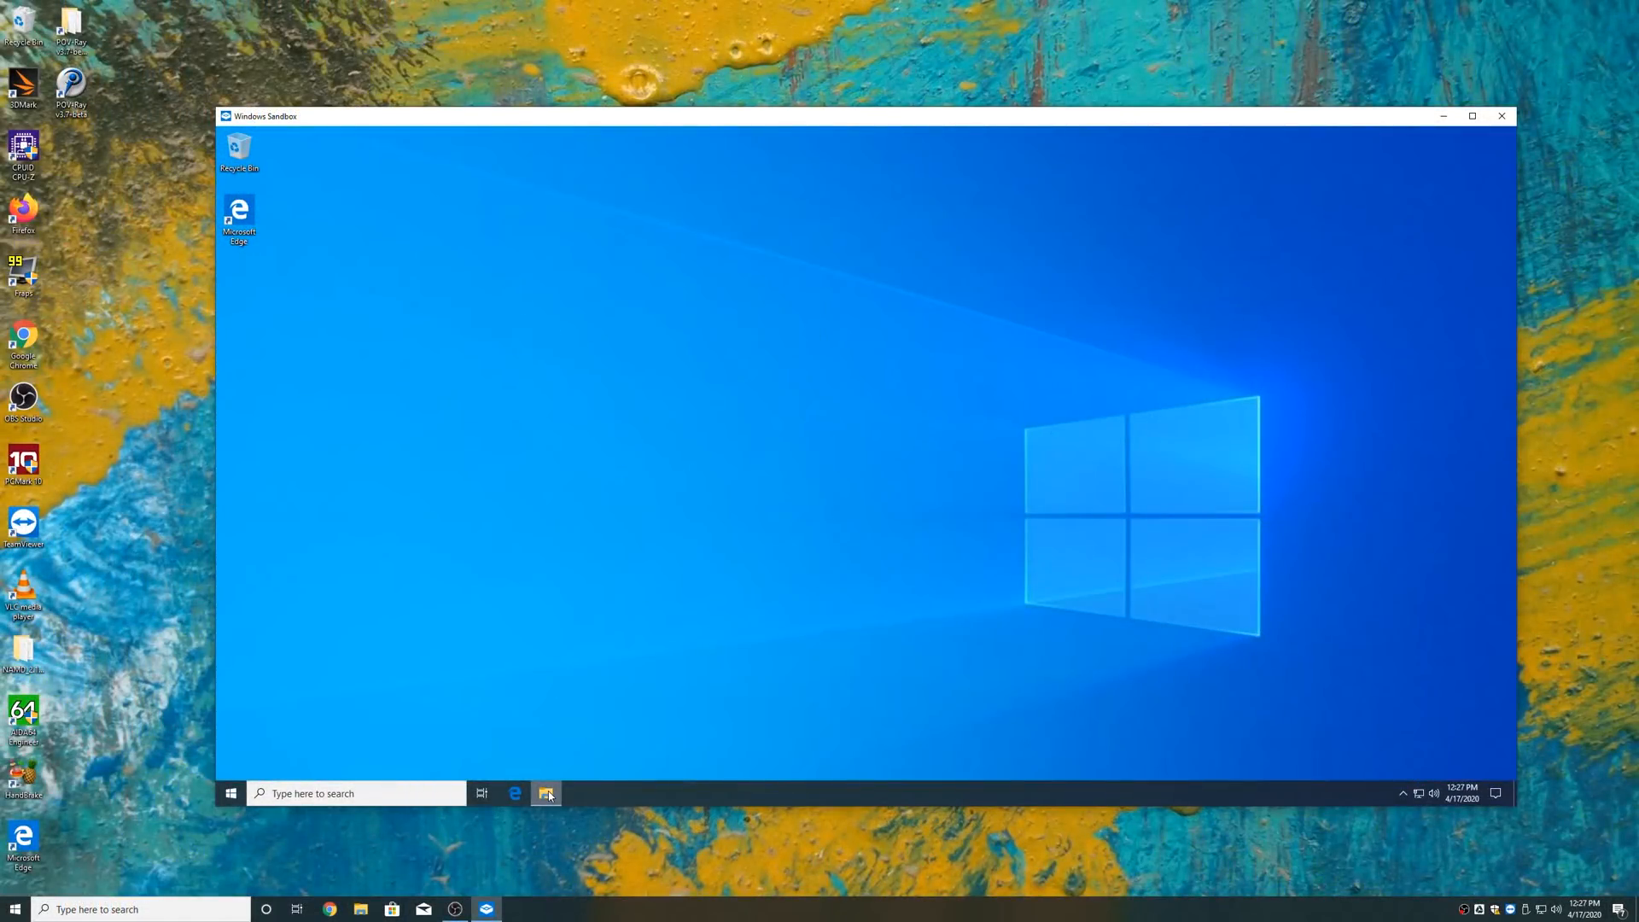
Step: Browse This PC in the sandbox's File Explorer to see its single local disk, then close it
{"action": "left_click", "coordinate": [546, 793]}
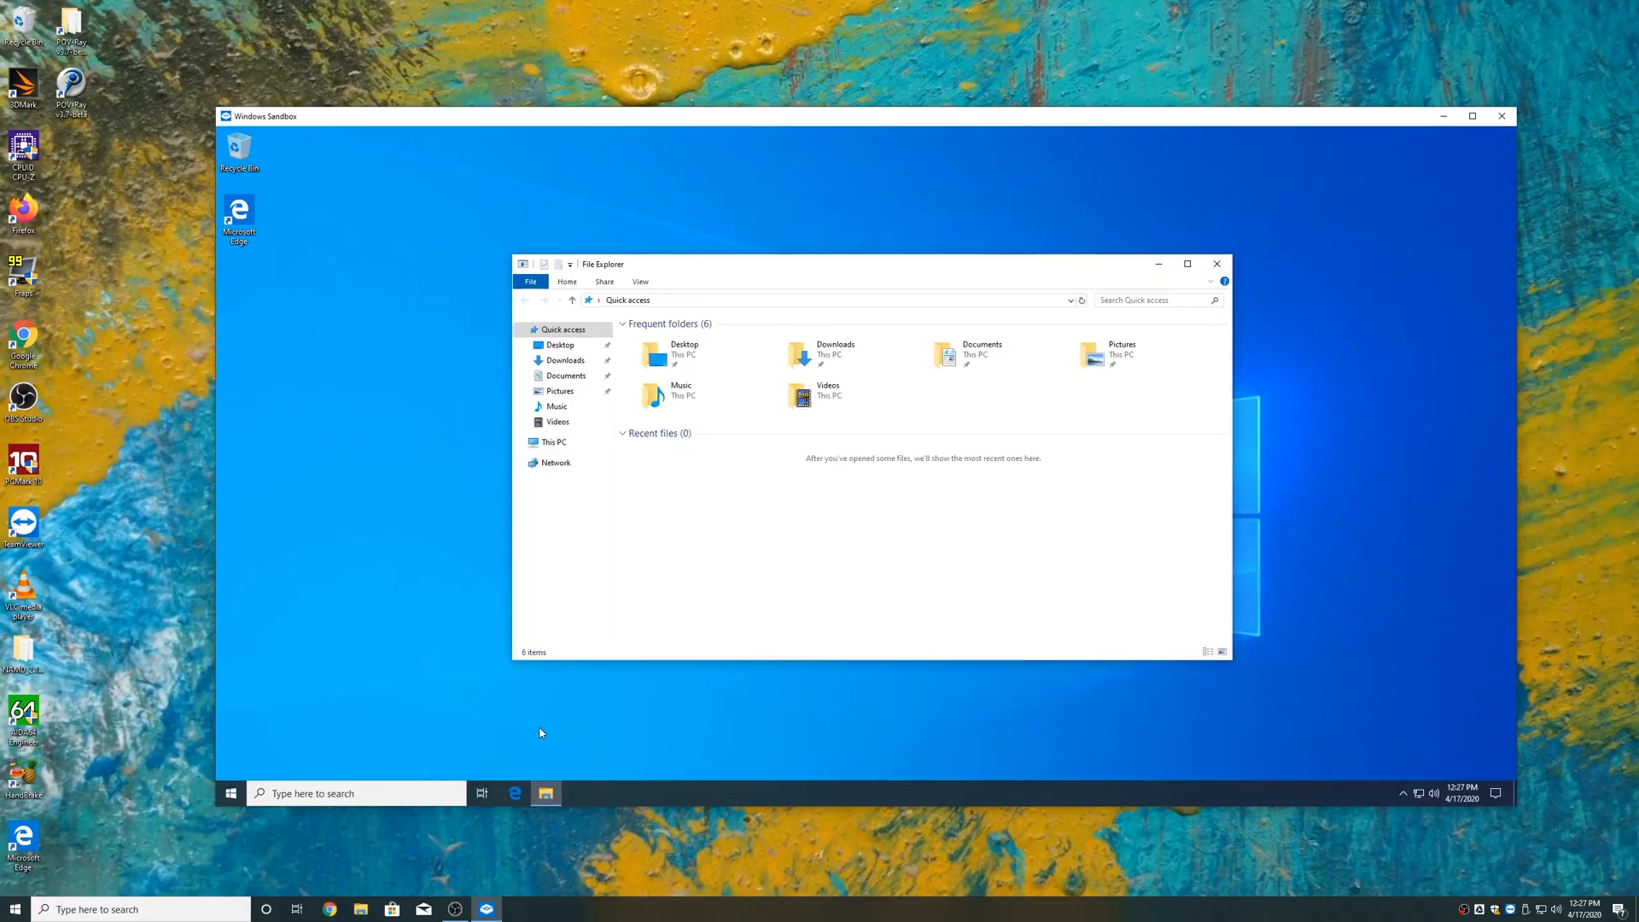
{"action": "mouse_move", "coordinate": [589, 449]}
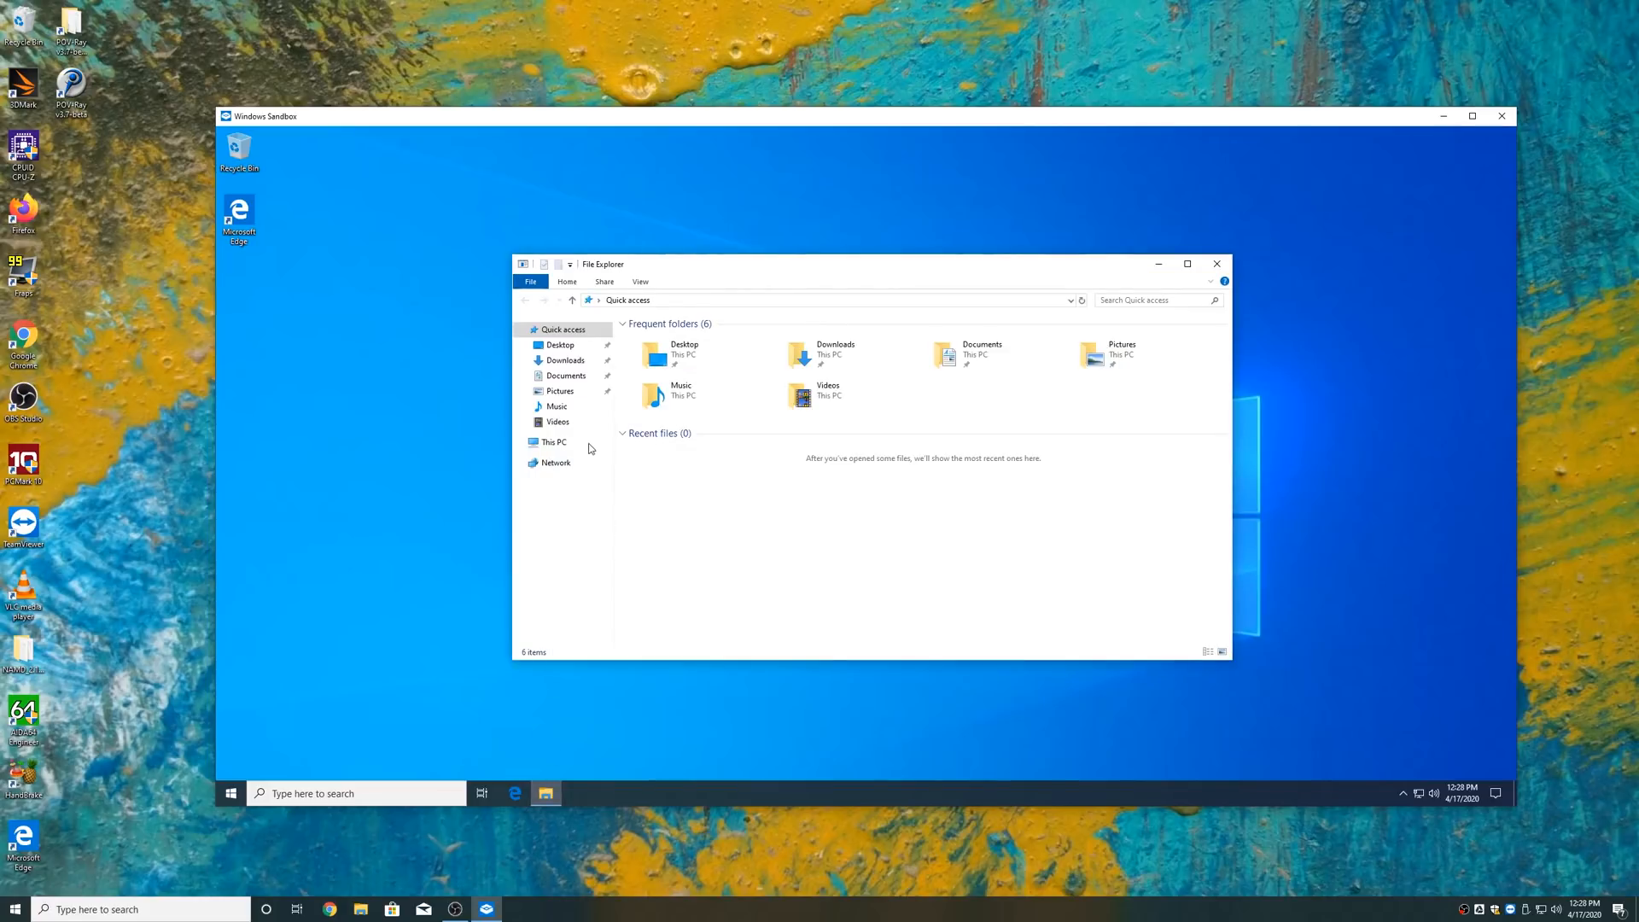
{"action": "left_click", "coordinate": [553, 441]}
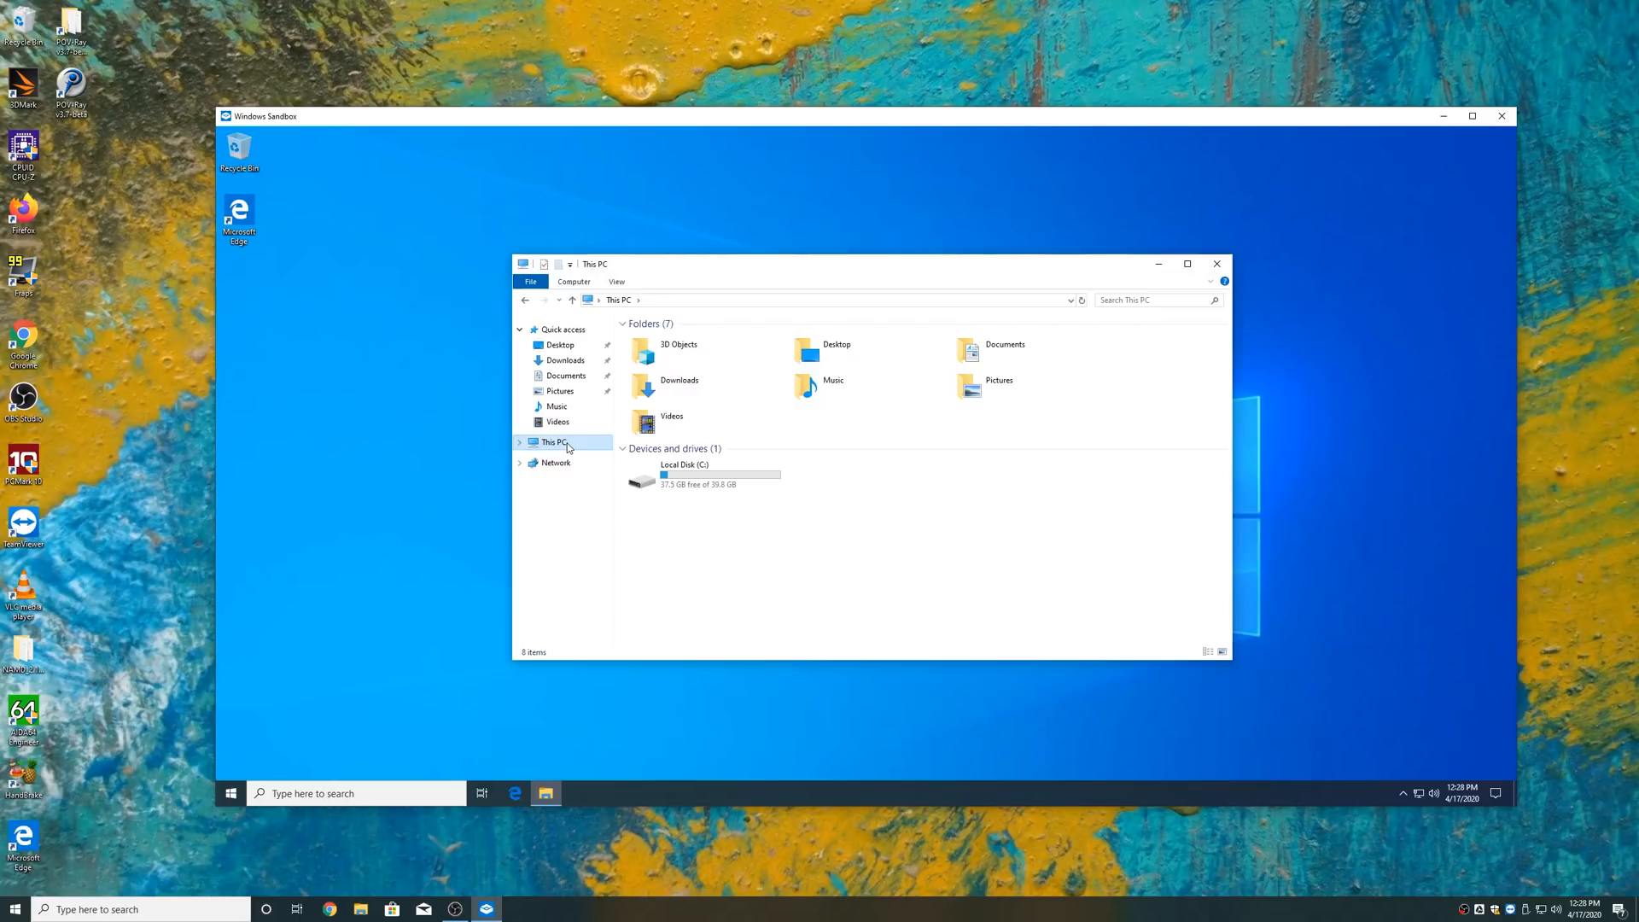
{"action": "mouse_move", "coordinate": [779, 594]}
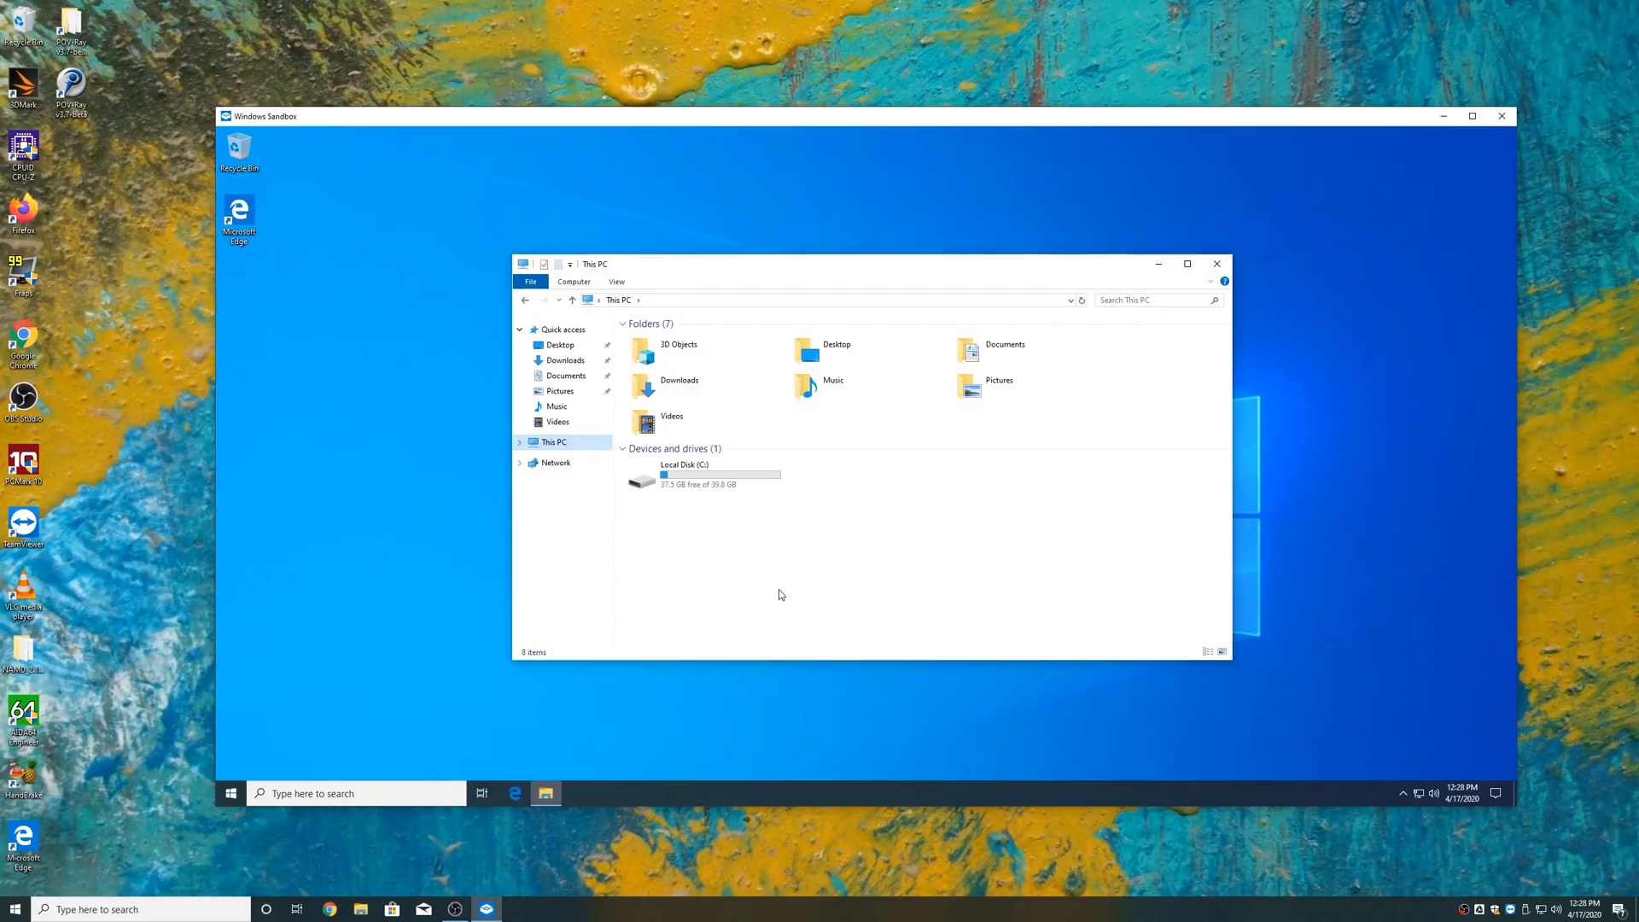
{"action": "left_click", "coordinate": [678, 349]}
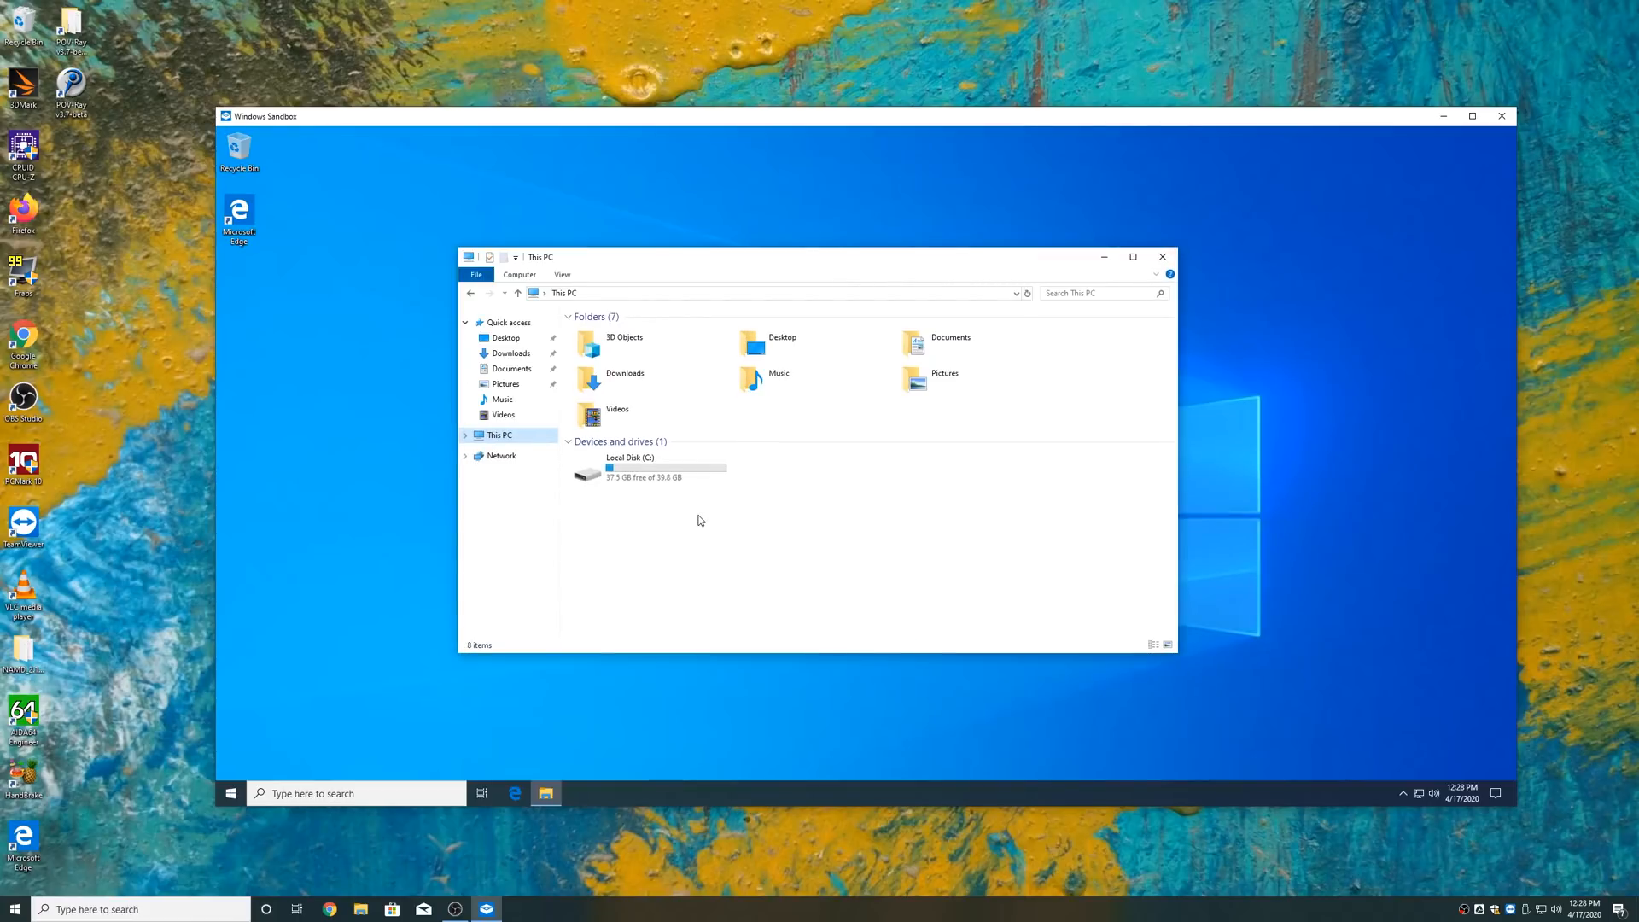
{"action": "left_click", "coordinate": [617, 408]}
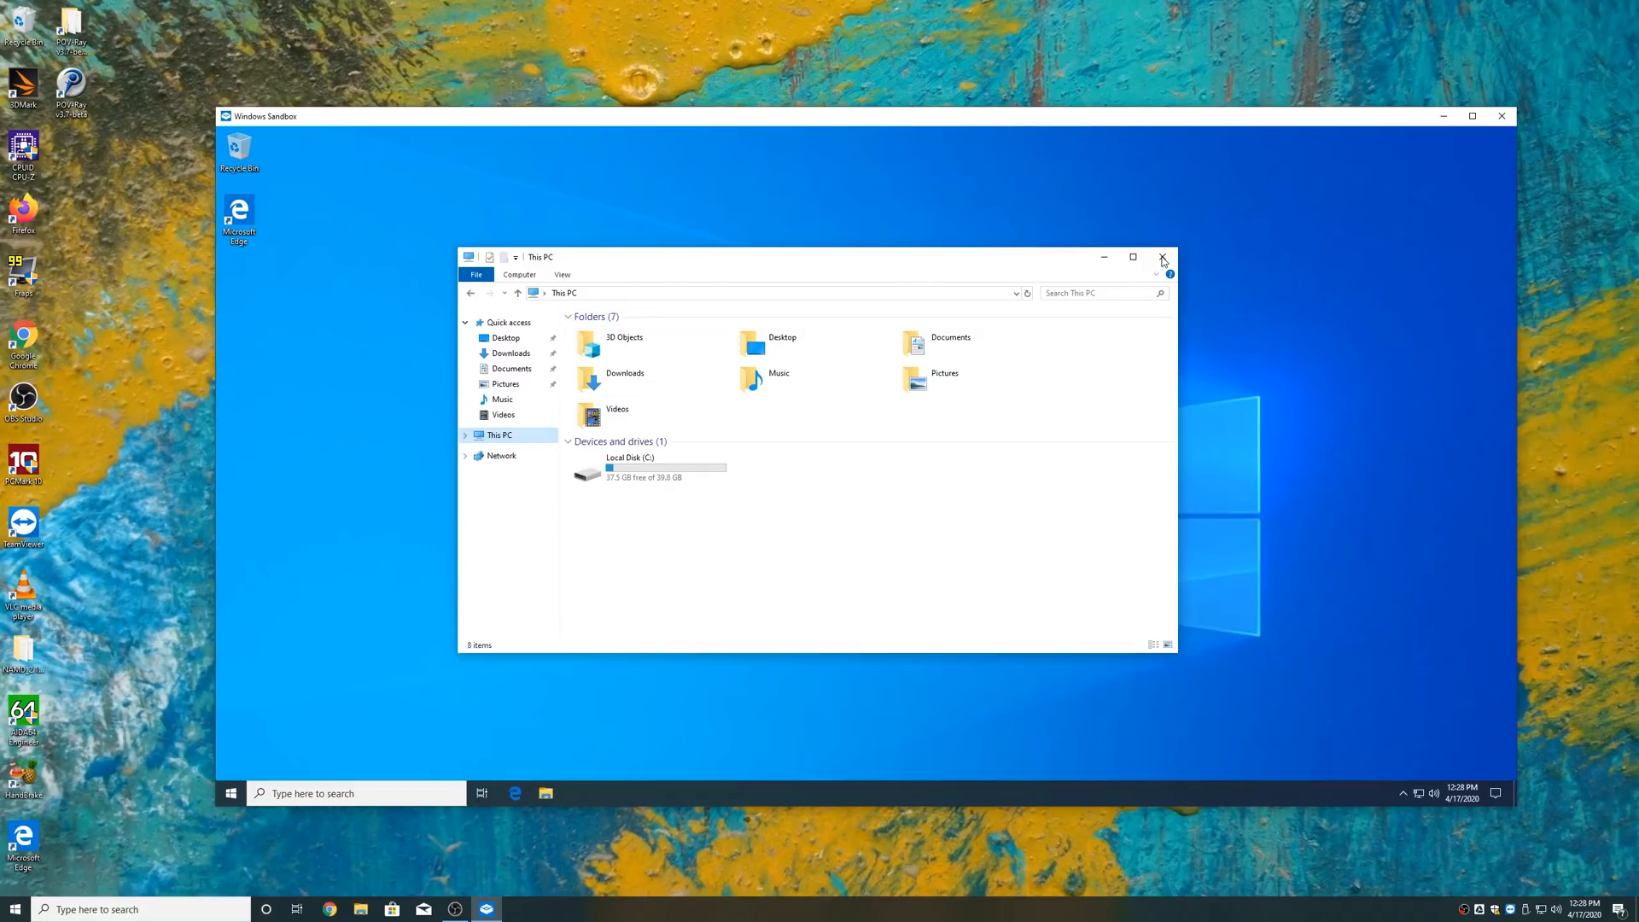
{"action": "left_click", "coordinate": [1161, 258]}
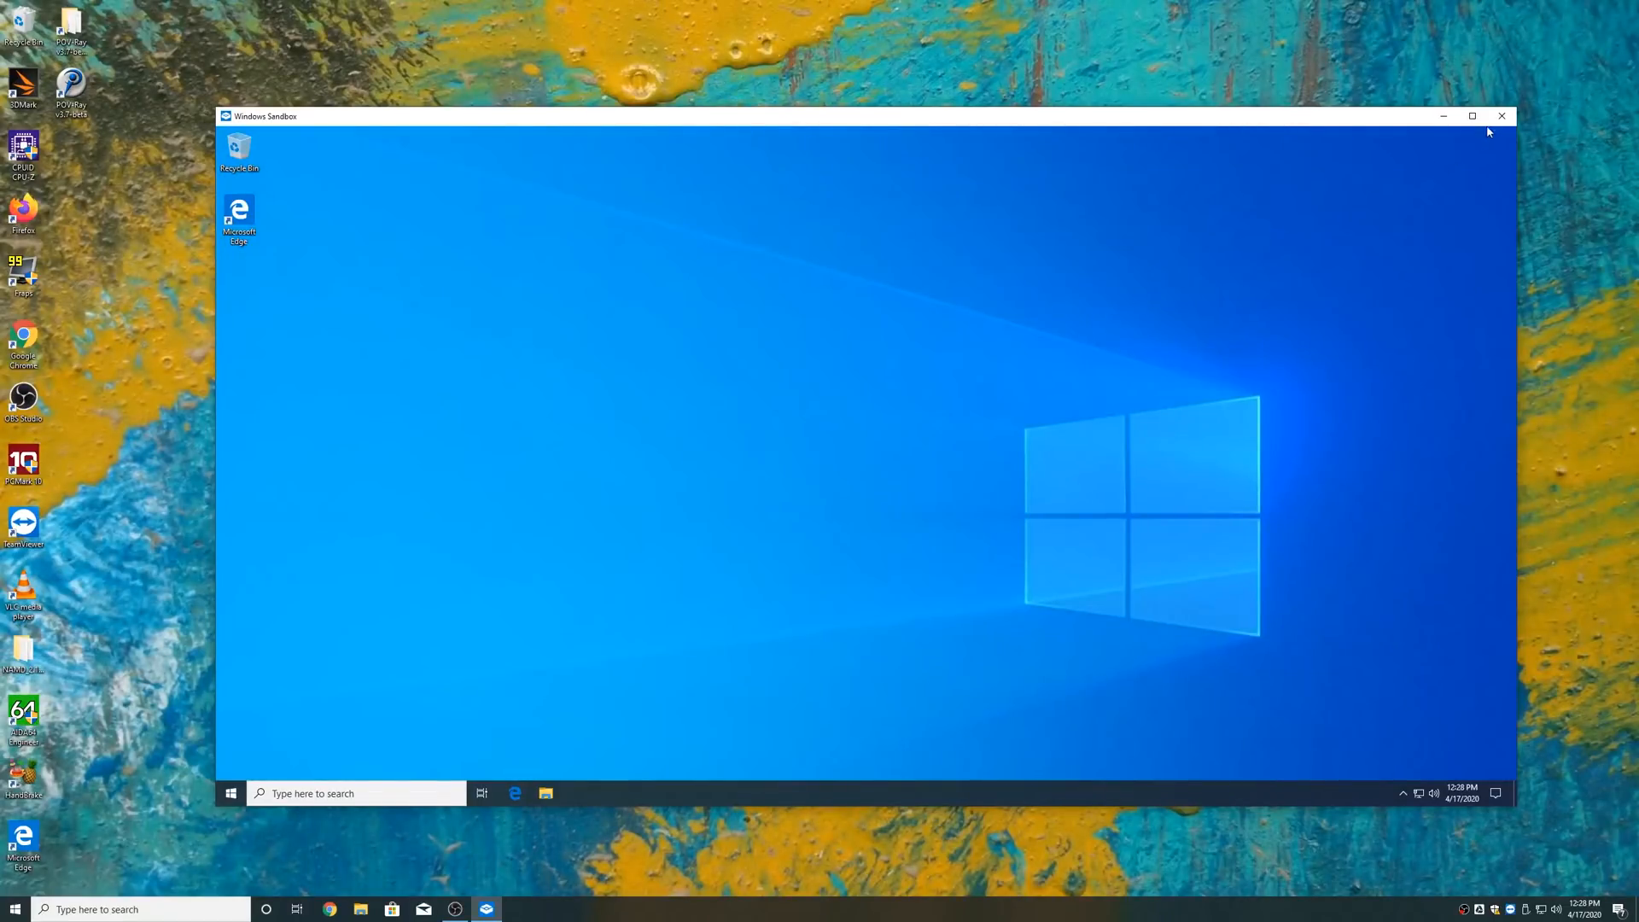
Step: Close the sandbox window and confirm discarding its contents
{"action": "left_click", "coordinate": [1501, 116]}
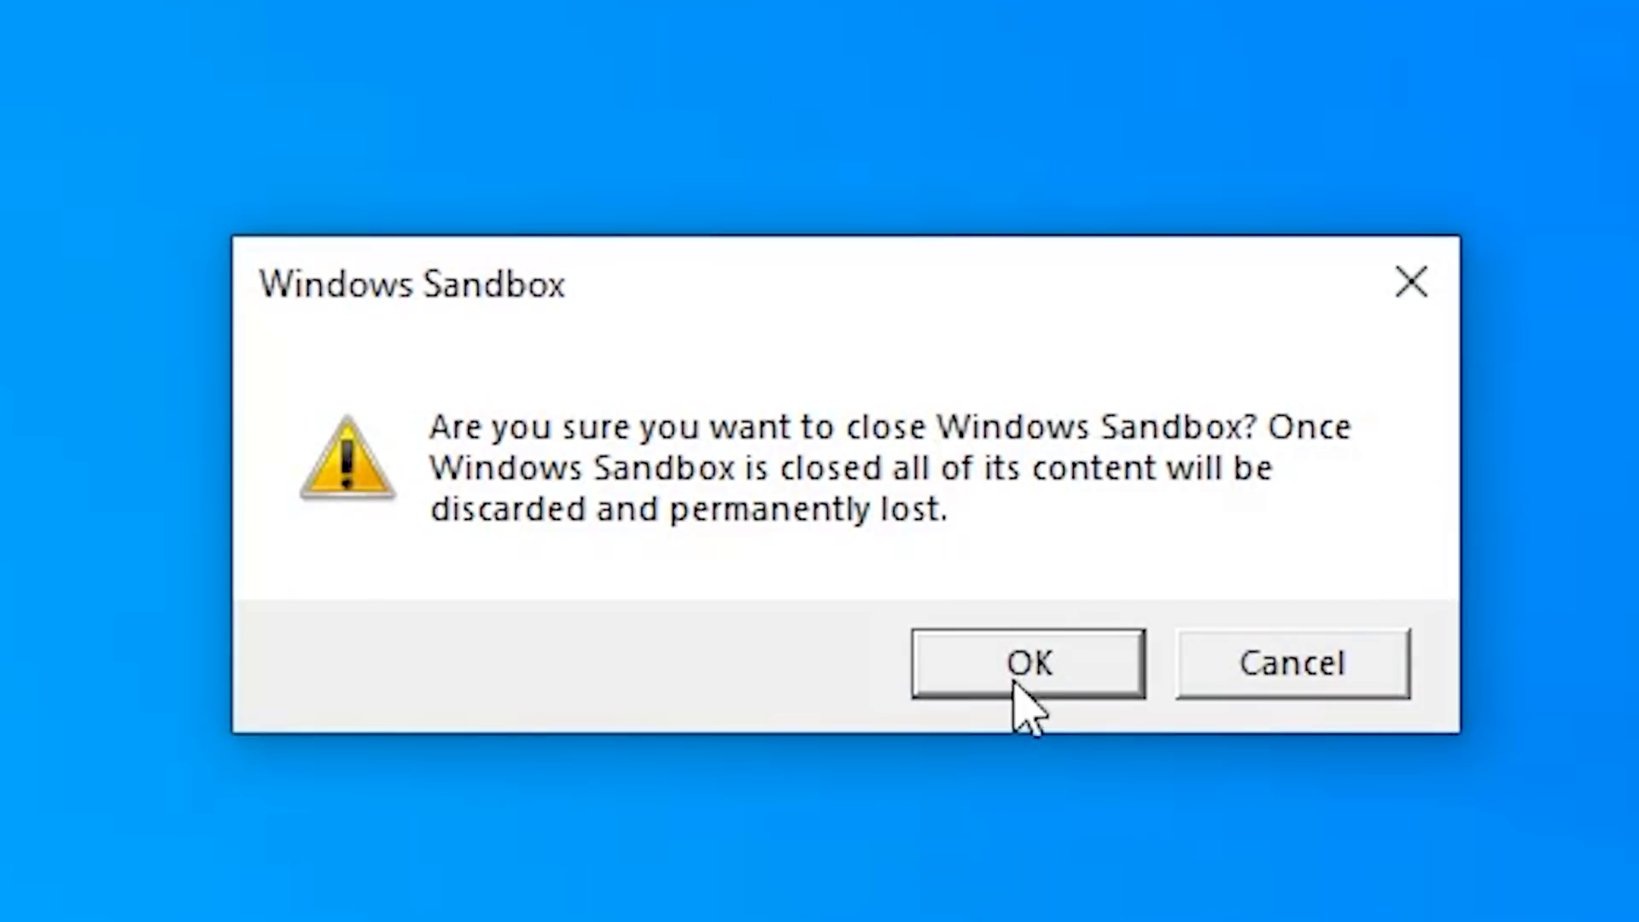
{"action": "left_click", "coordinate": [1026, 663]}
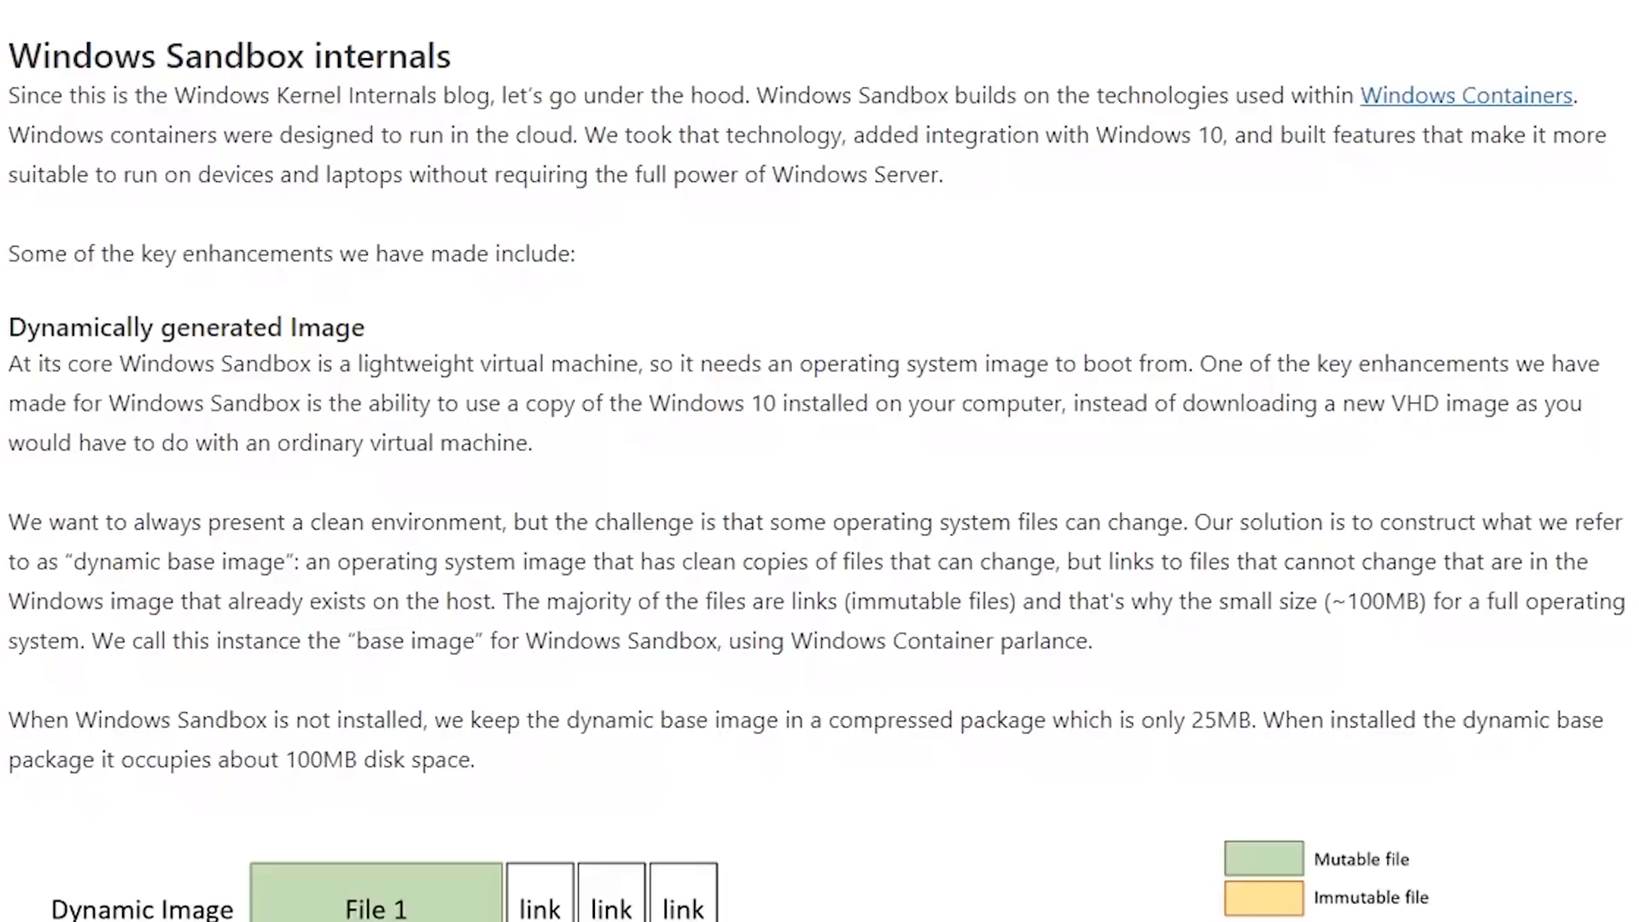
Step: Scroll through the Dynamically generated Image and Smart memory management sections
{"action": "scroll", "scroll_direction": "down", "scroll_amount": 3}
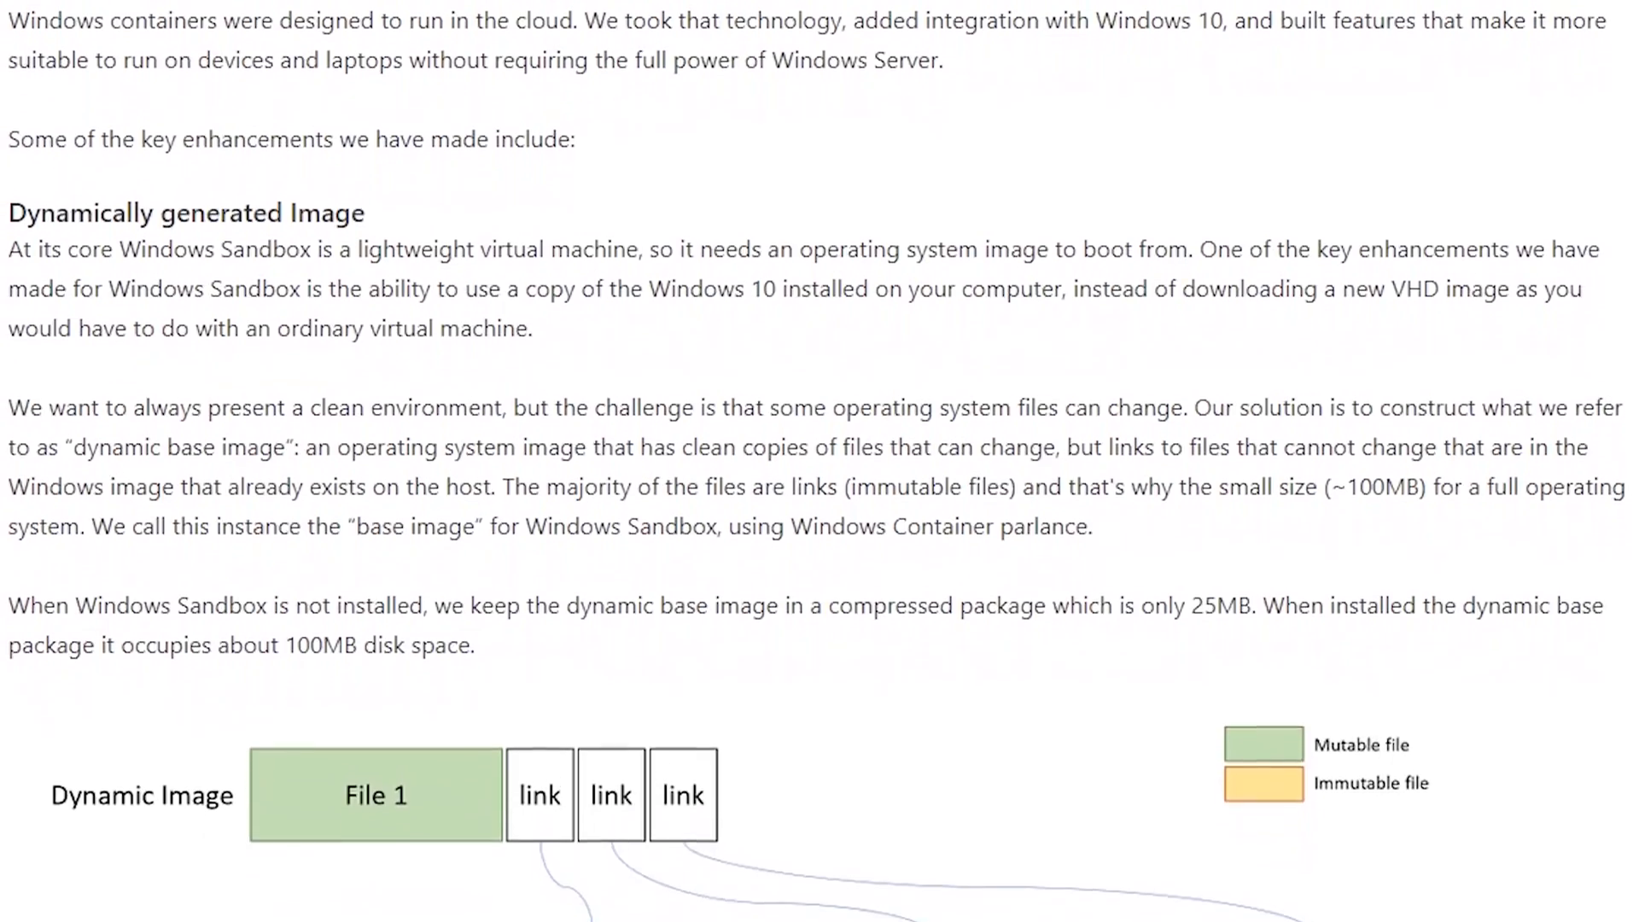
{"action": "scroll", "scroll_direction": "down", "scroll_amount": 3}
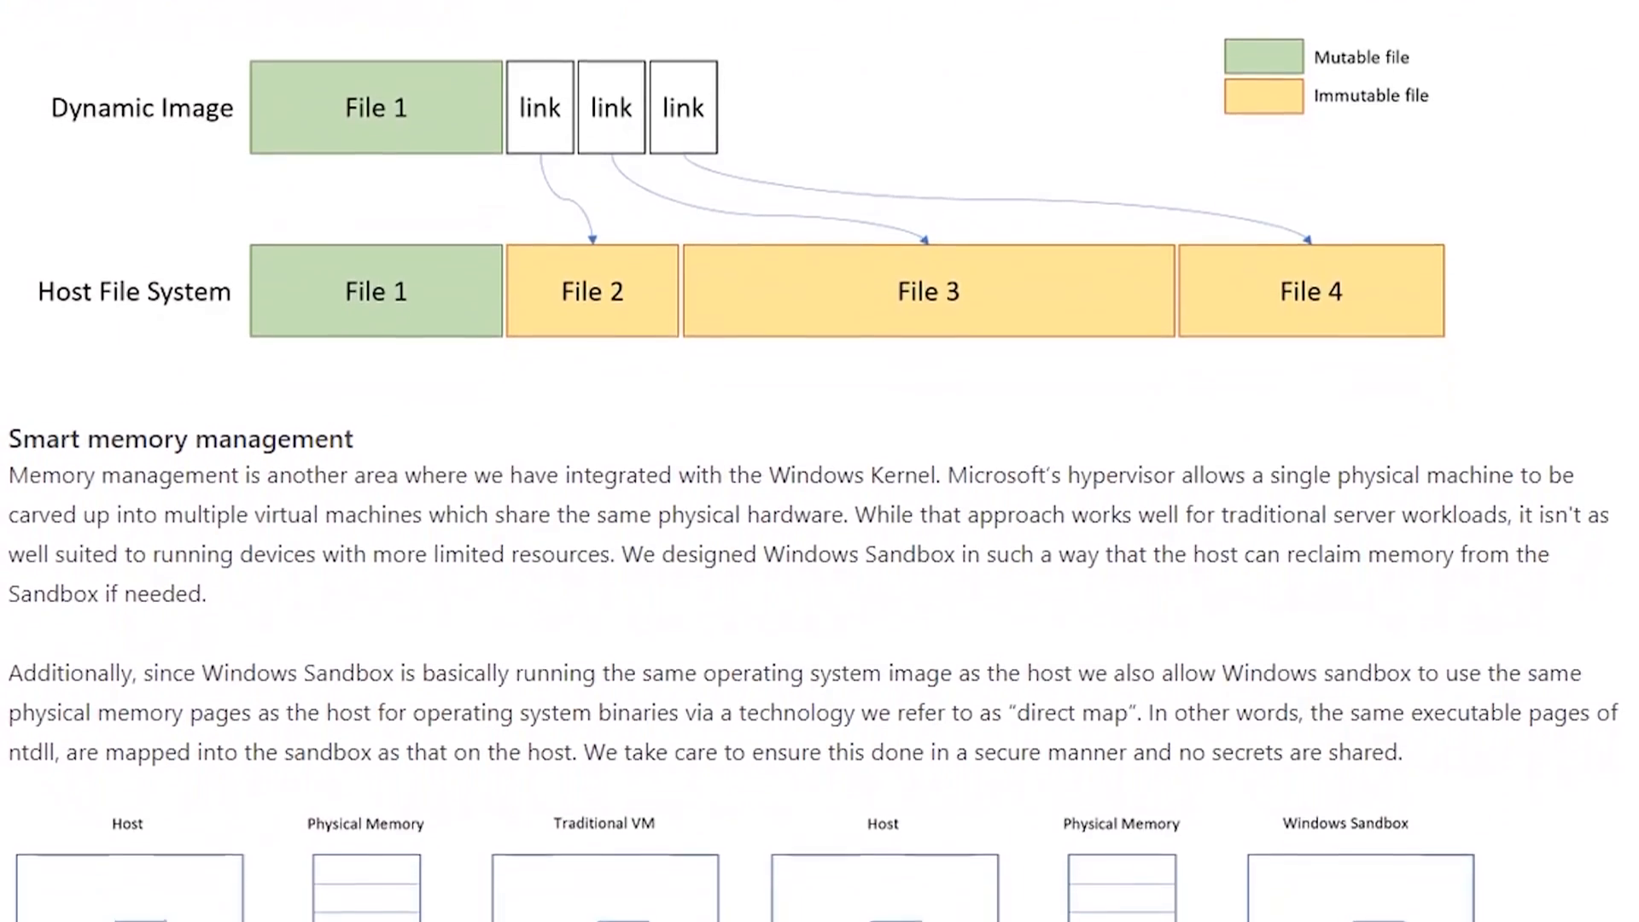
{"action": "scroll", "scroll_direction": "down", "scroll_amount": 3}
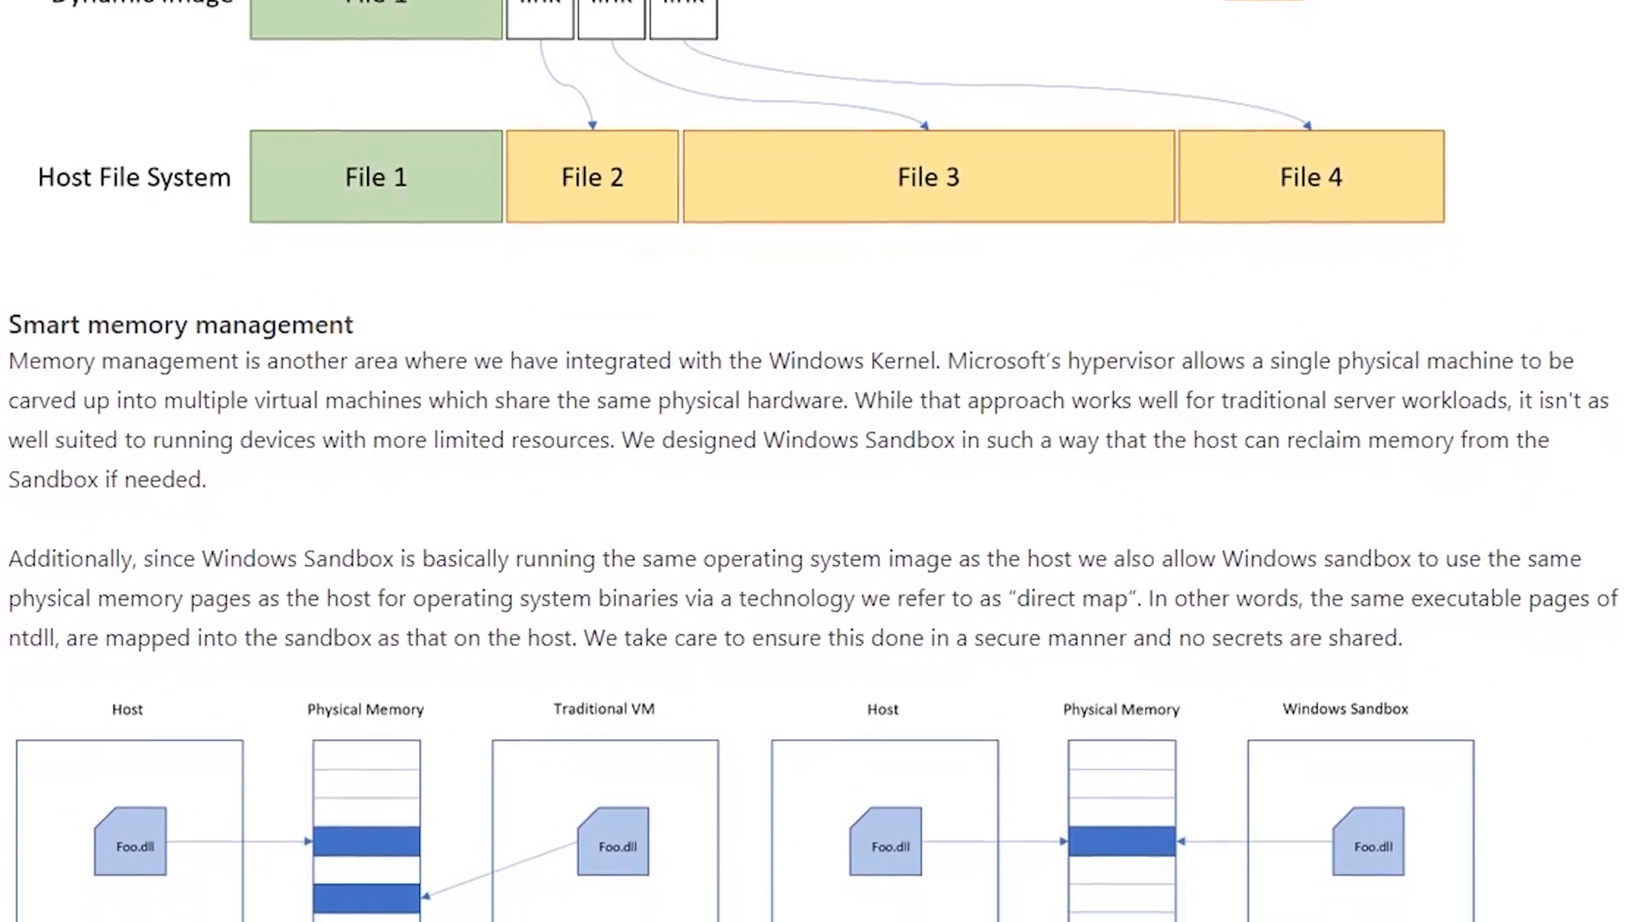
{"action": "scroll", "scroll_direction": "down", "scroll_amount": 3}
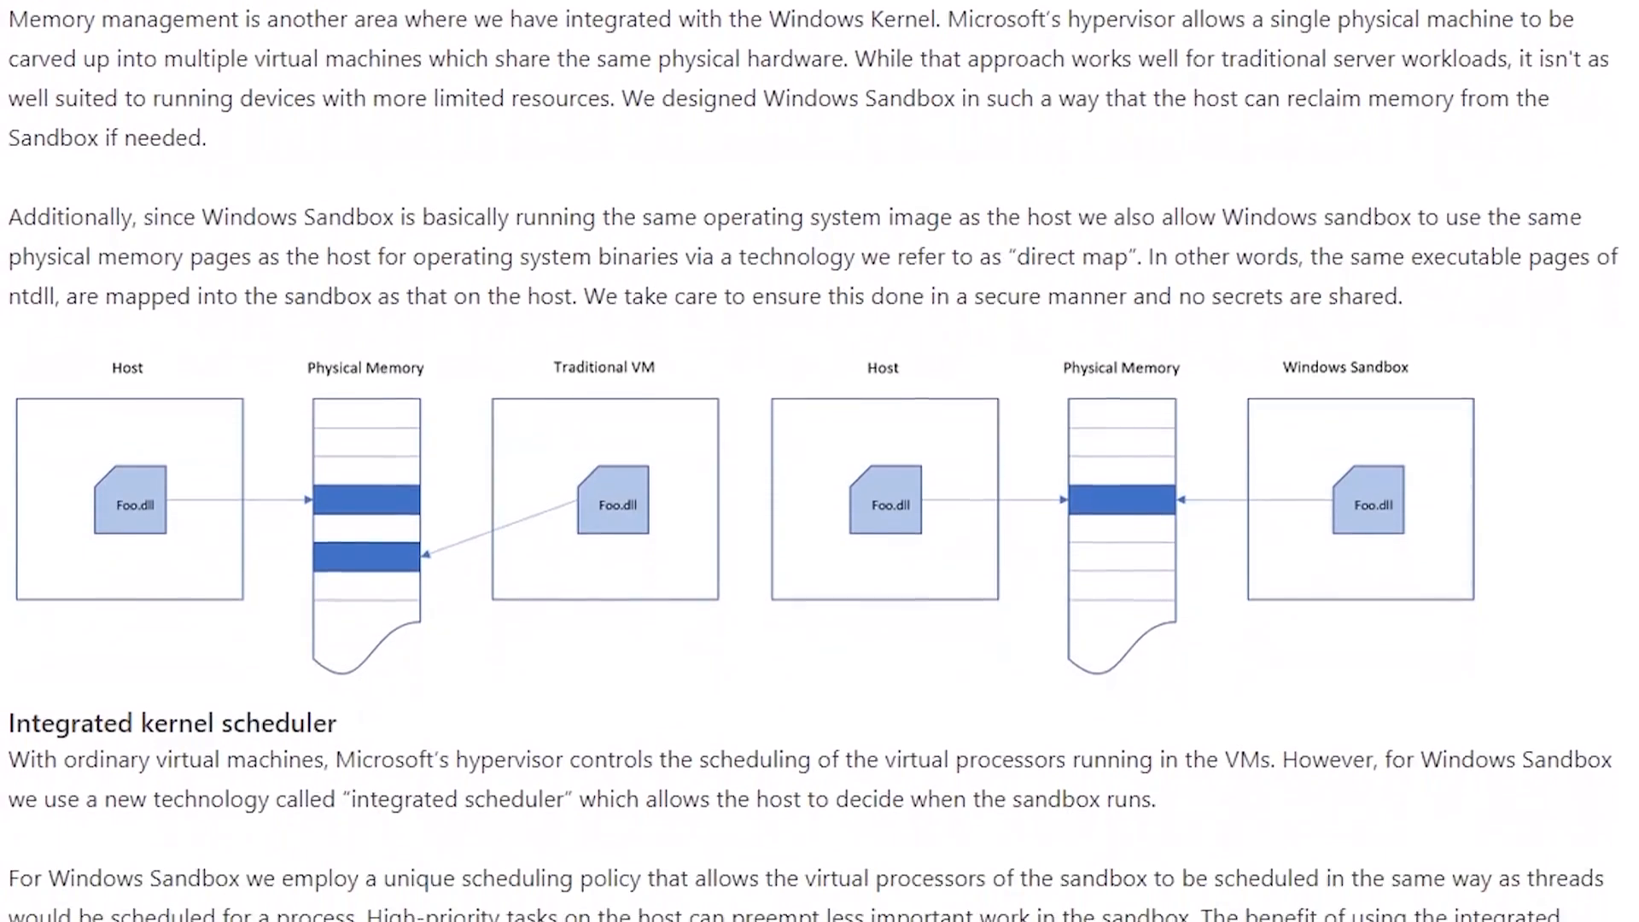
{"action": "scroll", "scroll_direction": "down", "scroll_amount": 3}
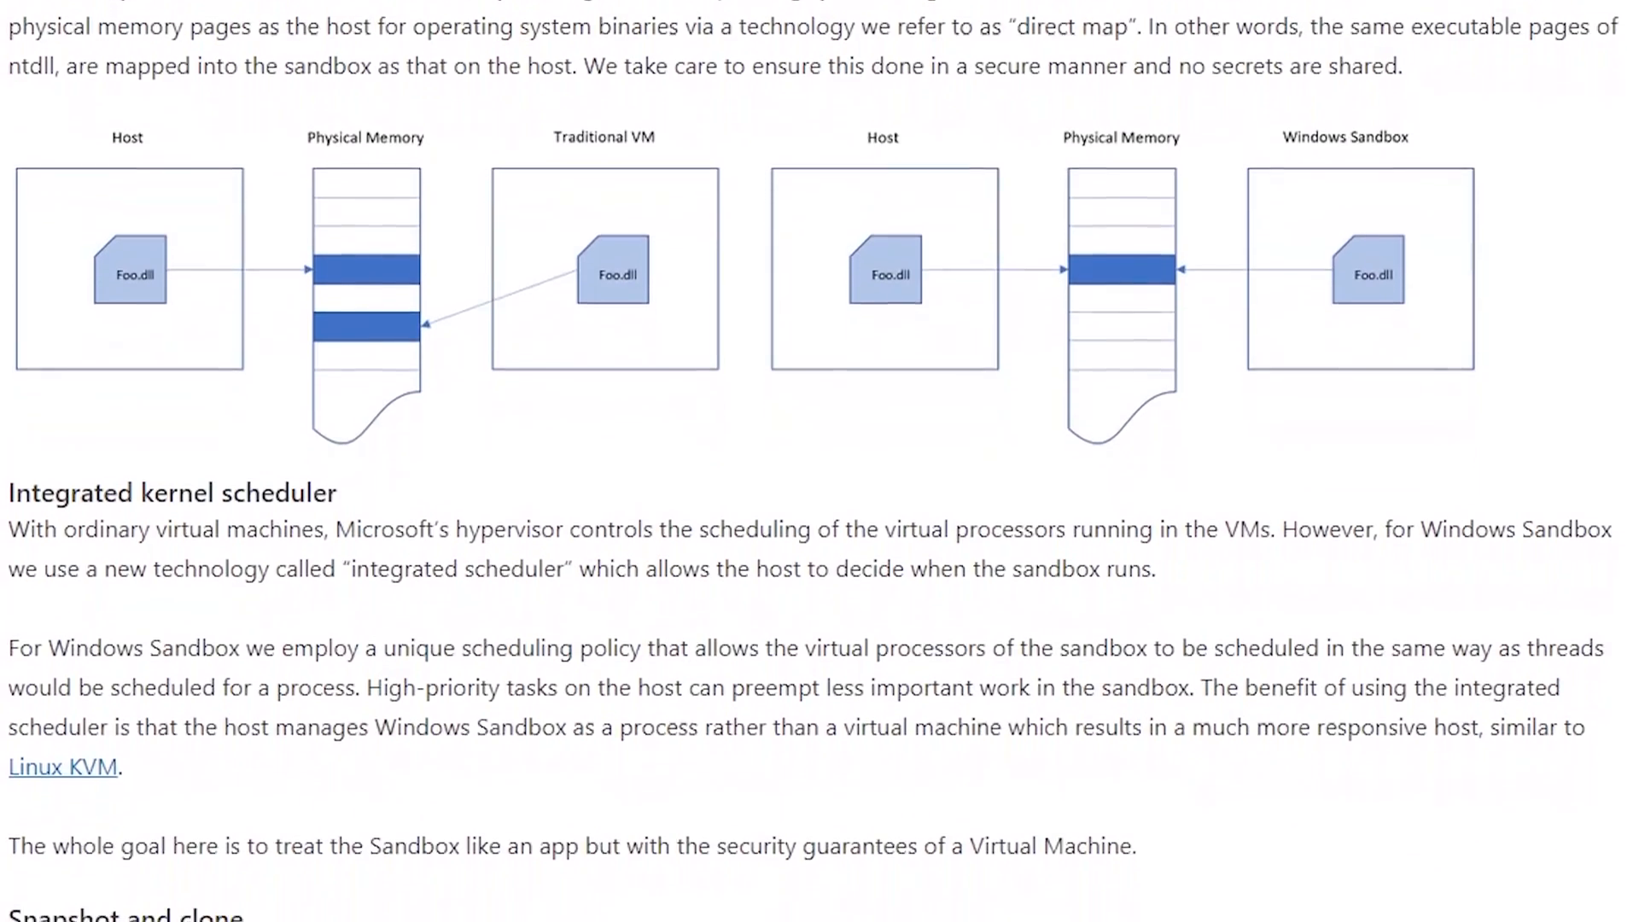
{"action": "scroll", "scroll_direction": "down", "scroll_amount": 3}
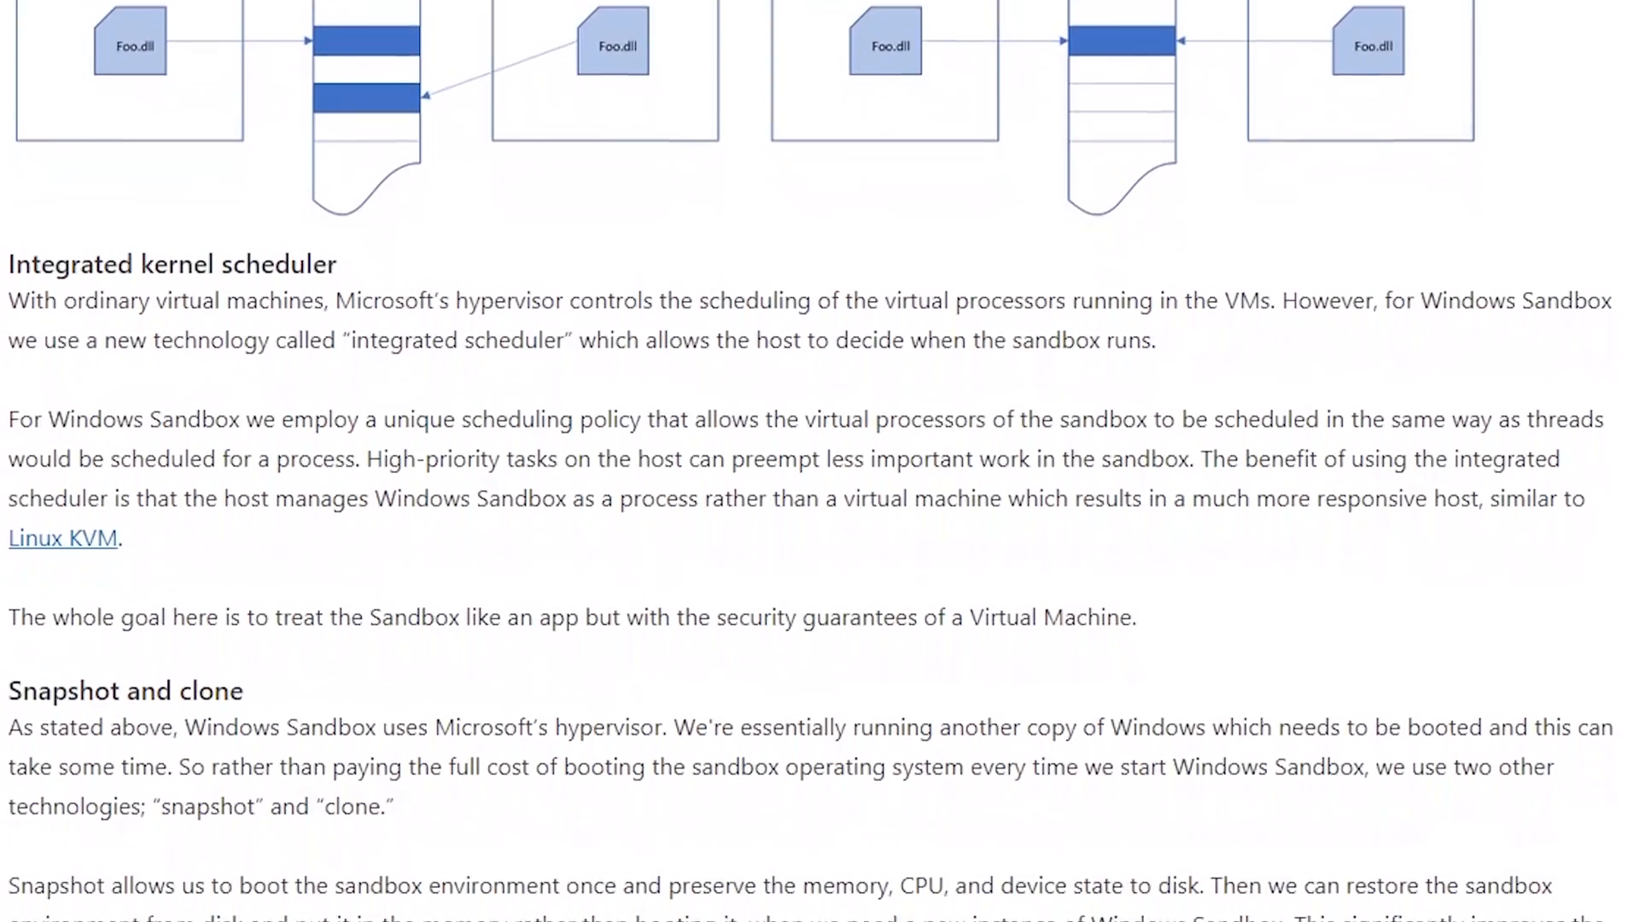
{"action": "scroll", "scroll_direction": "down", "scroll_amount": 3}
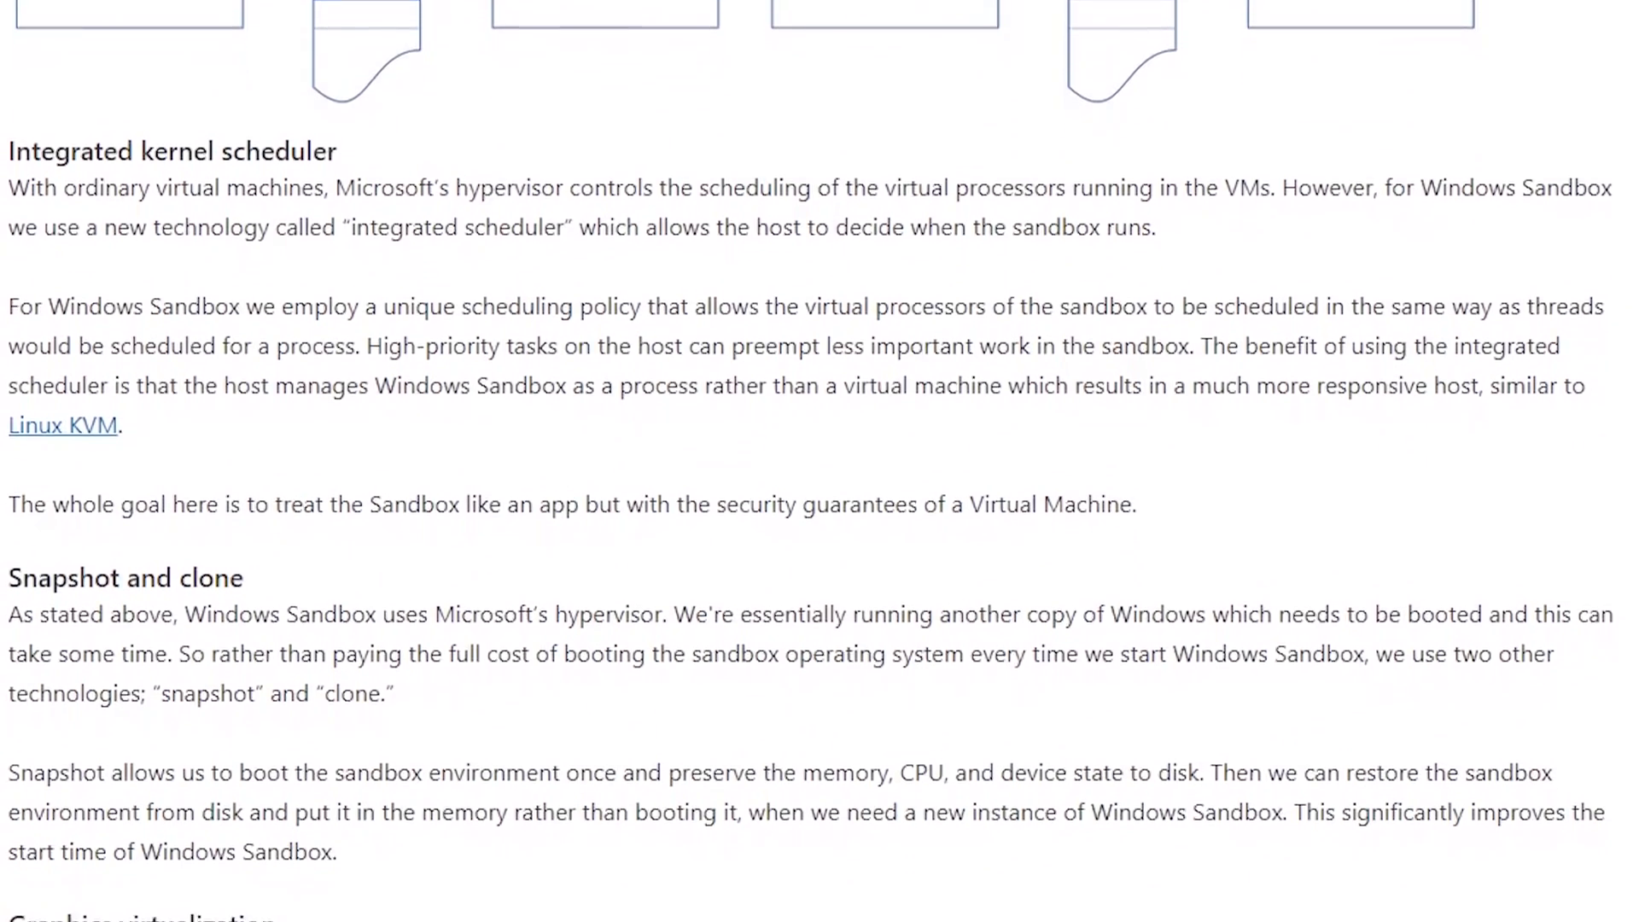
Step: Read on through Integrated kernel scheduler, Snapshot and clone, and Graphics virtualization
{"action": "scroll", "scroll_direction": "down", "scroll_amount": 3}
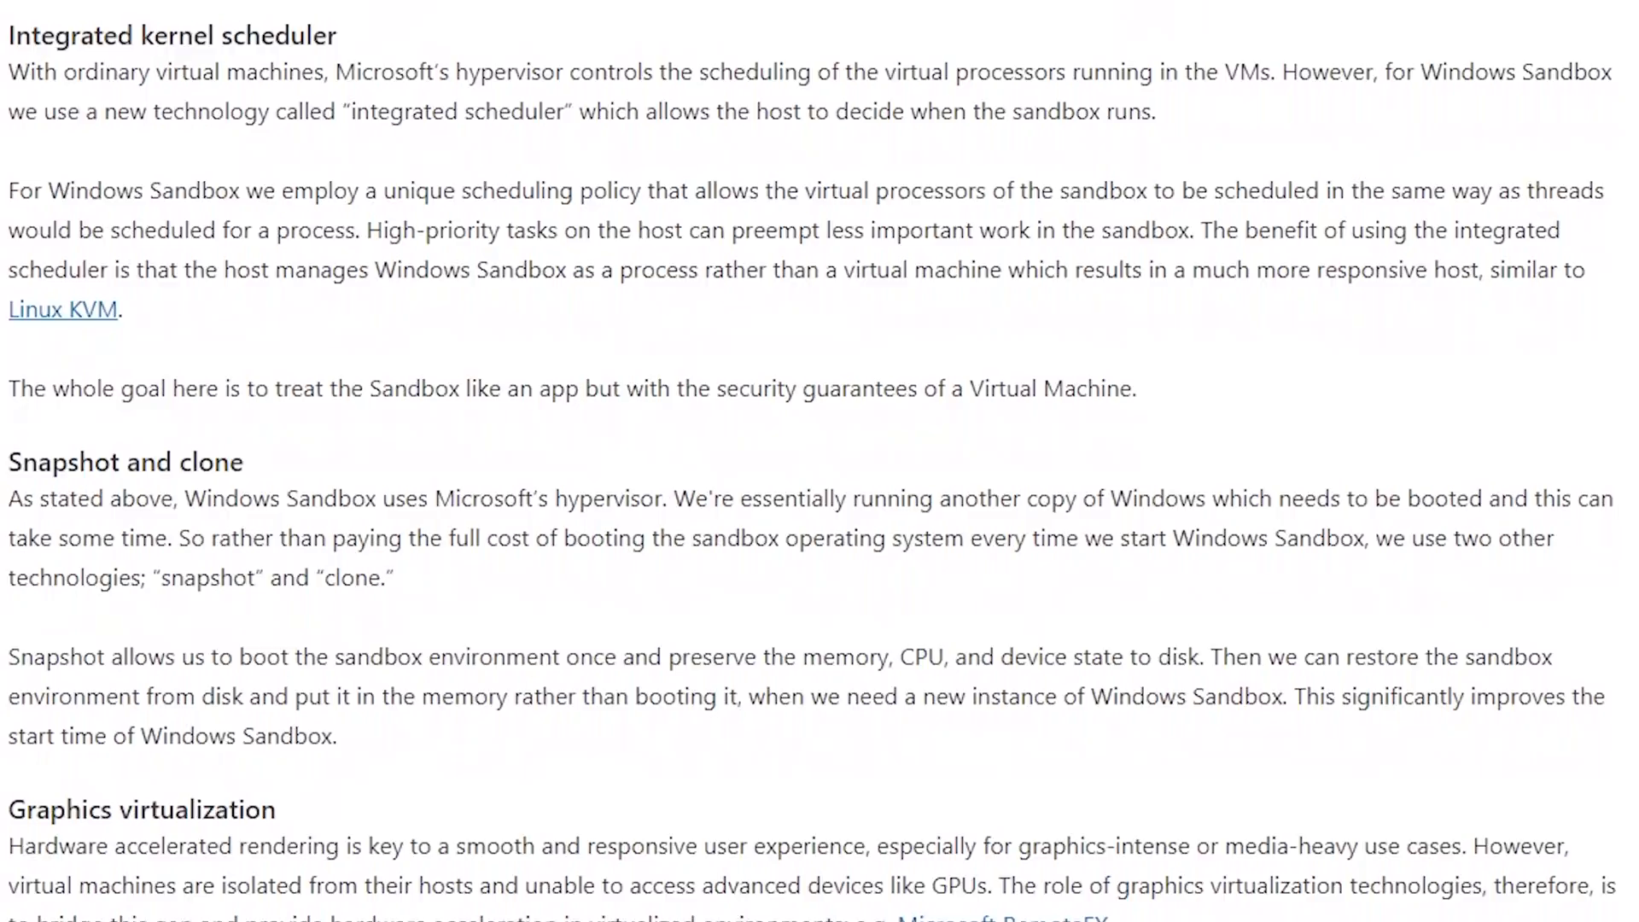
{"action": "scroll", "scroll_direction": "down", "scroll_amount": 3}
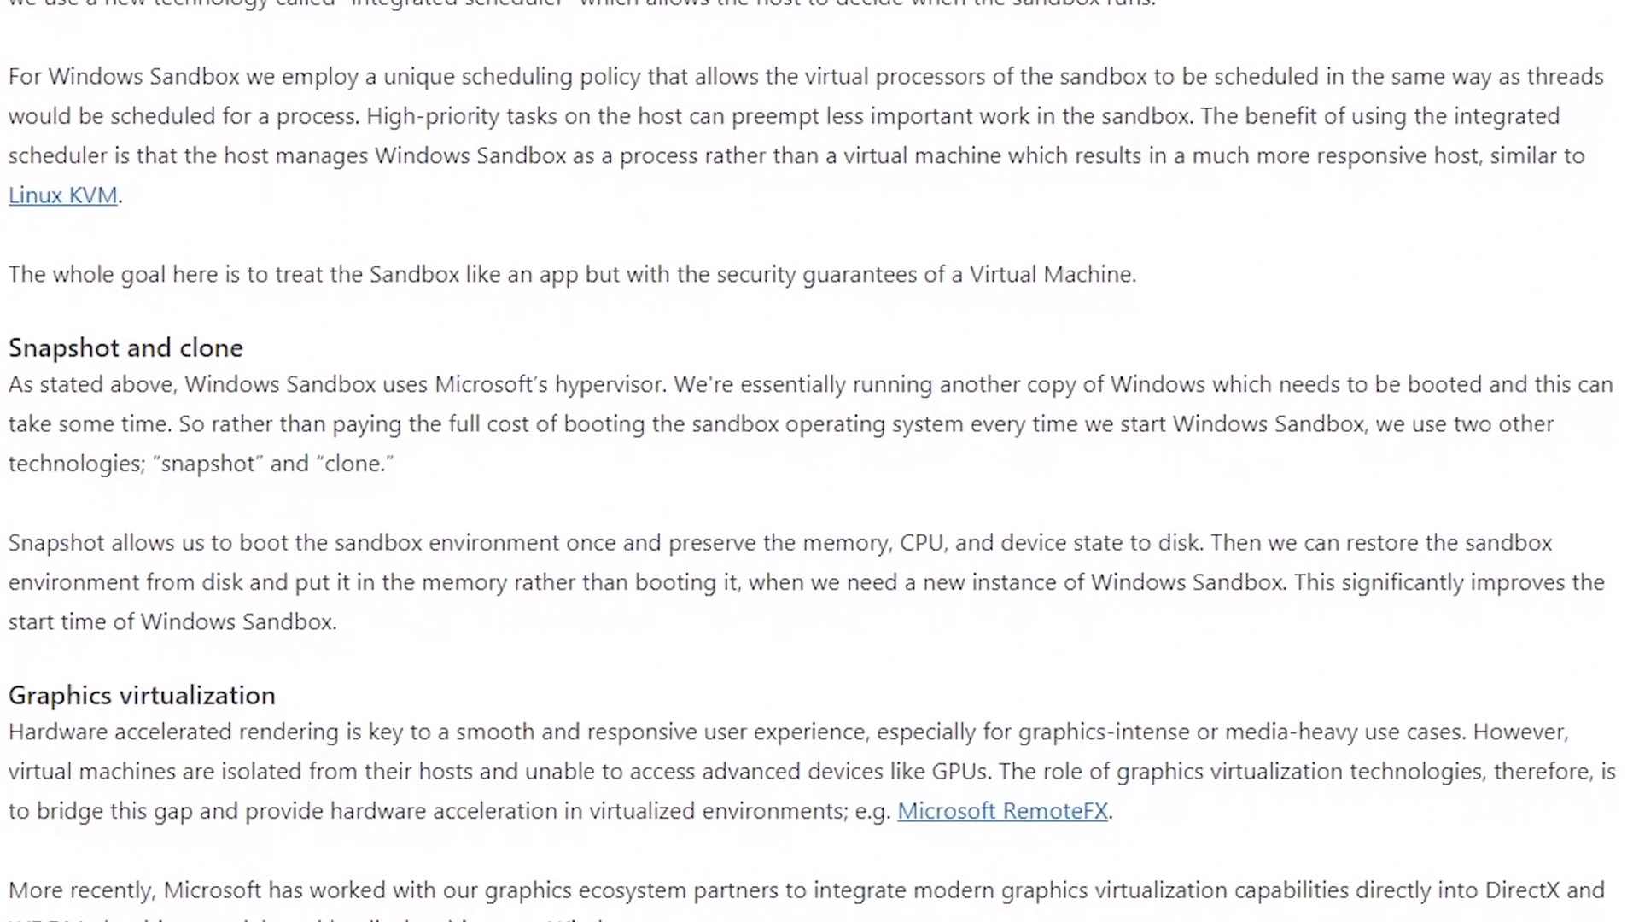
{"action": "scroll", "scroll_direction": "down", "scroll_amount": 3}
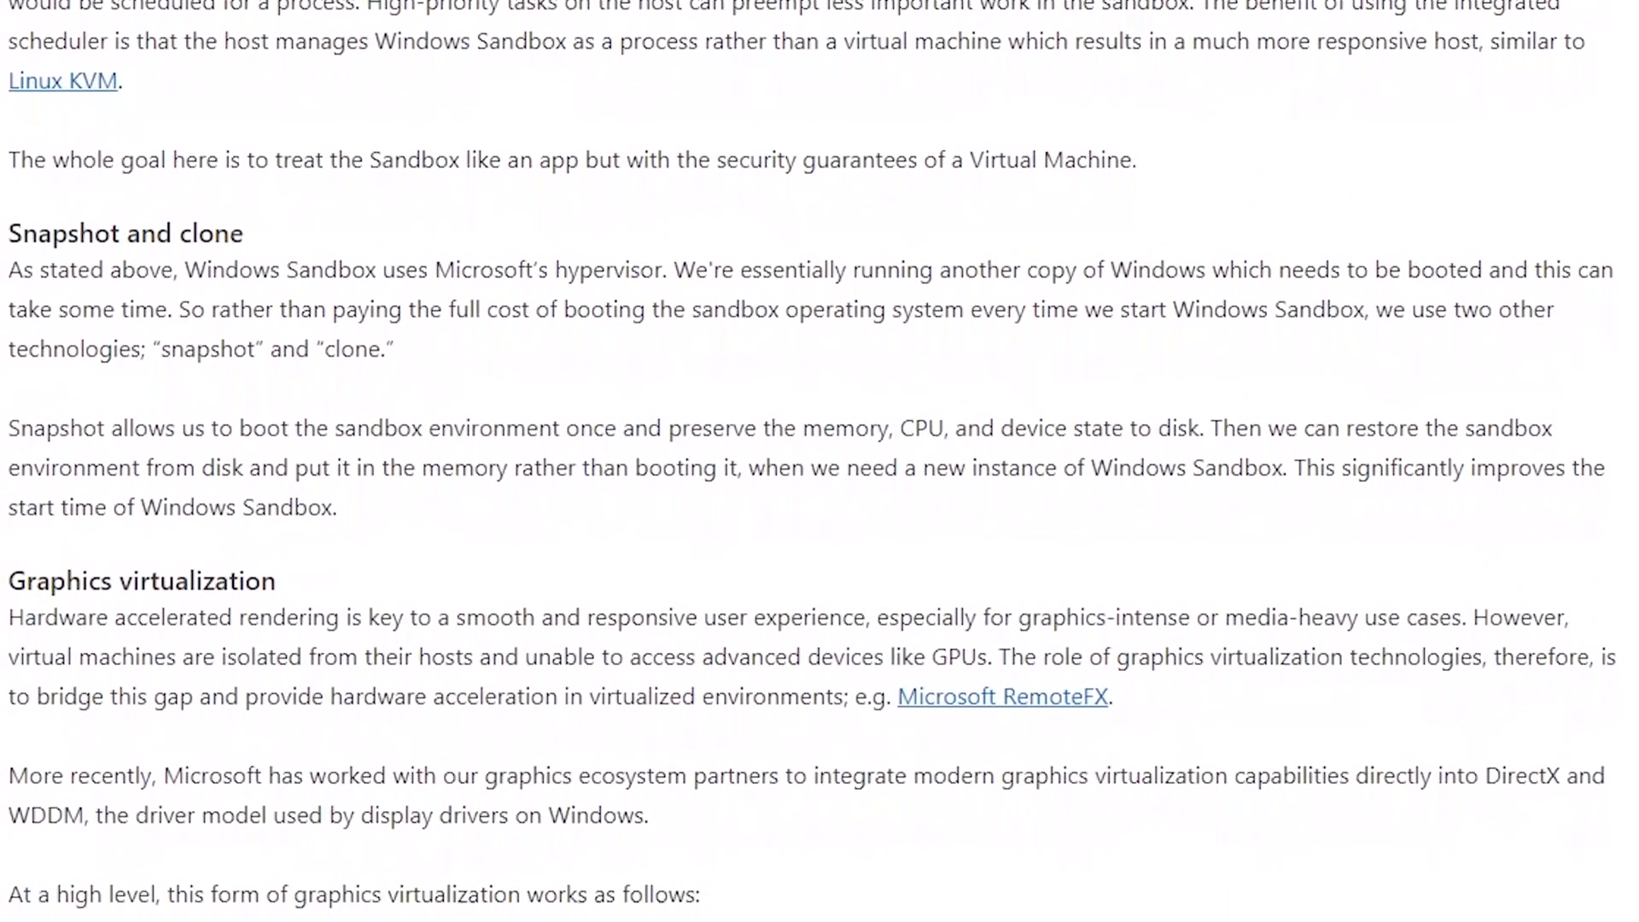
{"action": "scroll", "scroll_direction": "down", "scroll_amount": 3}
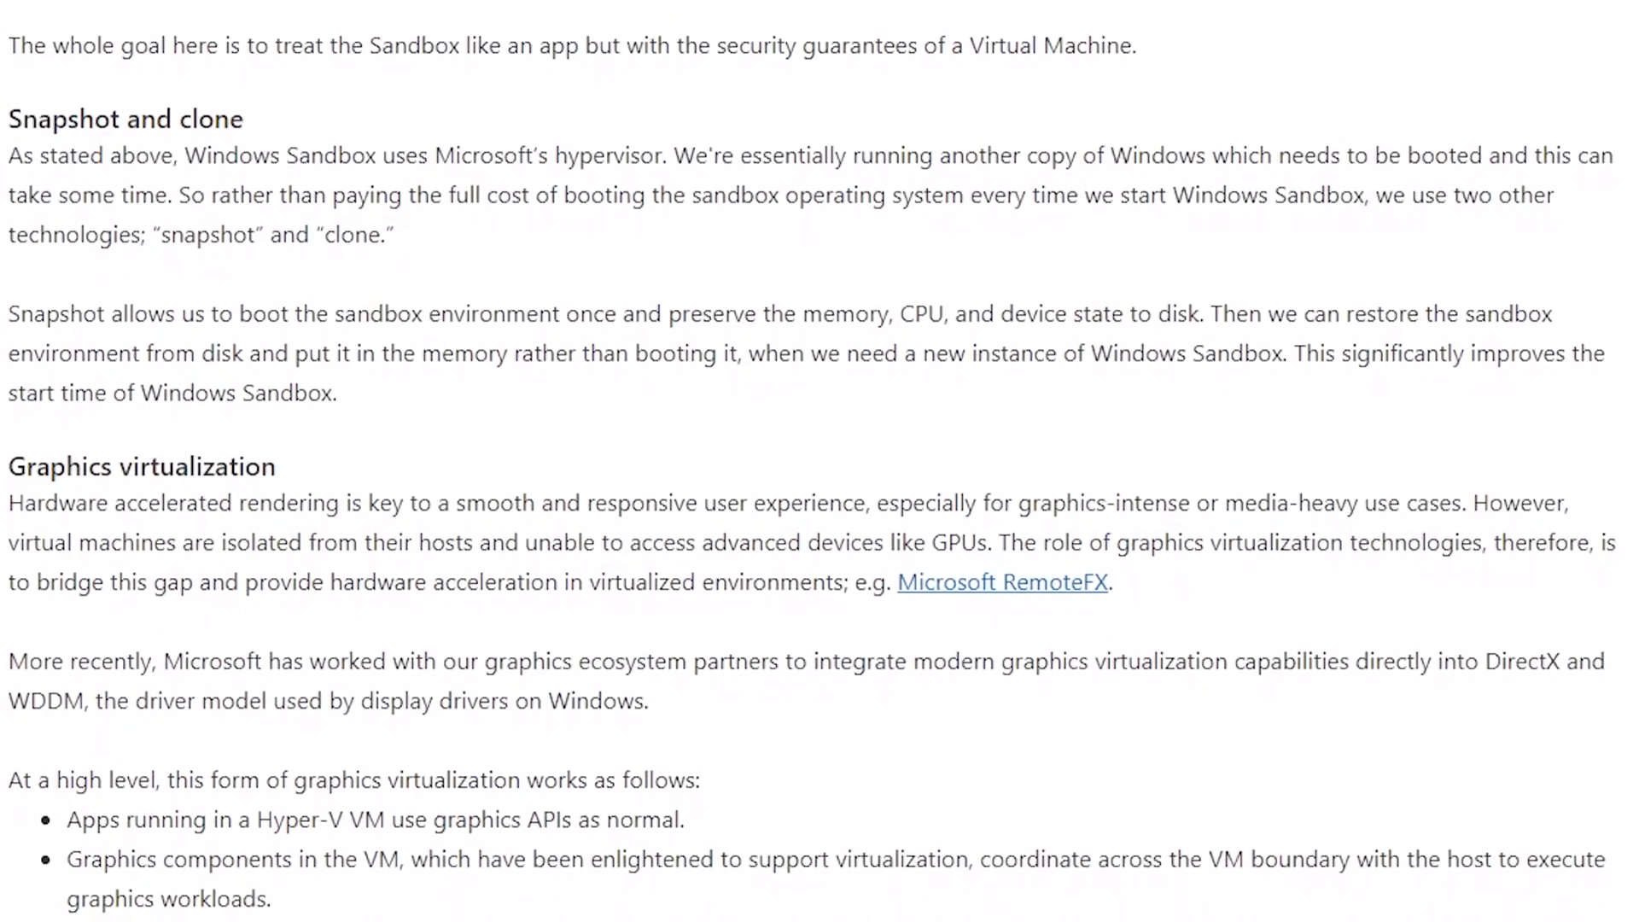
{"action": "scroll", "scroll_direction": "down", "scroll_amount": 3}
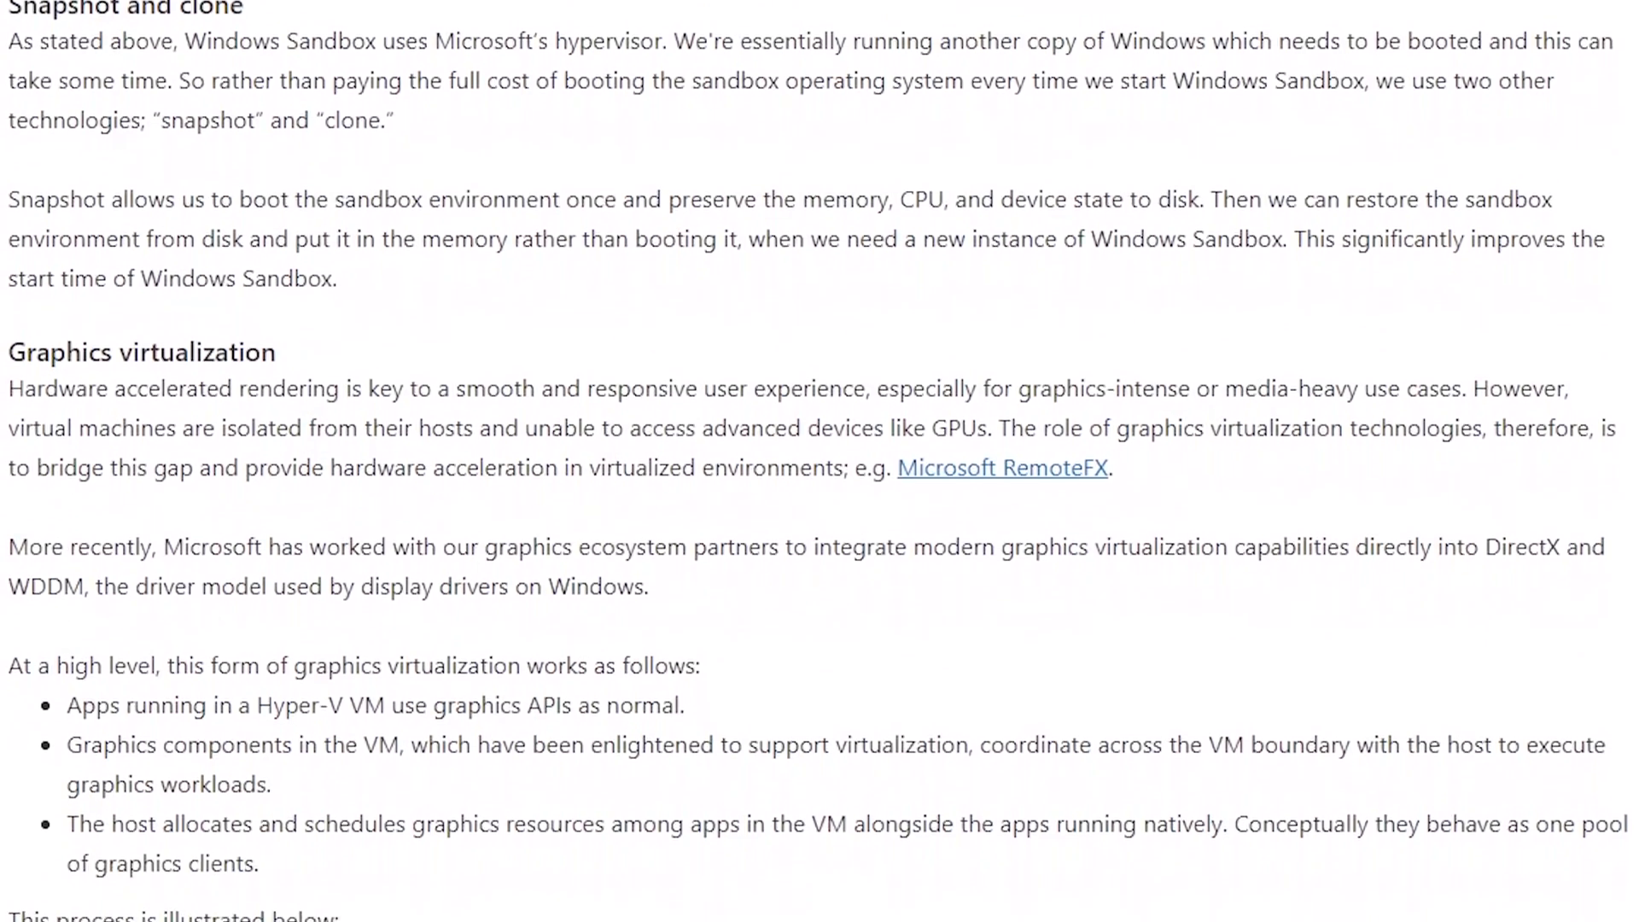
{"action": "scroll", "scroll_direction": "down", "scroll_amount": 3}
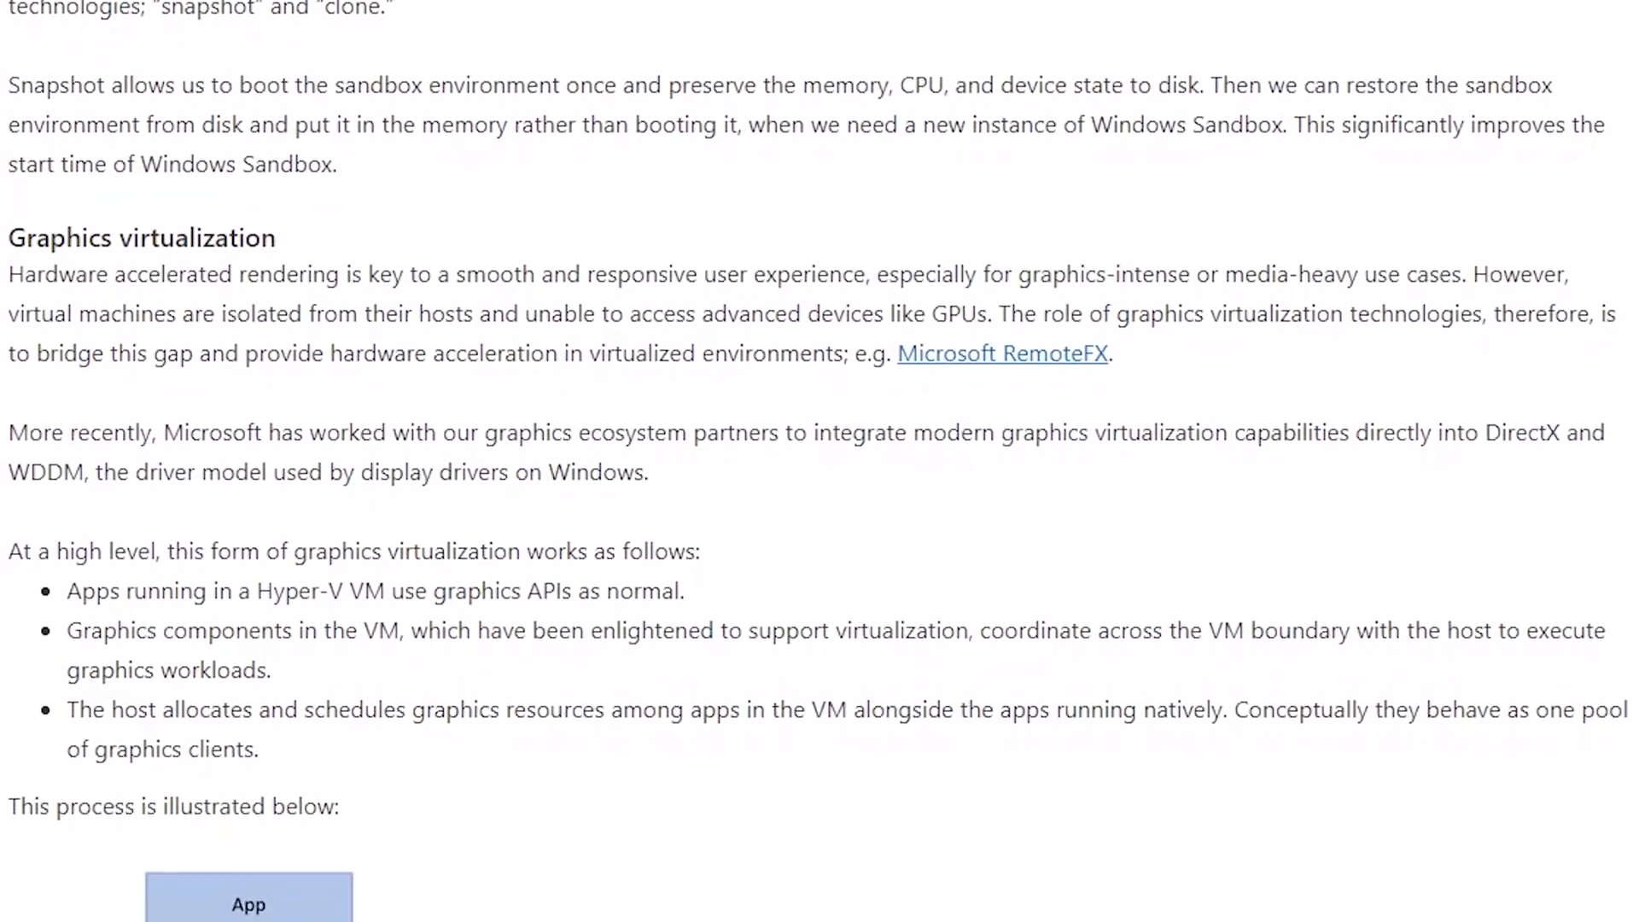
{"action": "scroll", "scroll_direction": "down", "scroll_amount": 3}
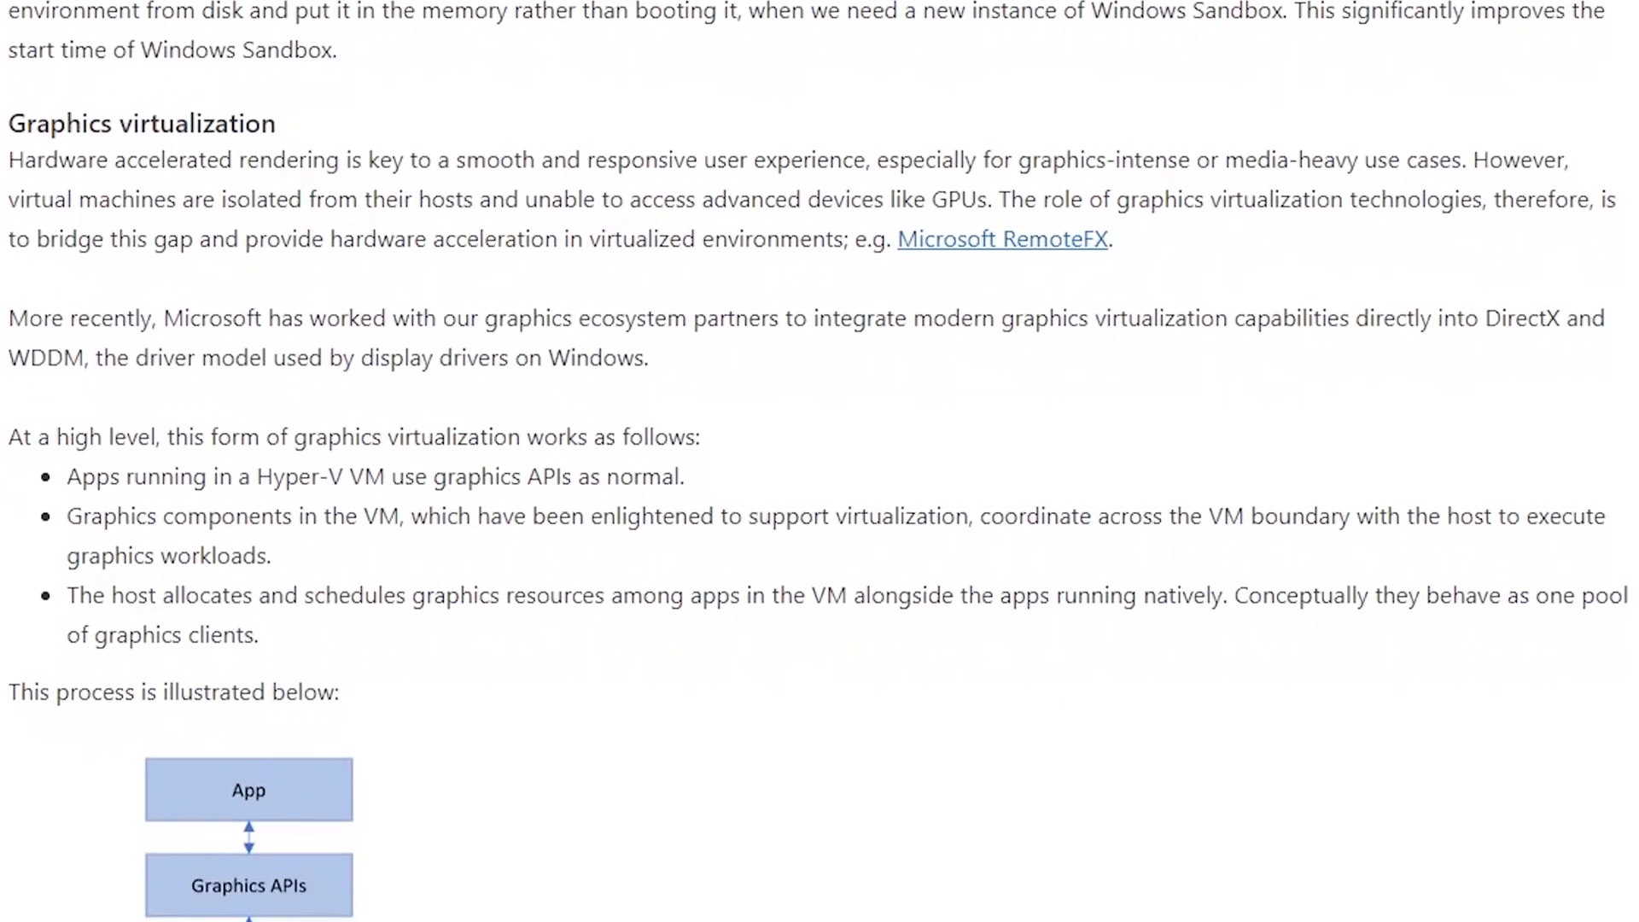
{"action": "scroll", "scroll_direction": "down", "scroll_amount": 3}
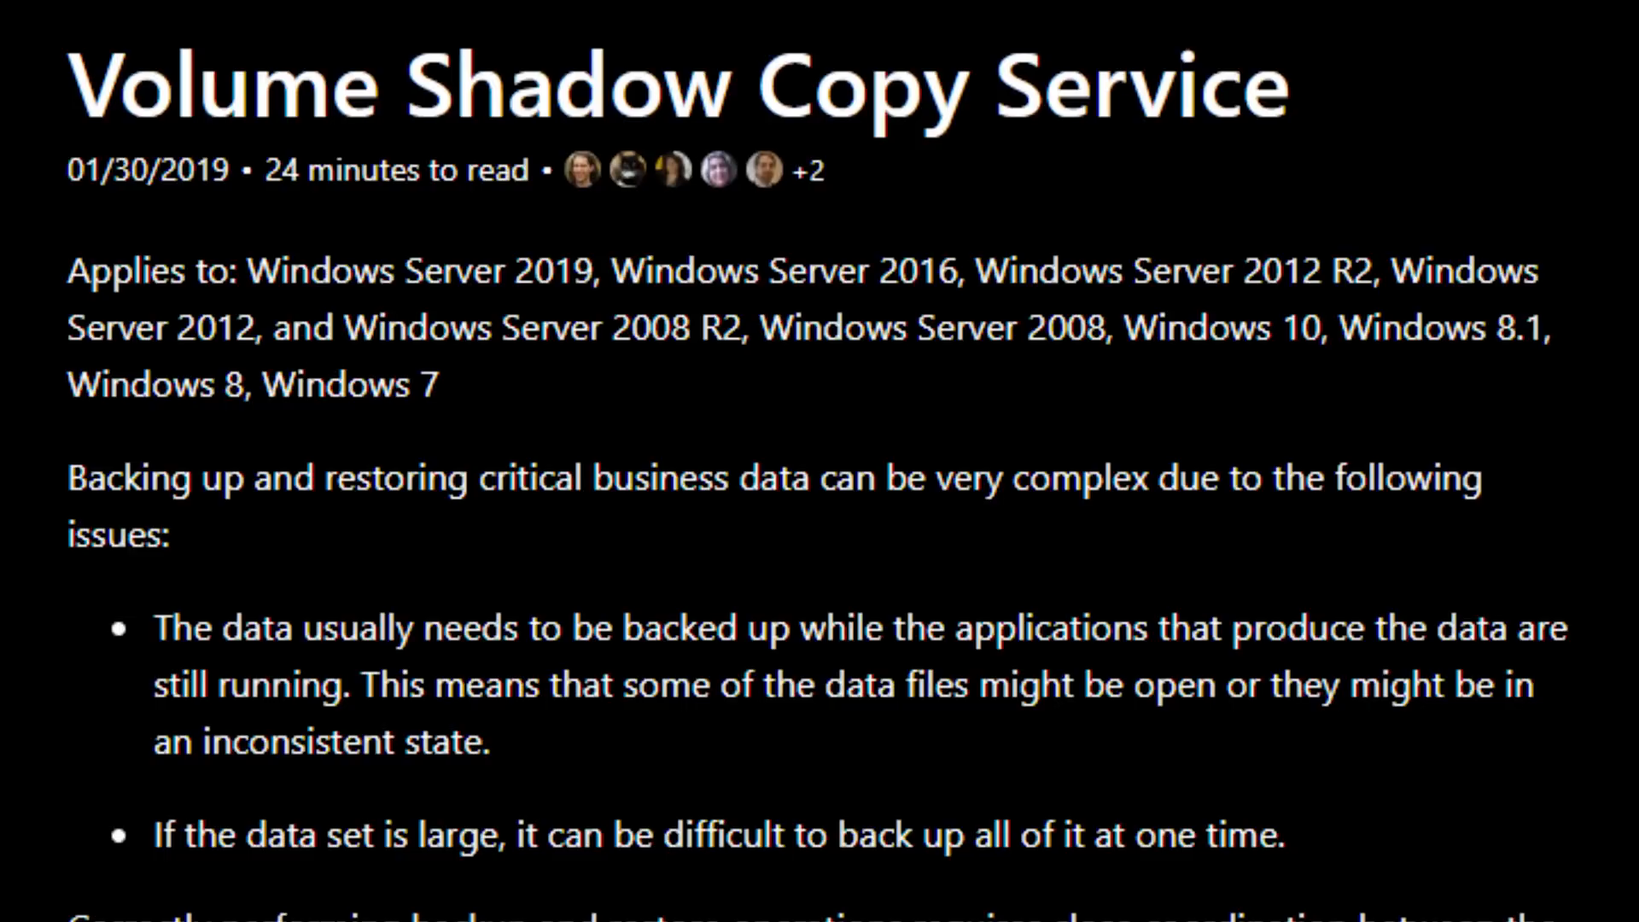
Step: Scroll slightly down the Volume Shadow Copy Service article
{"action": "scroll", "scroll_direction": "down", "scroll_amount": 3}
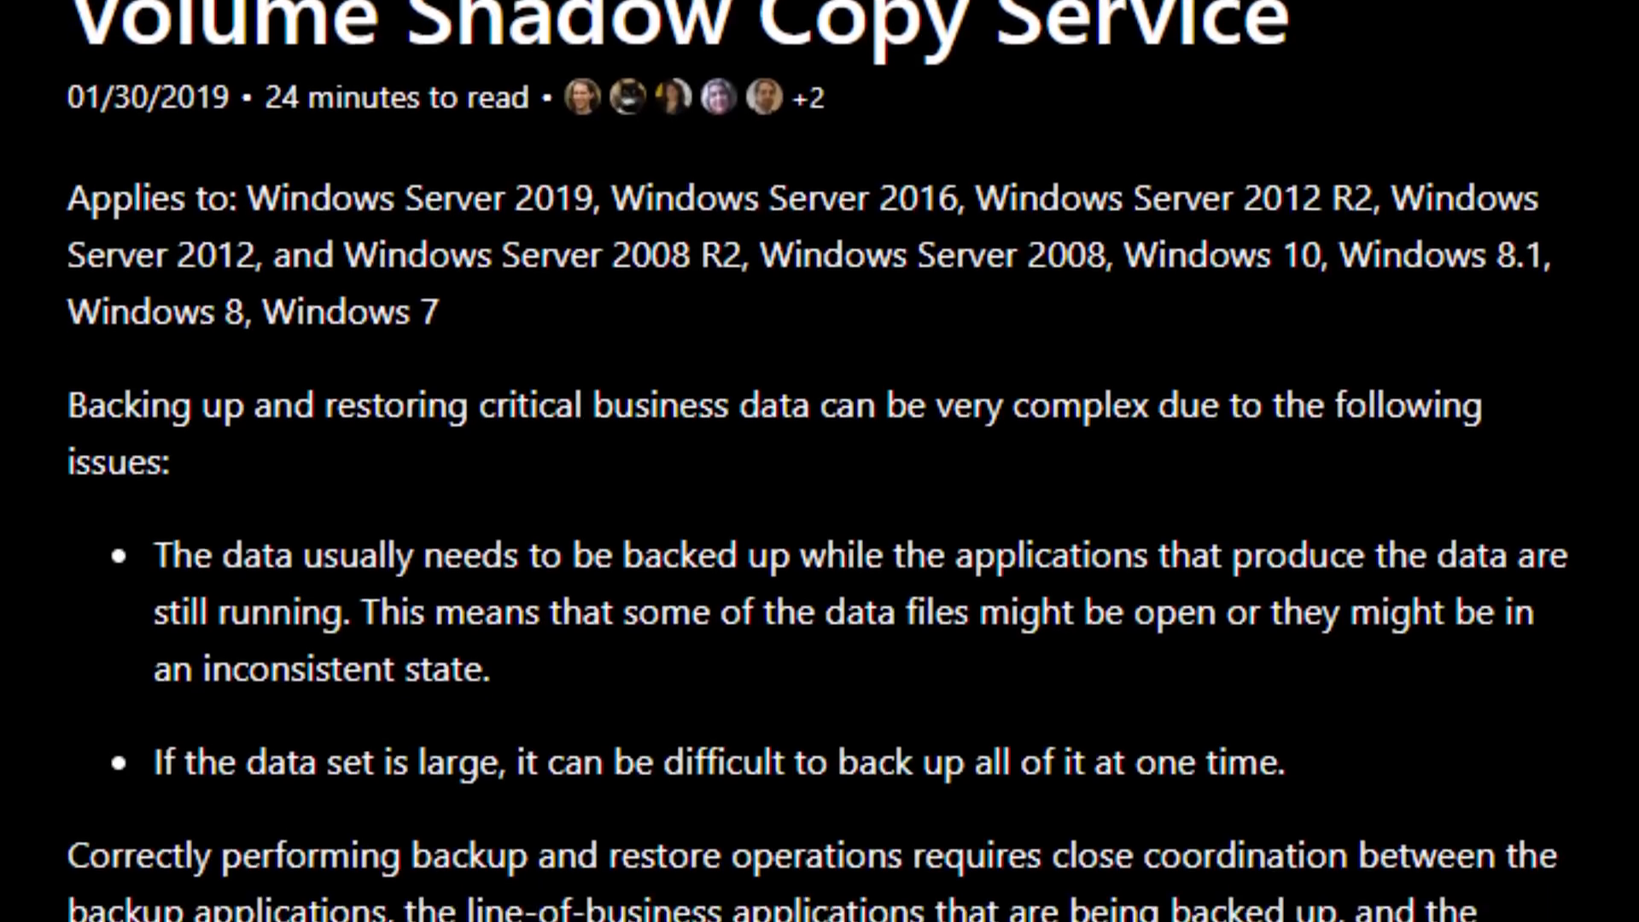
{"action": "scroll", "scroll_direction": "down", "scroll_amount": 3}
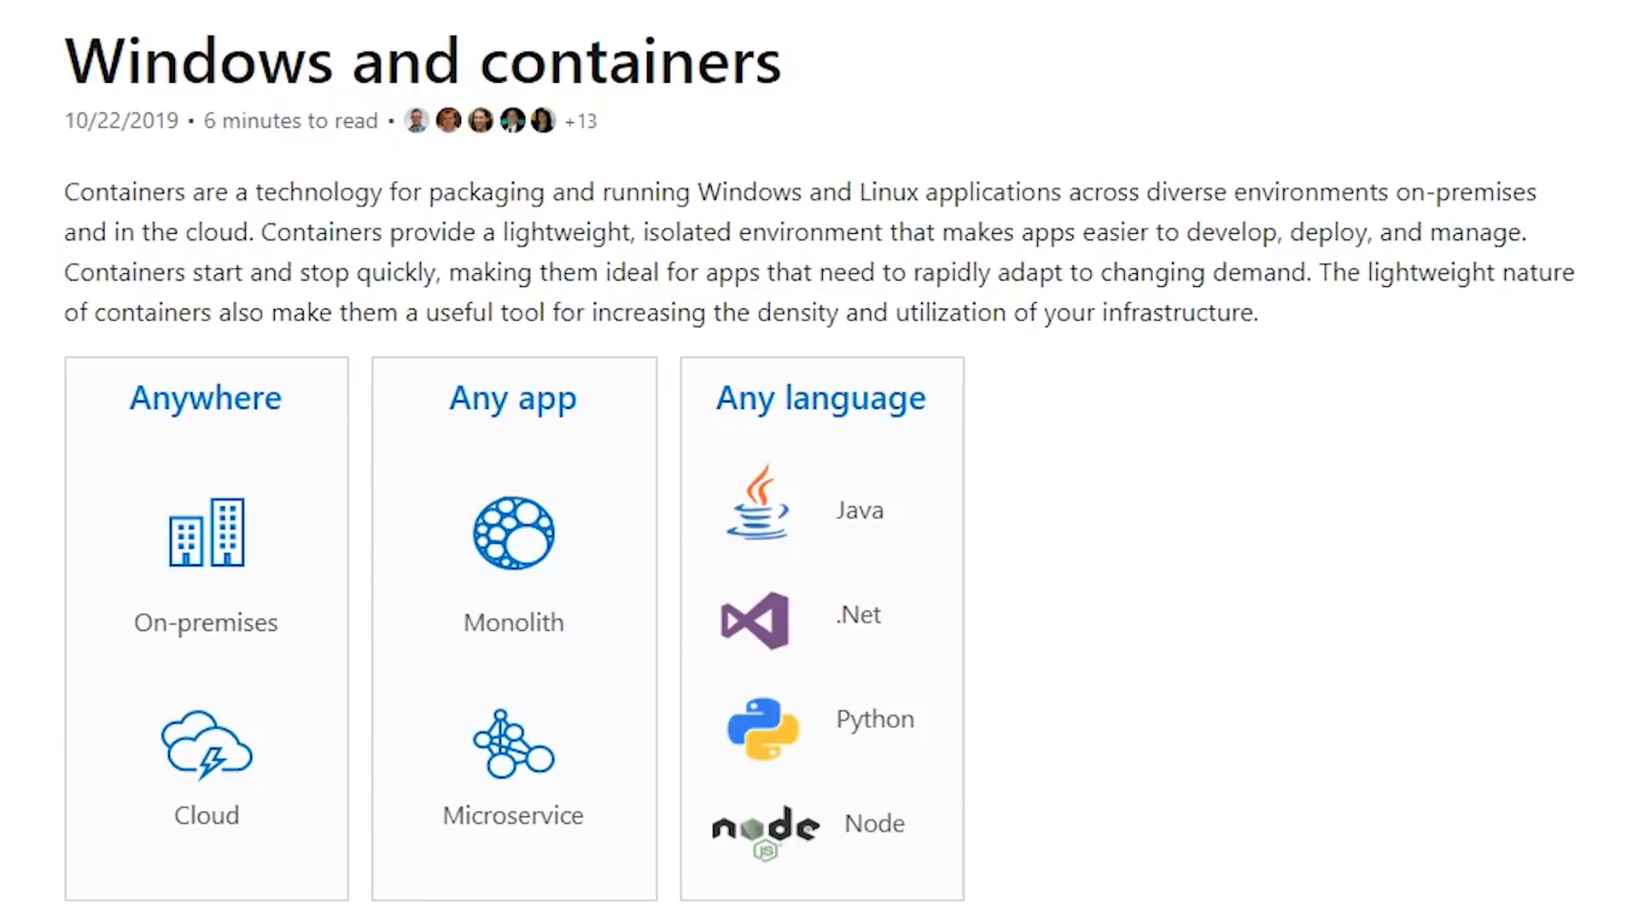
Step: Scroll through the container ecosystem, How containers work and Containers vs. virtual machines sections
{"action": "scroll", "scroll_direction": "down", "scroll_amount": 3}
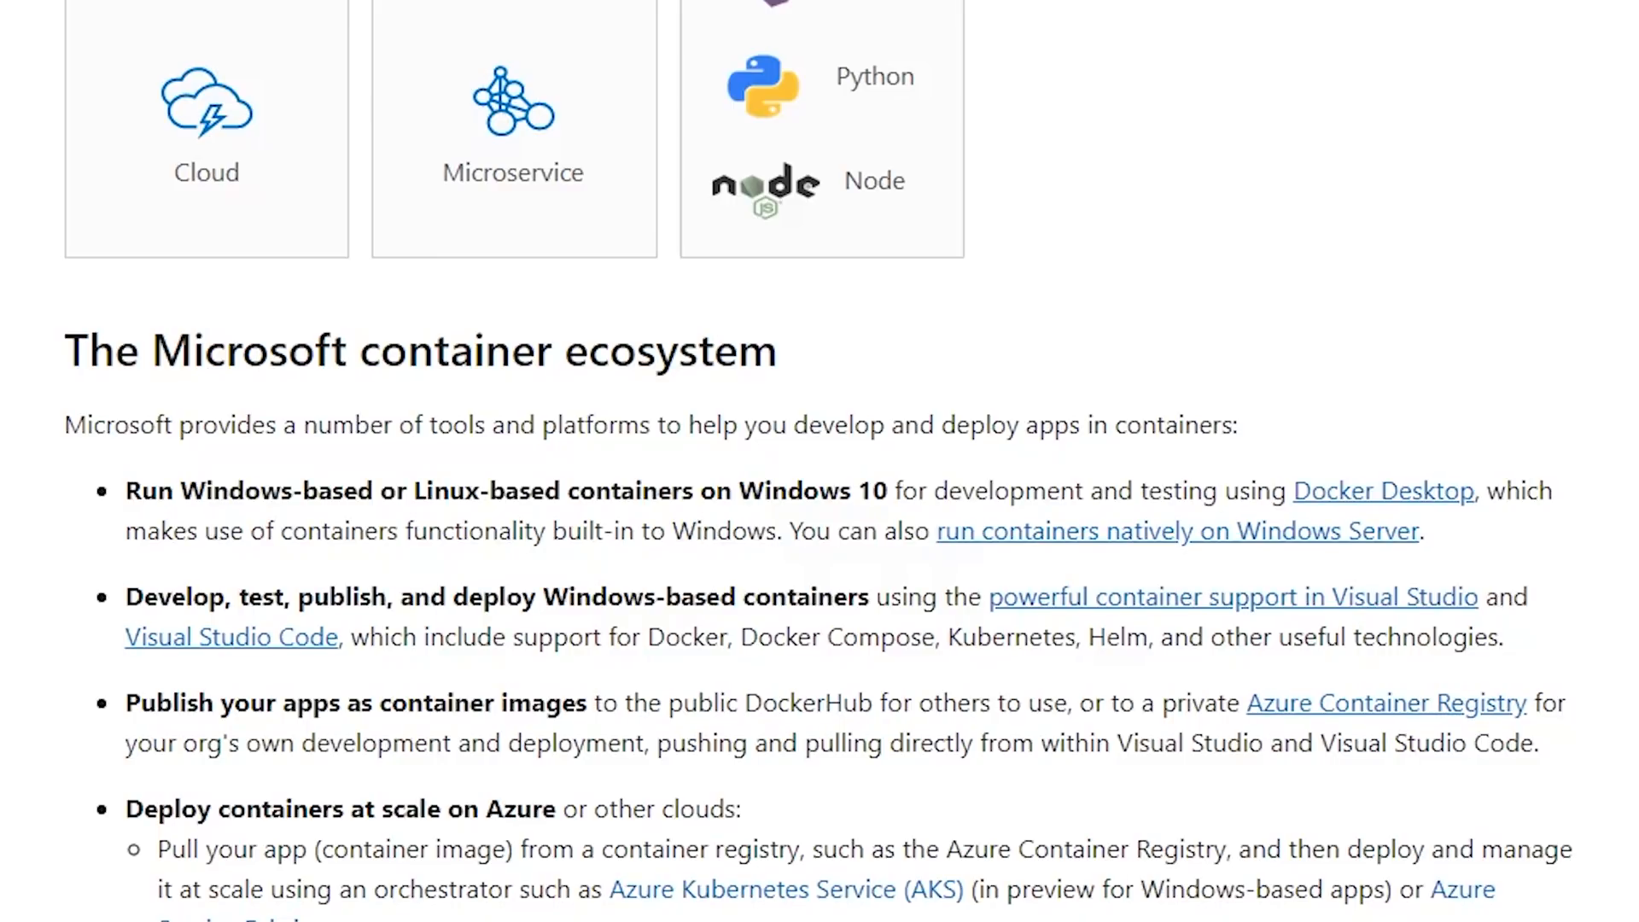
{"action": "scroll", "scroll_direction": "down", "scroll_amount": 3}
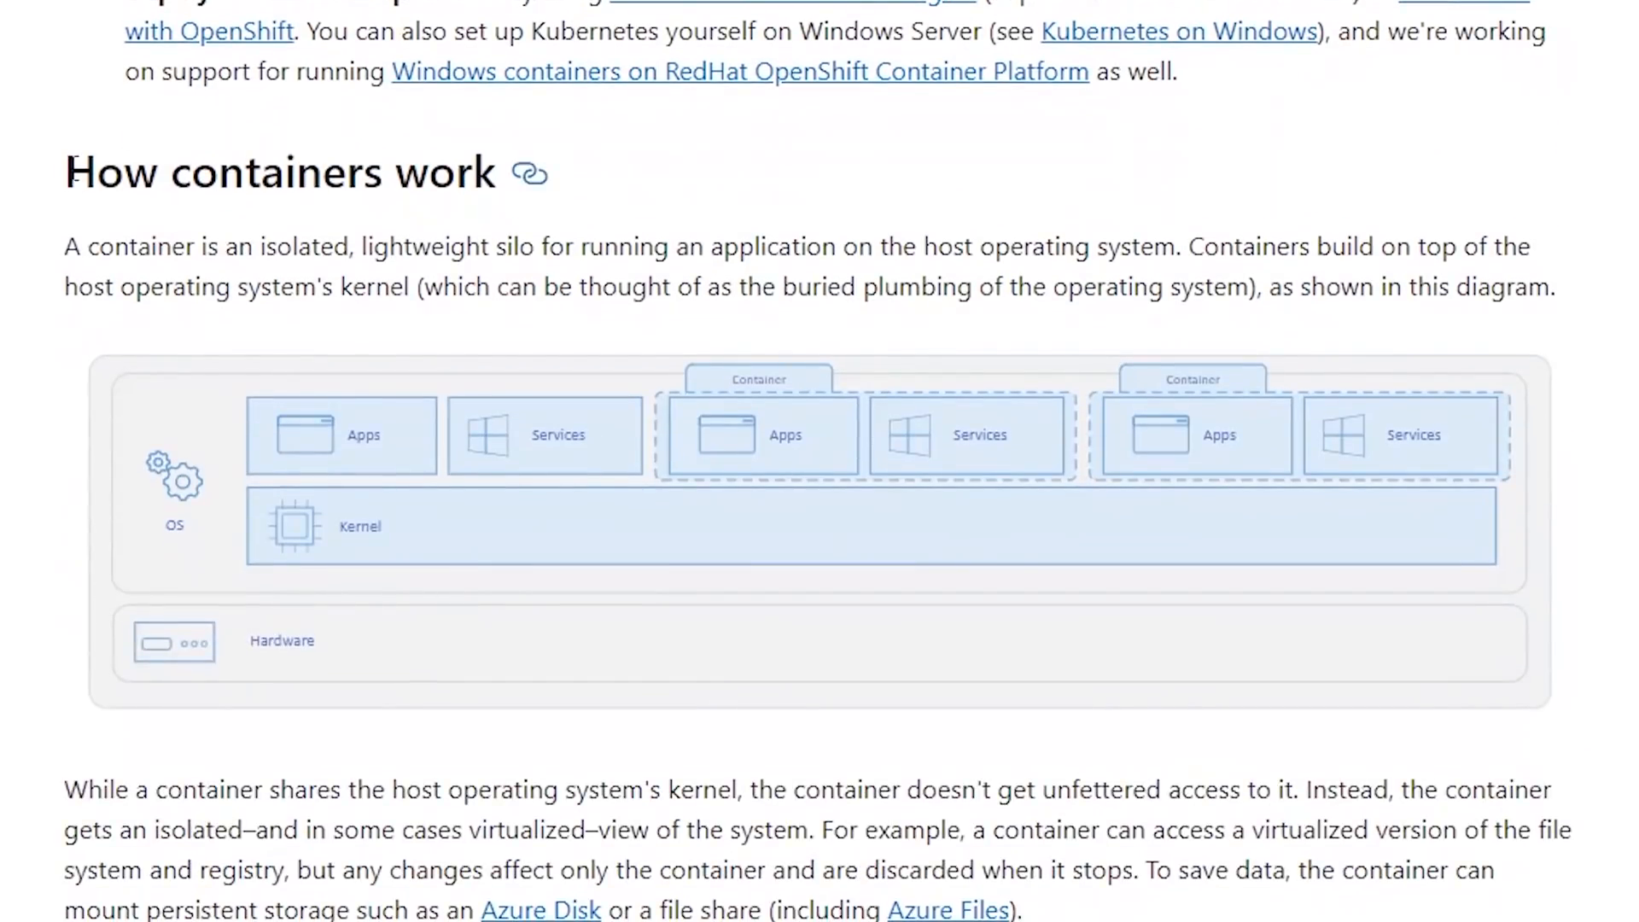
{"action": "mouse_move", "coordinate": [530, 173]}
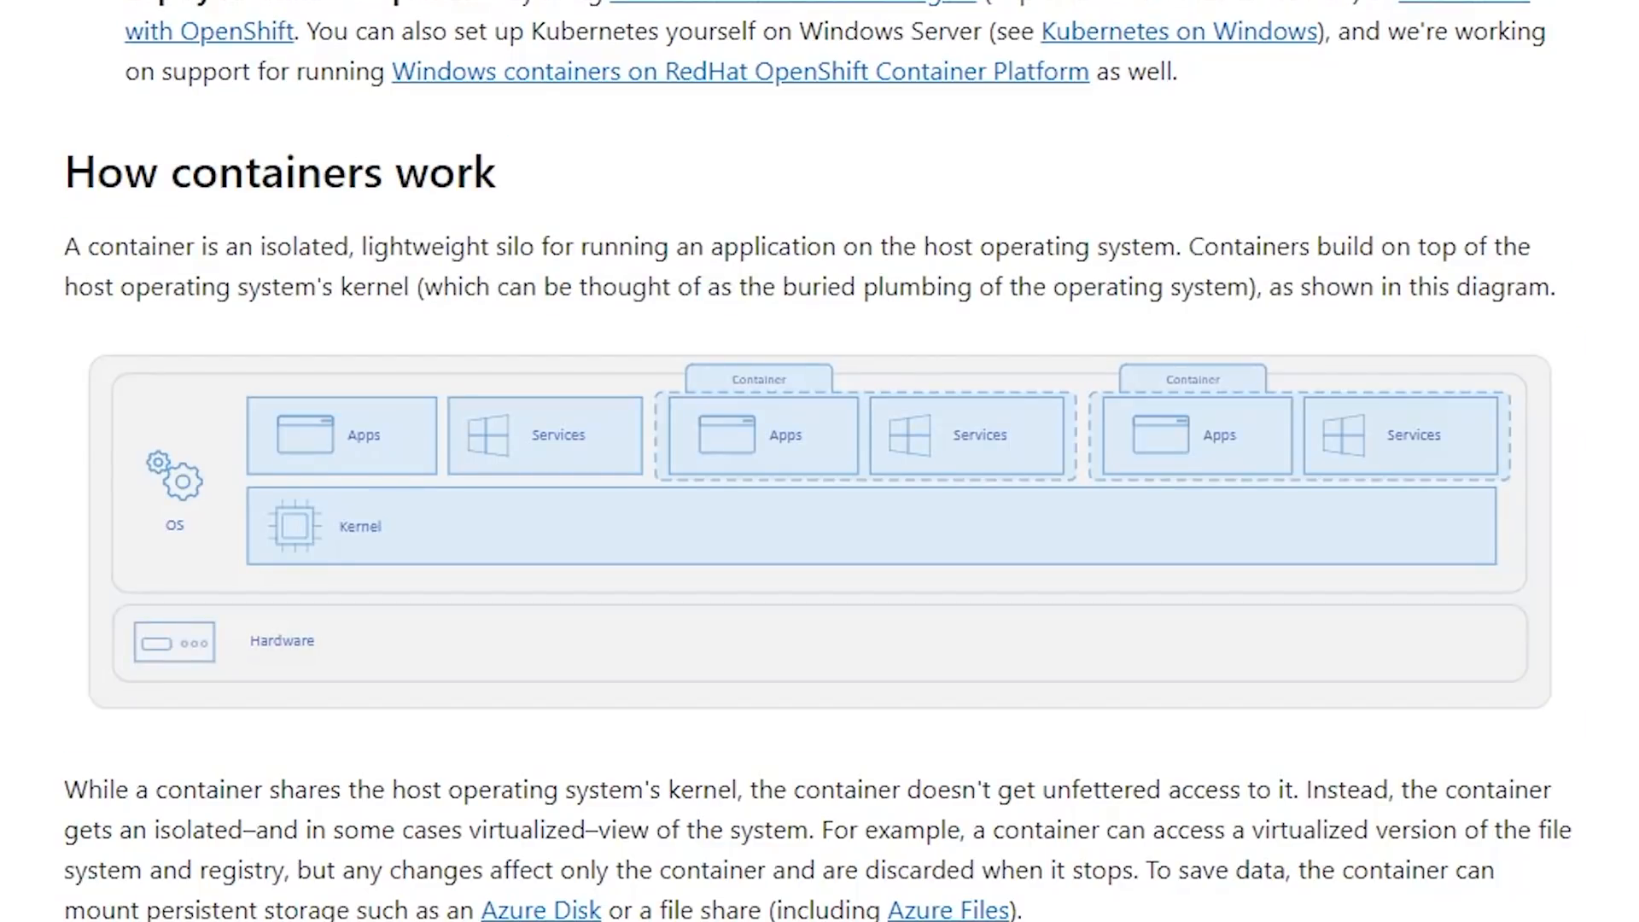
{"action": "mouse_move", "coordinate": [966, 830]}
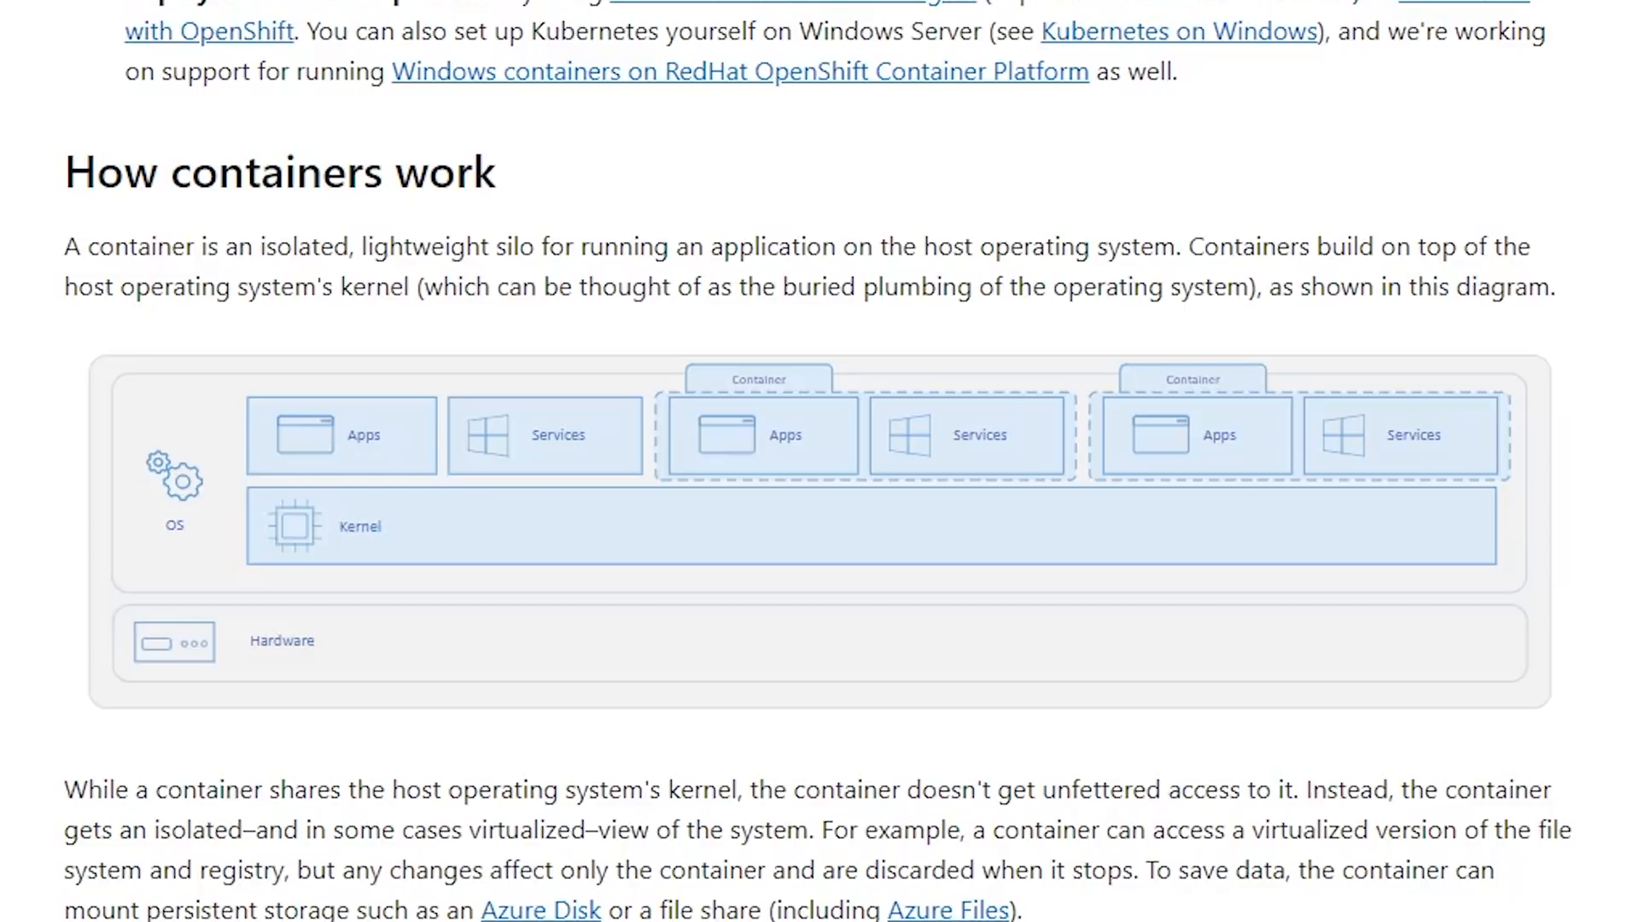
{"action": "scroll", "scroll_direction": "down", "scroll_amount": 3}
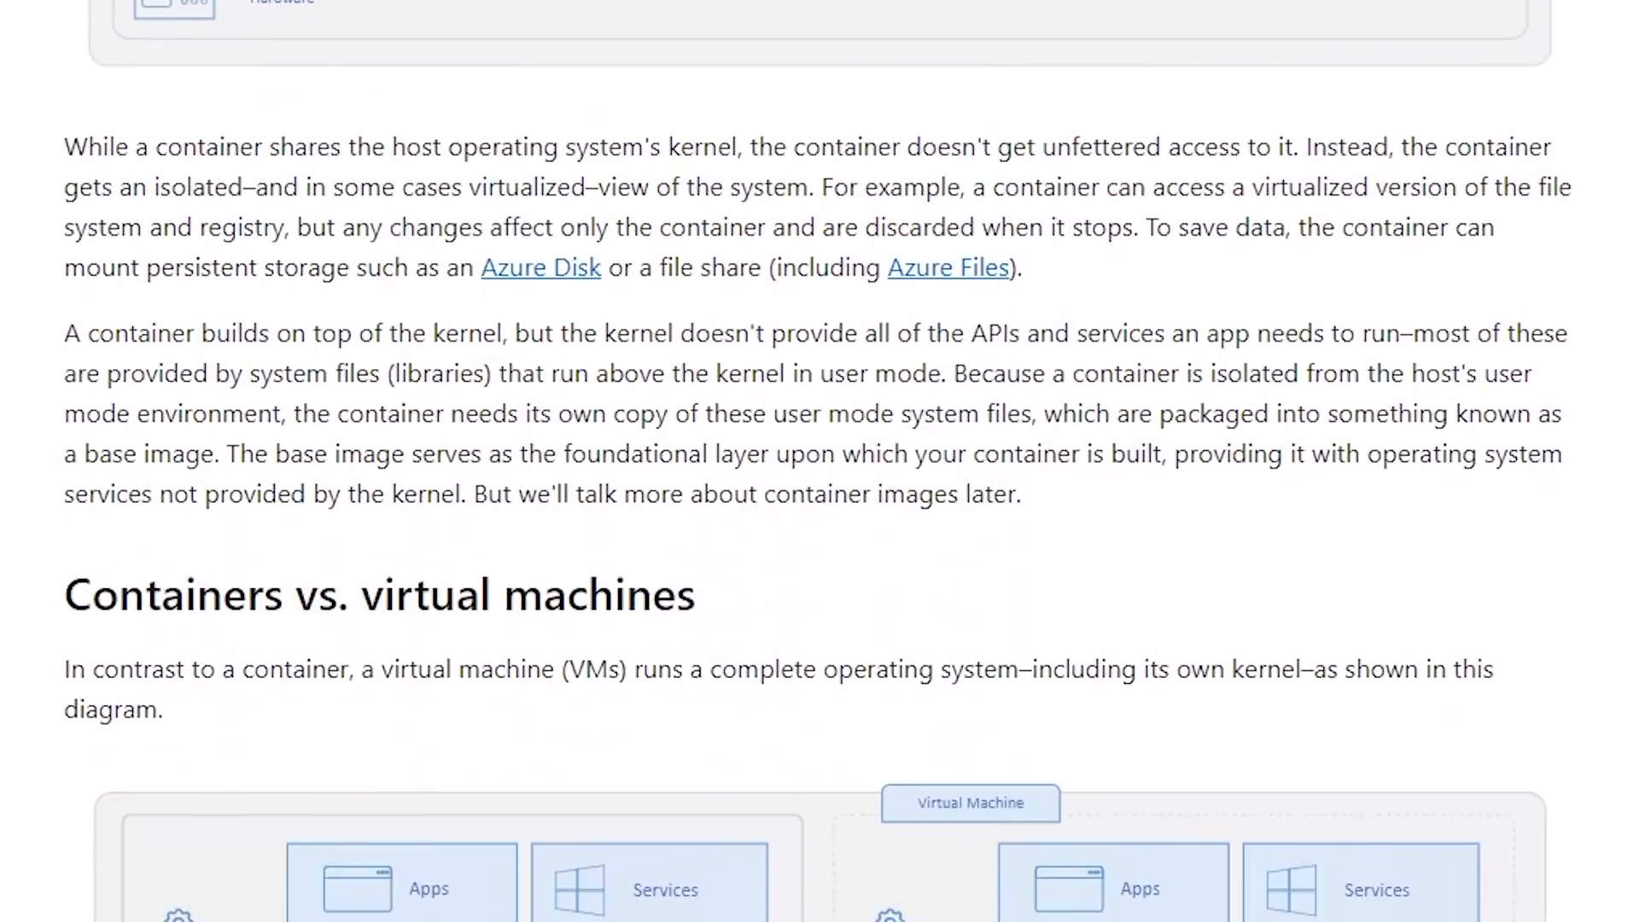
{"action": "scroll", "scroll_direction": "down", "scroll_amount": 3}
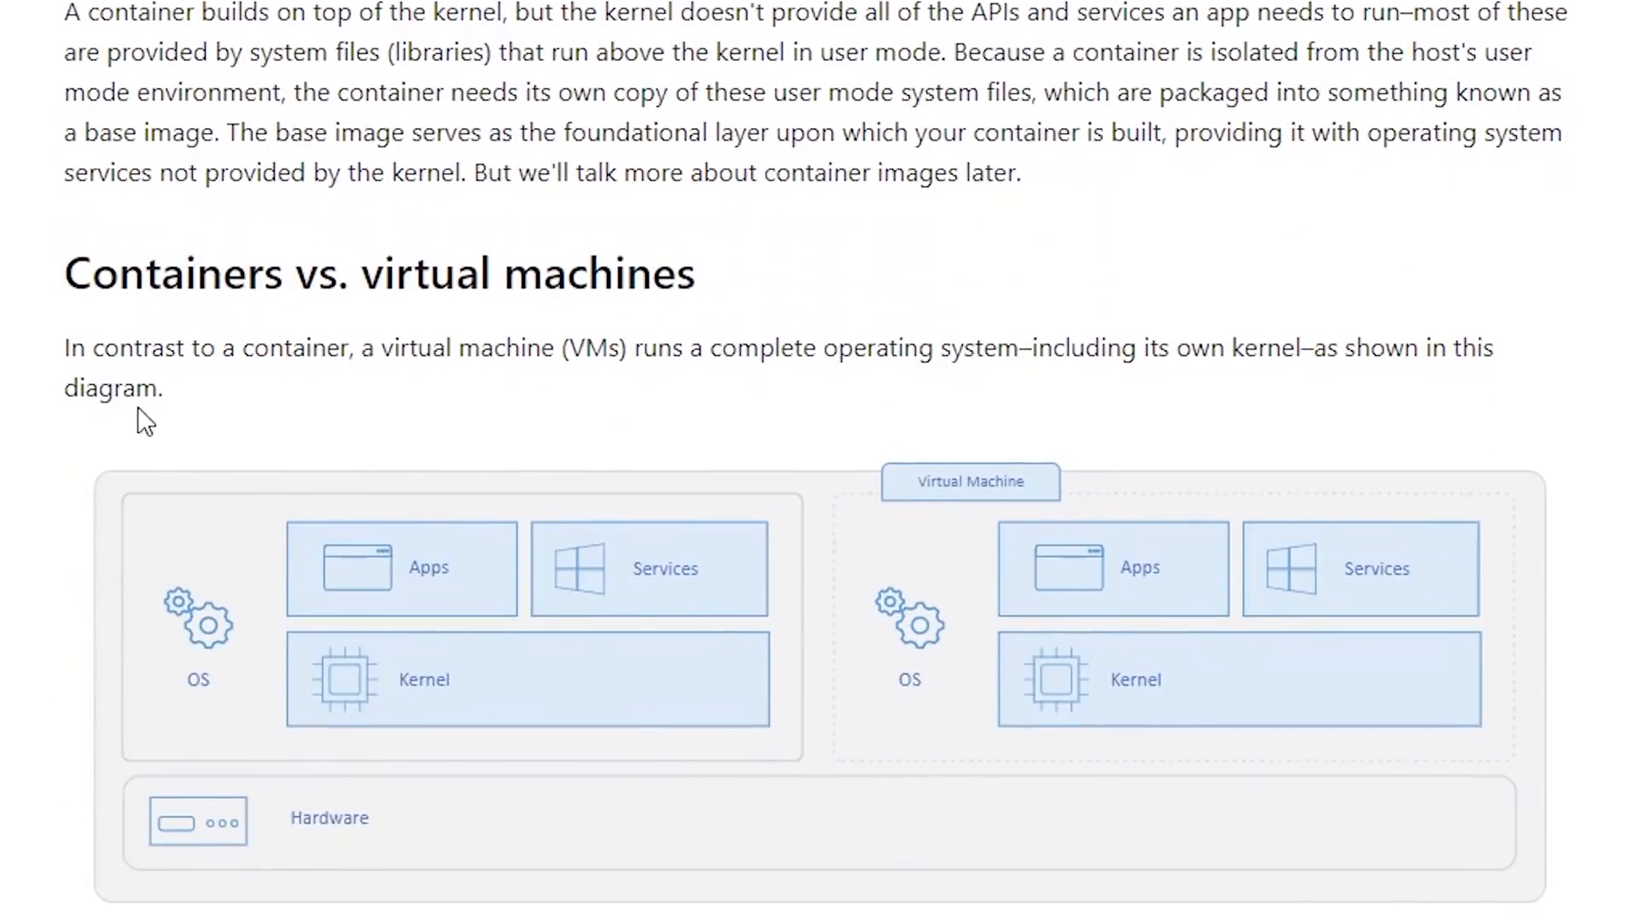
{"action": "double_click", "coordinate": [417, 346]}
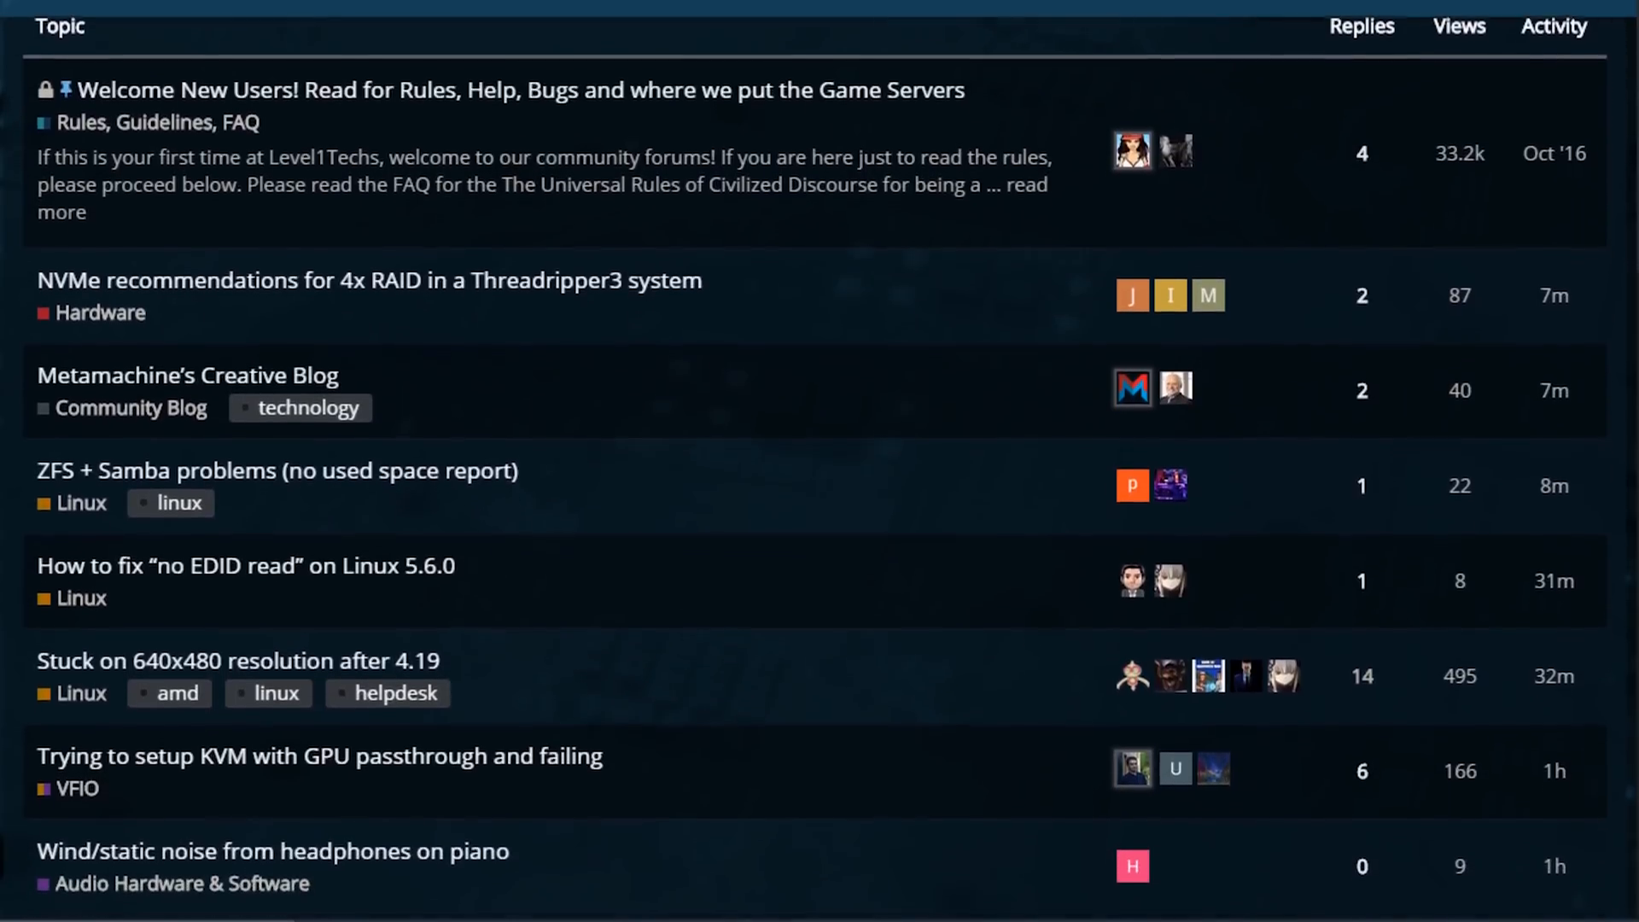
{"action": "scroll", "scroll_direction": "down", "scroll_amount": 3}
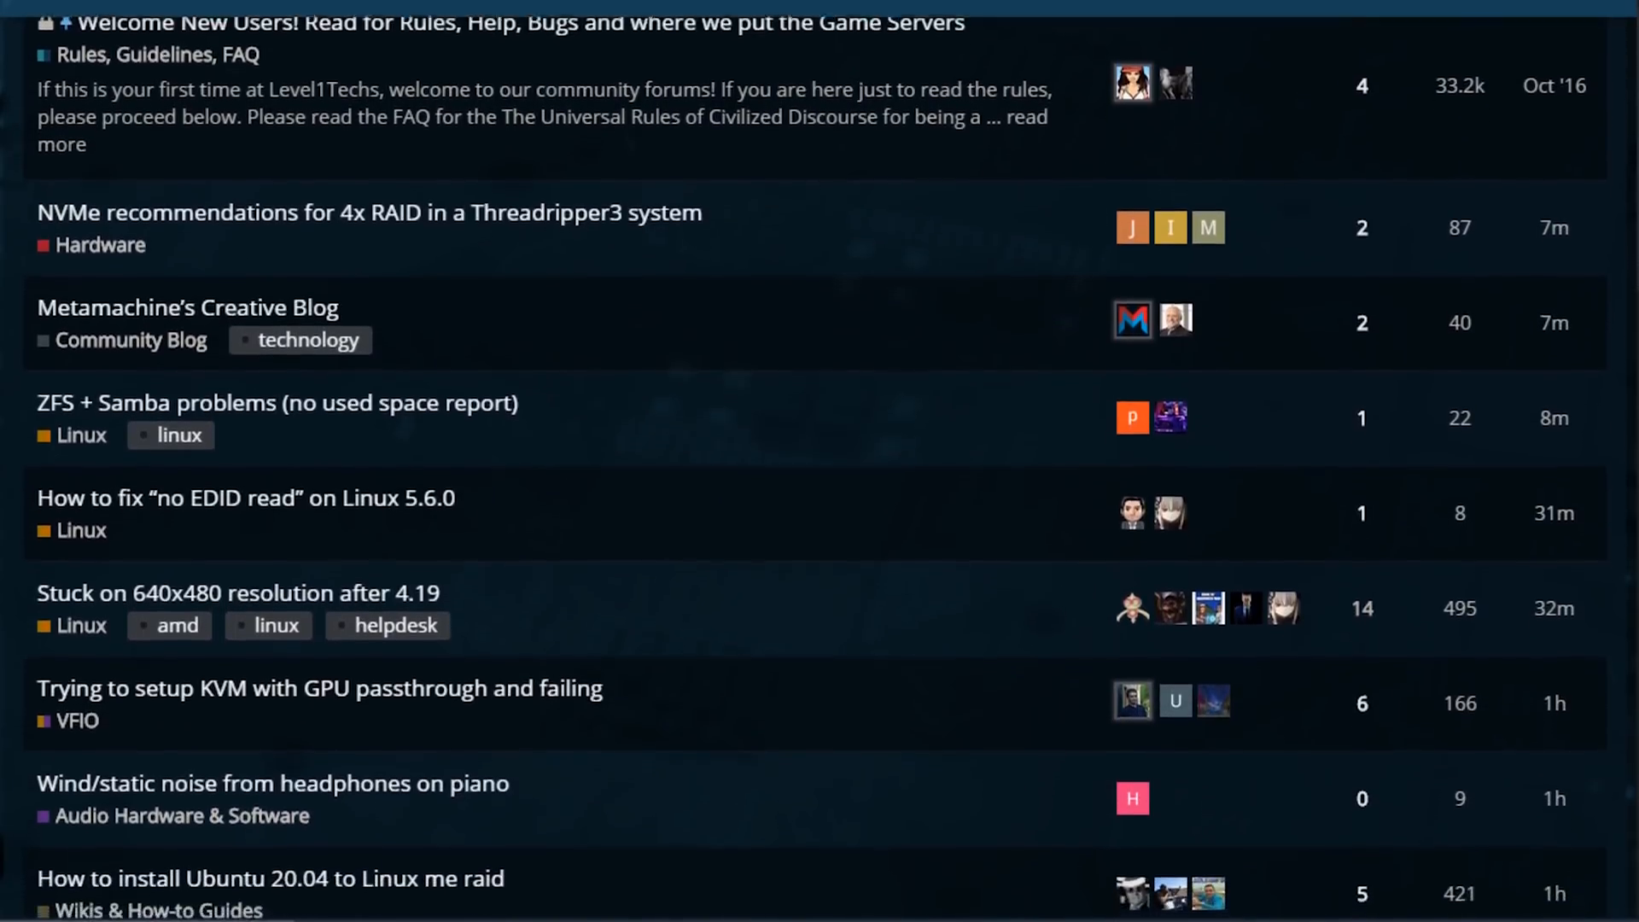